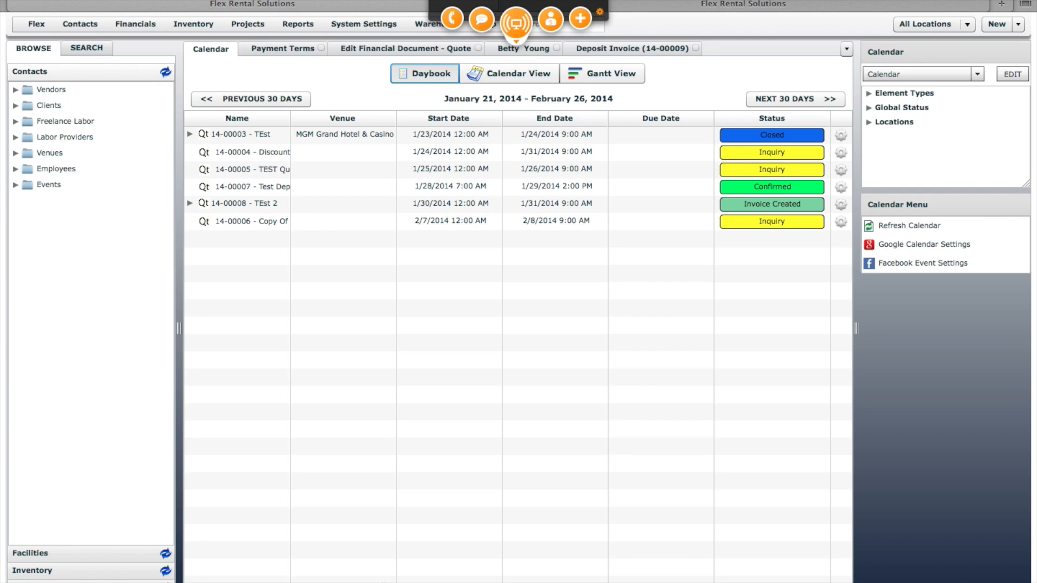
mouse_move(333, 500)
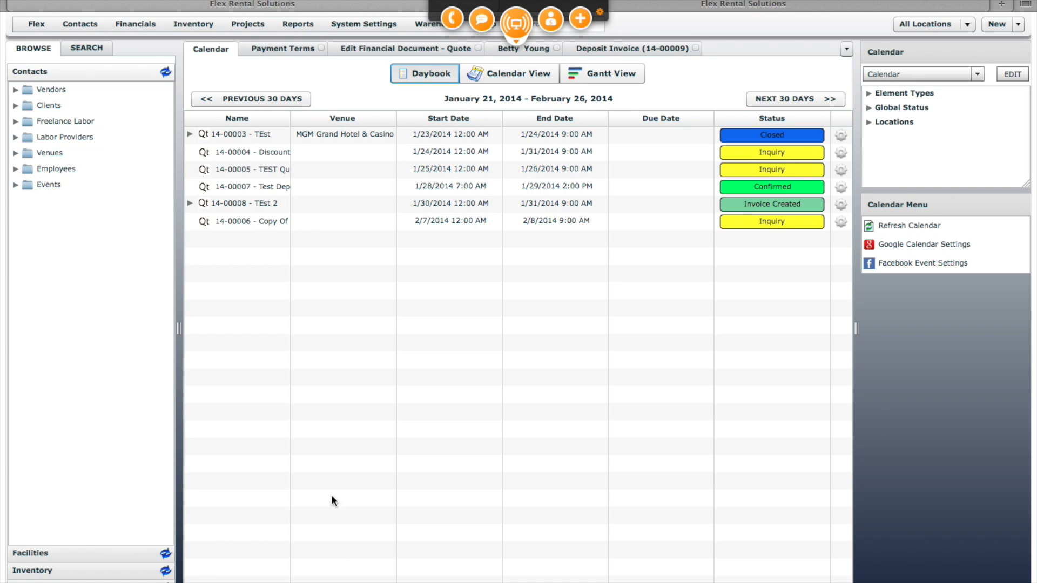
mouse_move(370, 404)
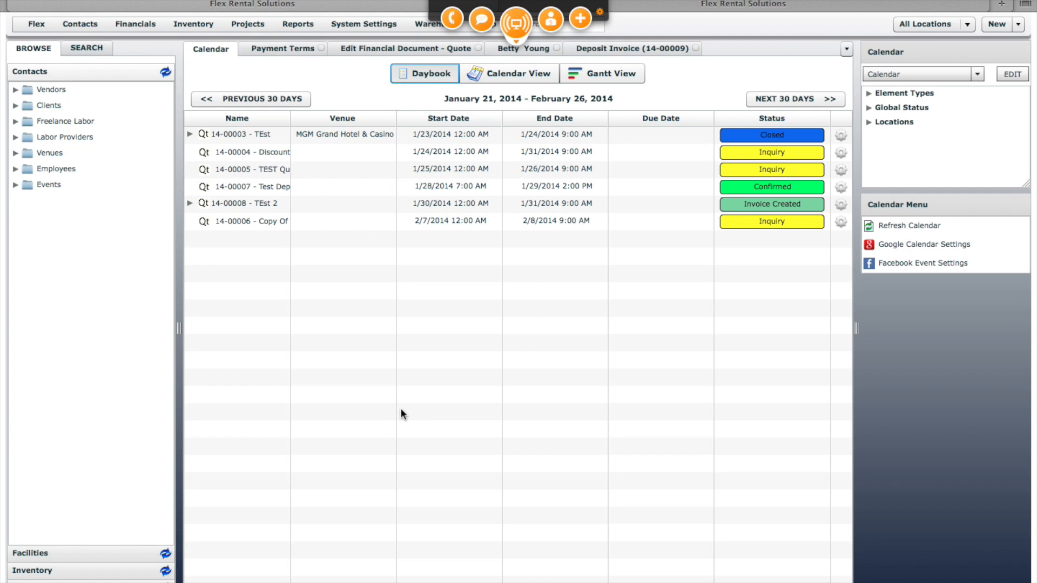
mouse_move(350, 370)
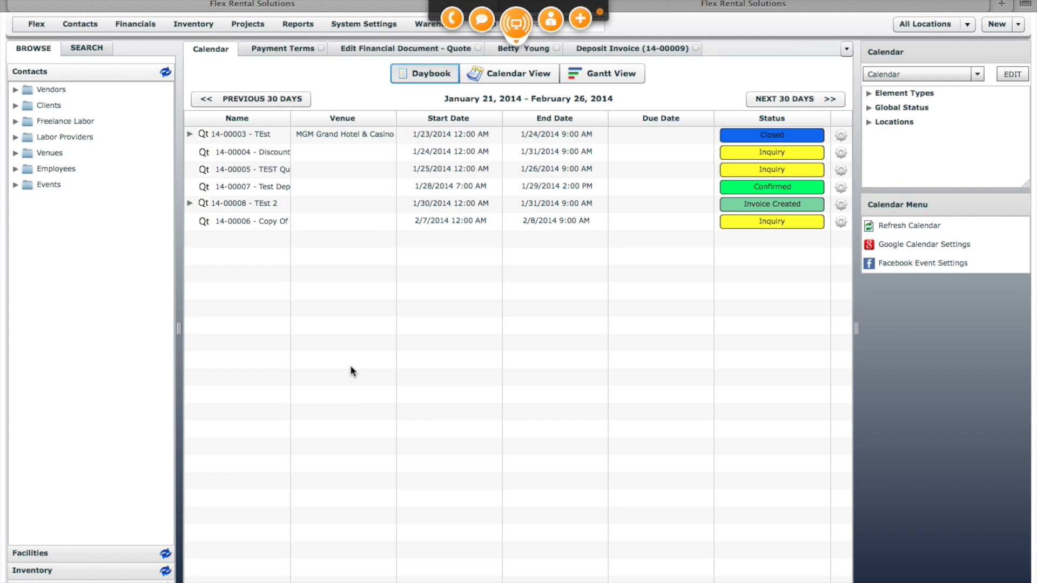
mouse_move(355, 364)
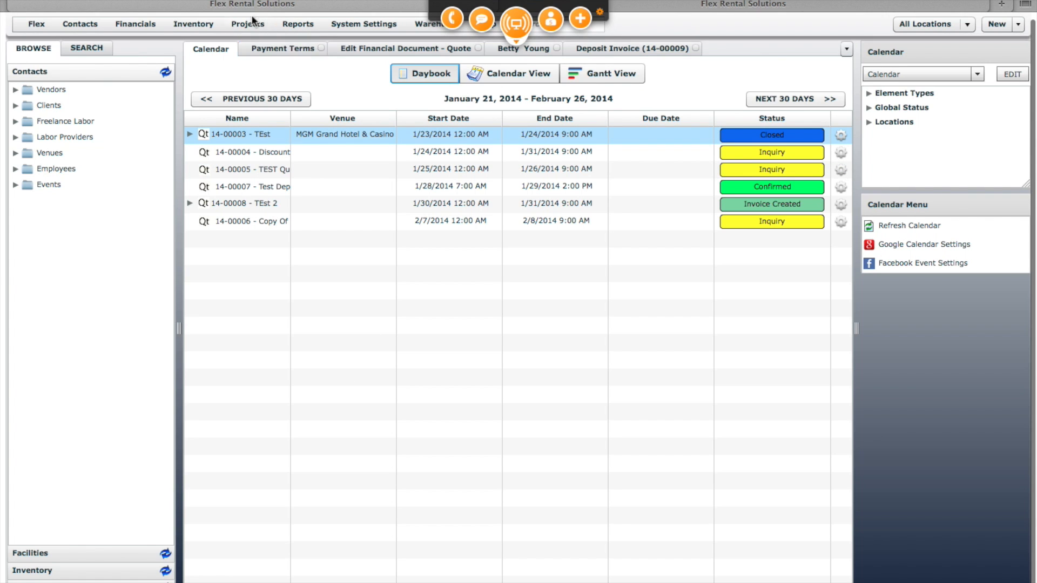
Bring up the System Settings list from the quote calendar daybook
left_click(362, 24)
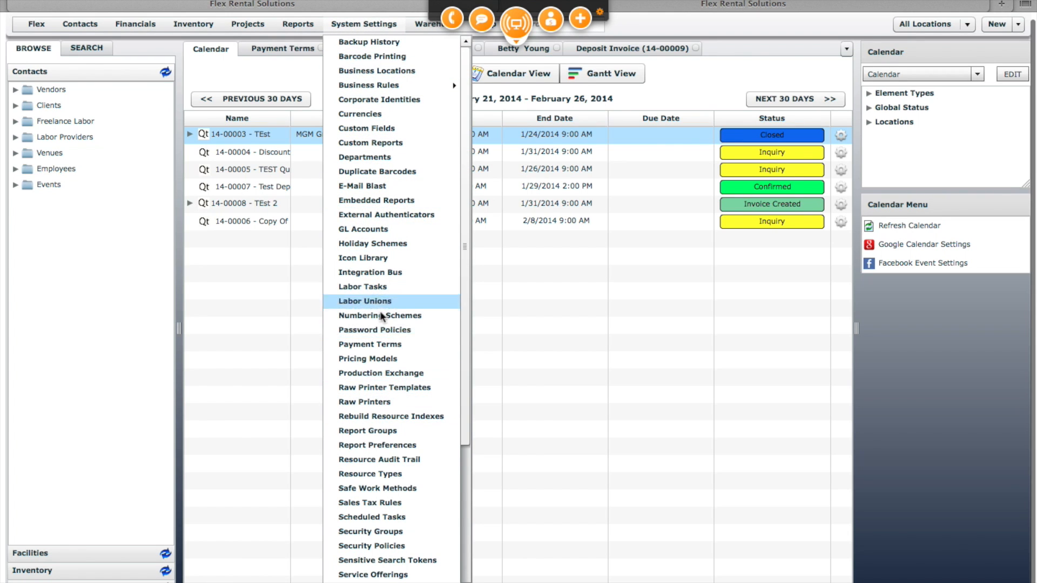
View Payment Terms, select 50% dep/balNet10, and dismiss the New Payment Term form without creating one
left_click(369, 343)
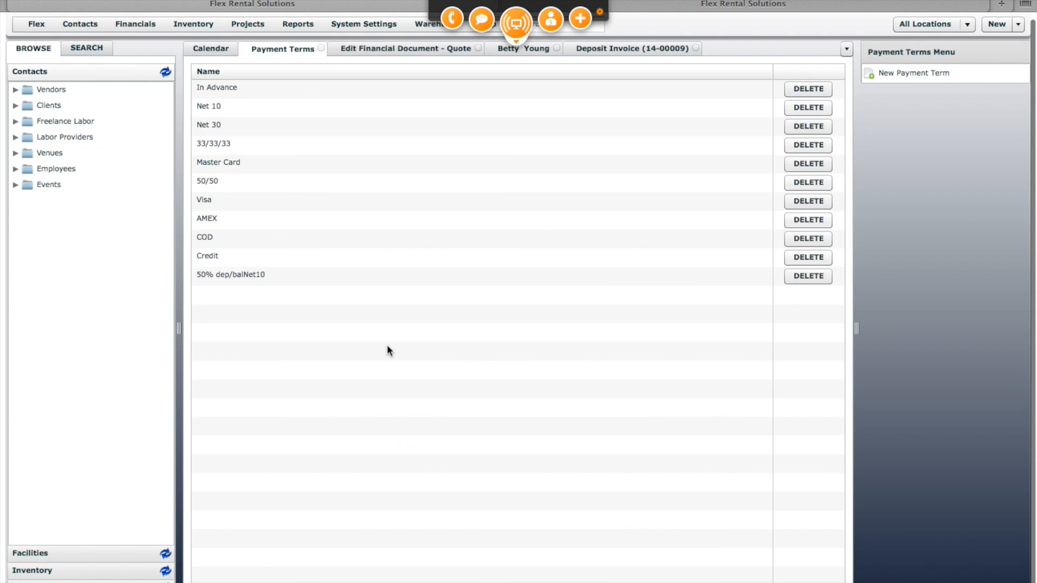
mouse_move(263, 303)
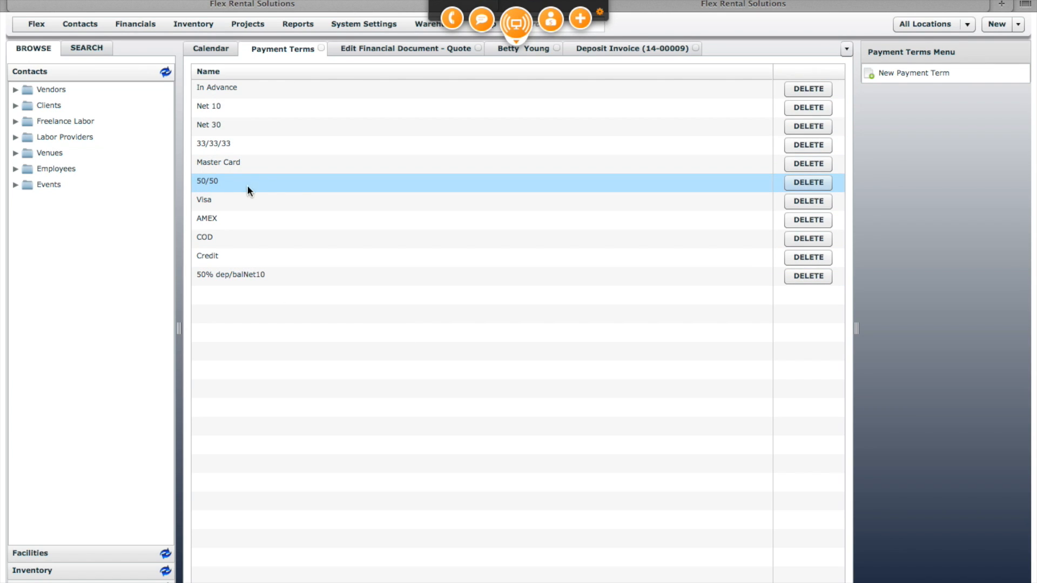
left_click(230, 275)
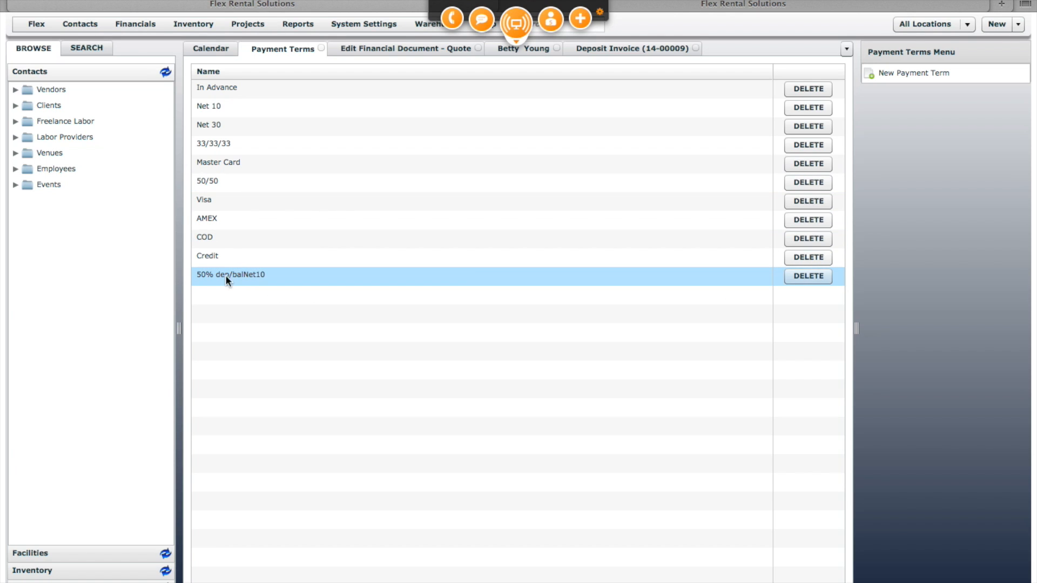
mouse_move(250, 287)
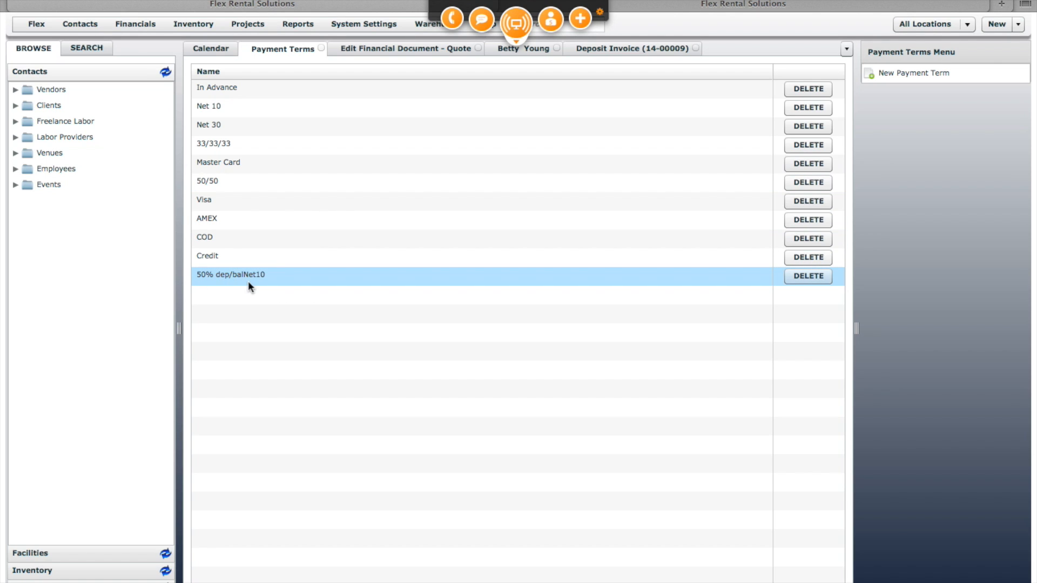
mouse_move(257, 287)
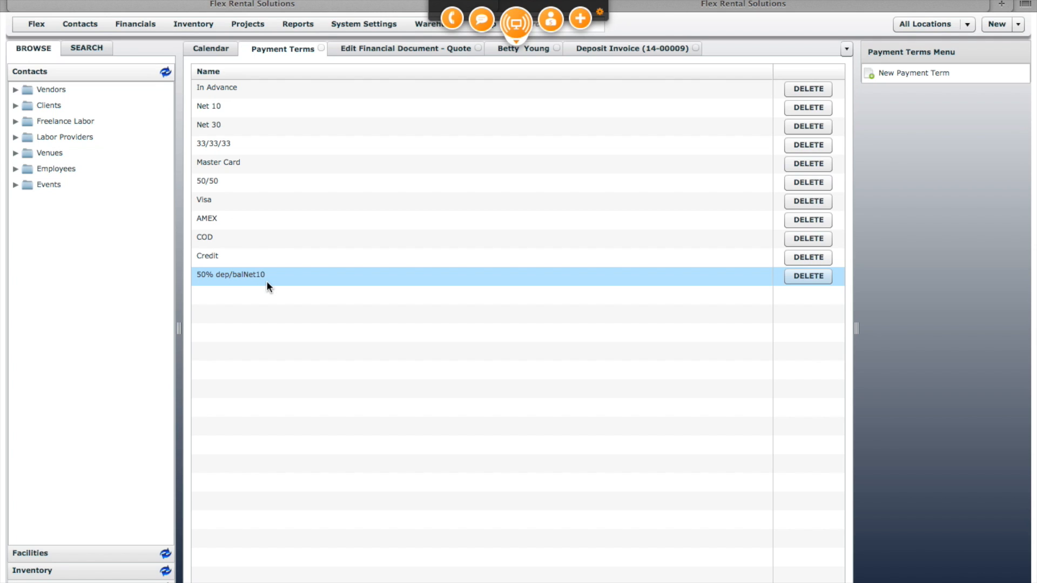
mouse_move(248, 283)
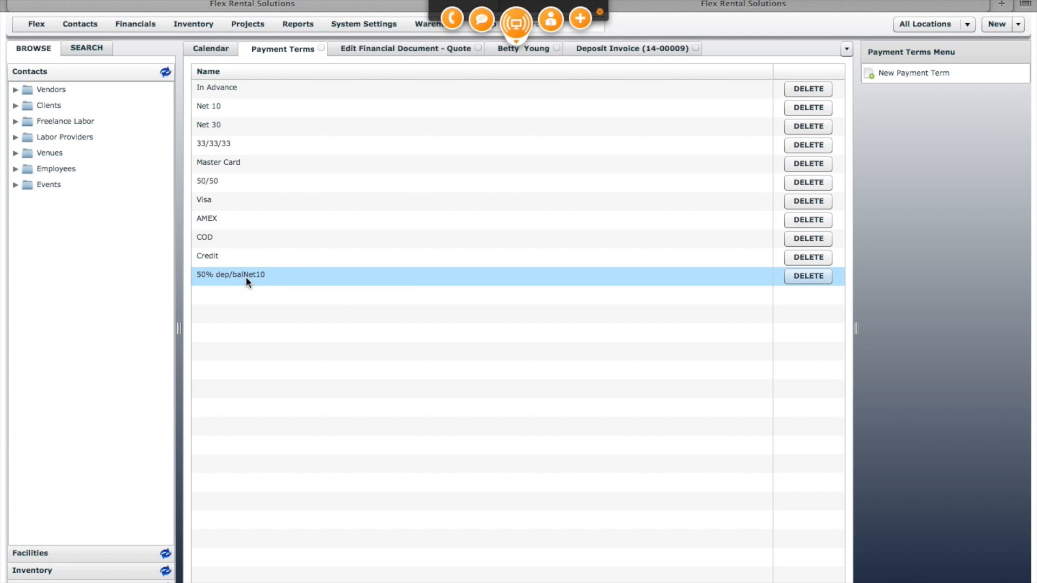
left_click(914, 72)
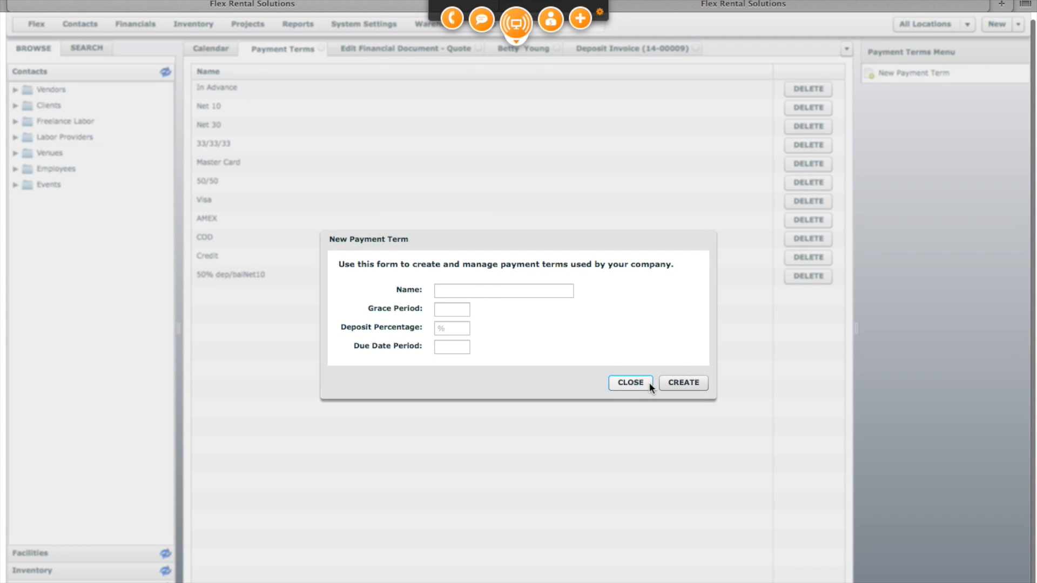
left_click(629, 383)
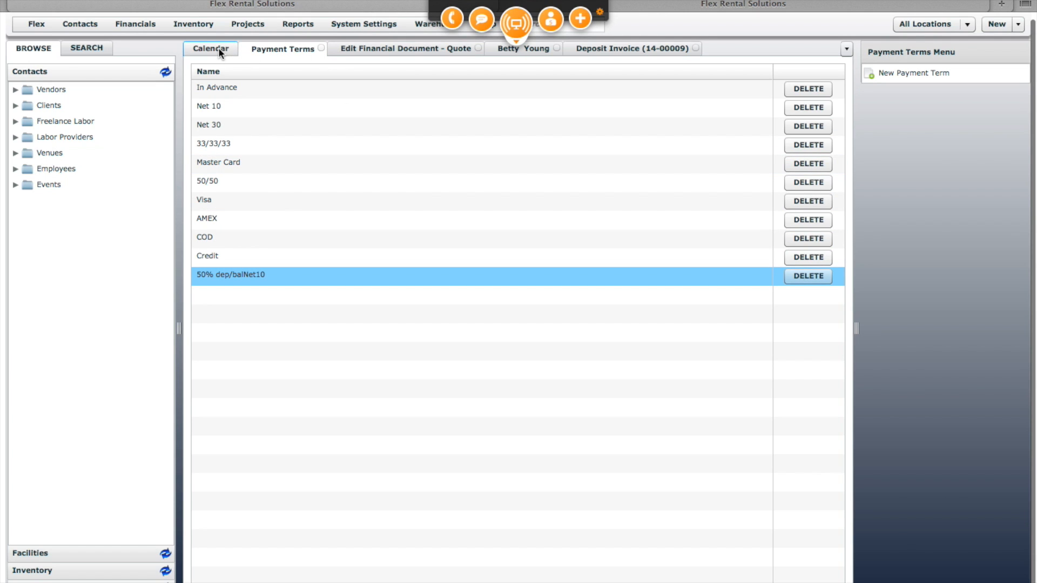
mouse_move(246, 54)
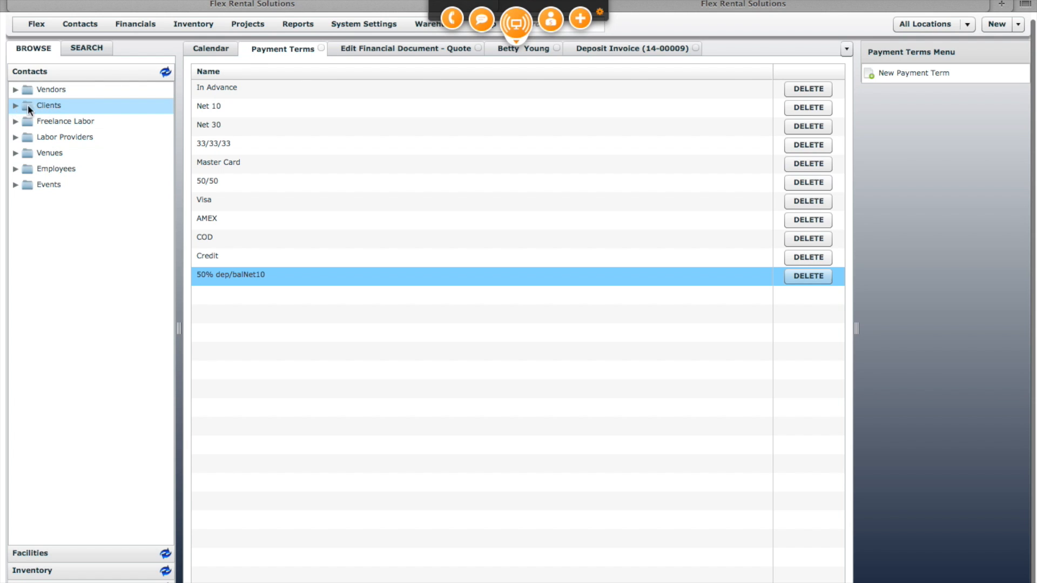
left_click(16, 105)
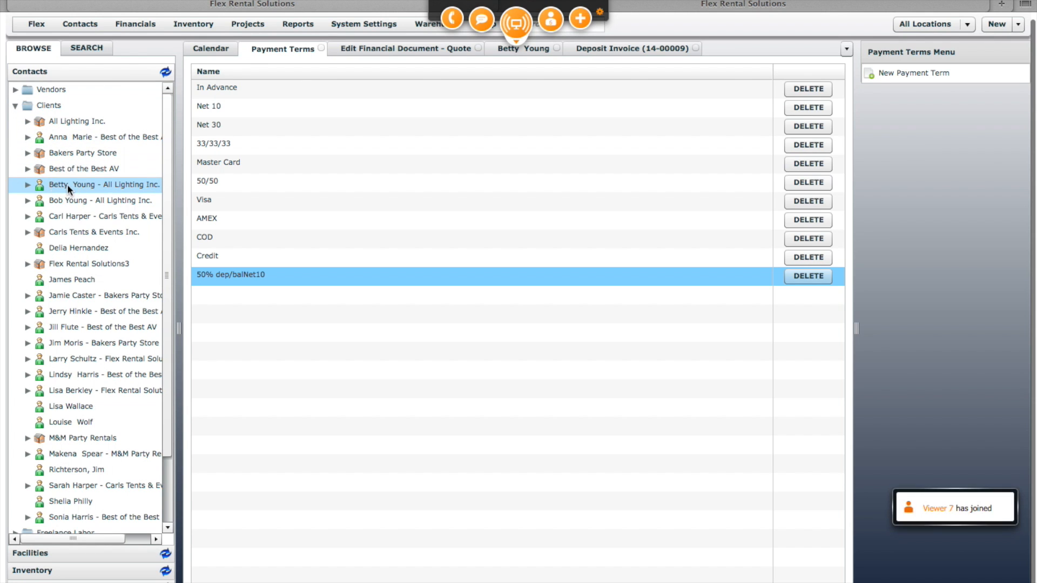
left_click(522, 48)
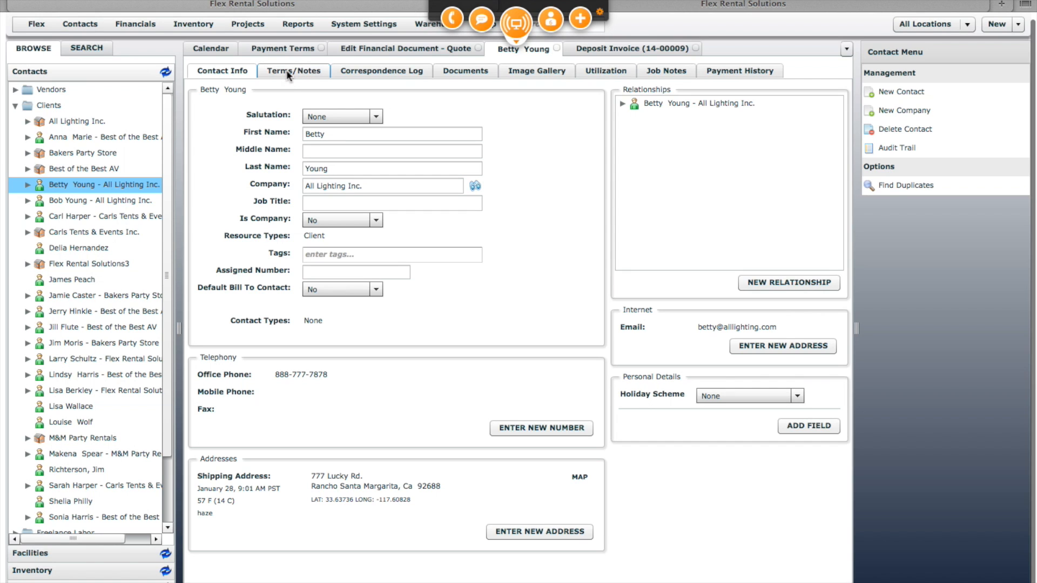
left_click(293, 72)
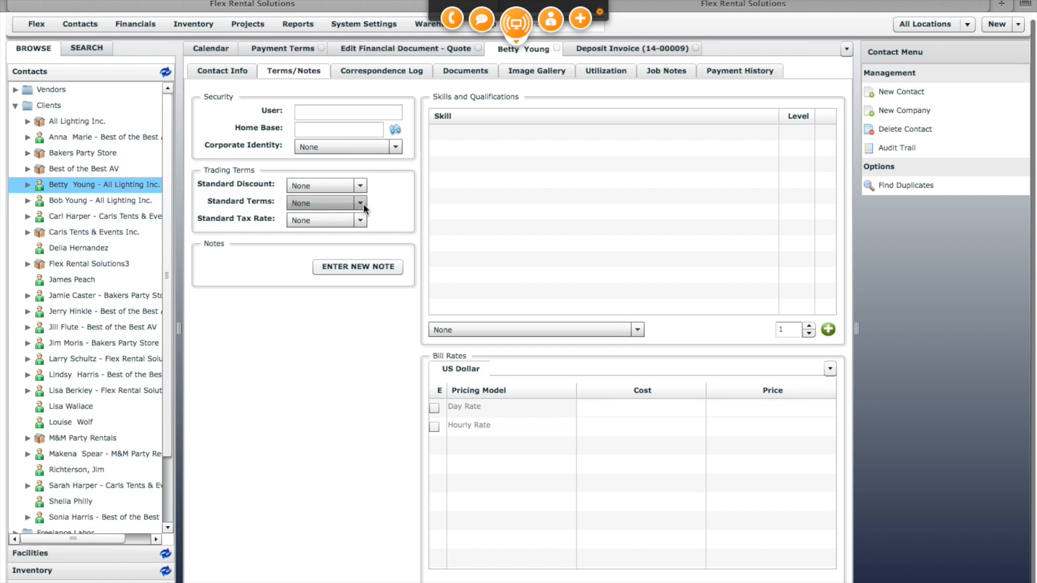
left_click(361, 203)
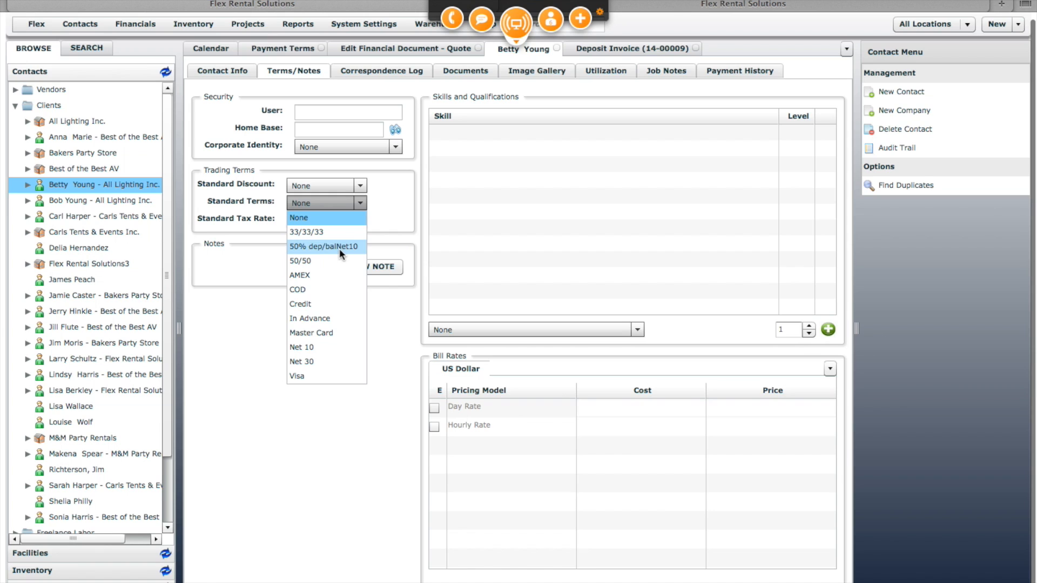
left_click(324, 246)
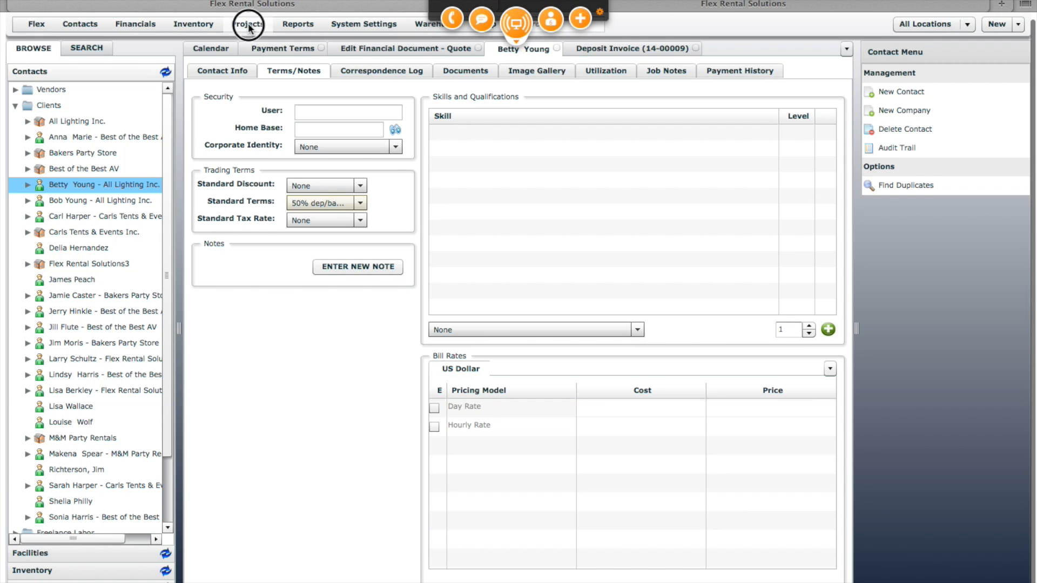
Bring up Project Elements and open the Quote element definition for editing
left_click(249, 24)
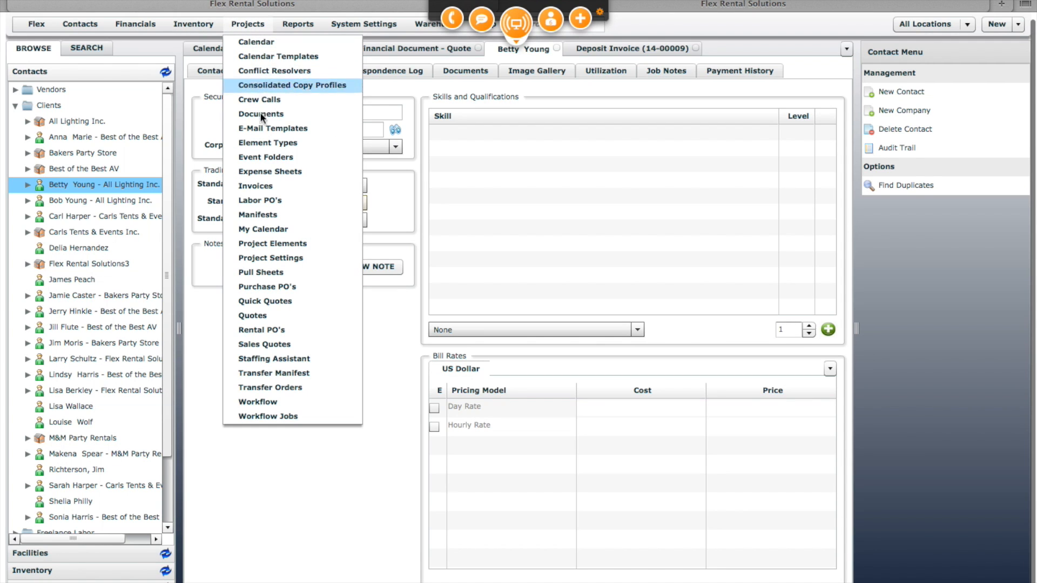
mouse_move(272, 243)
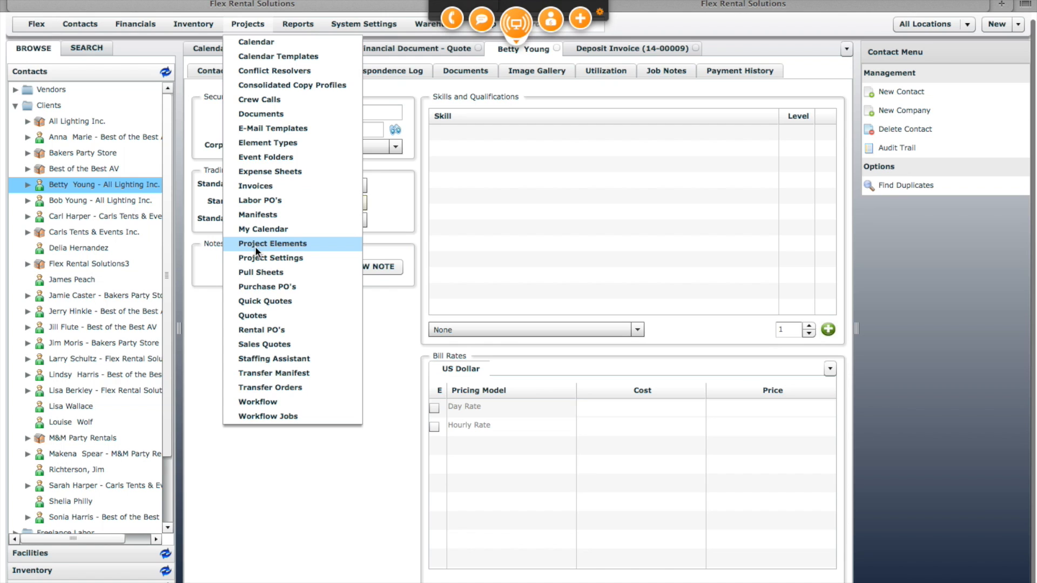
left_click(272, 243)
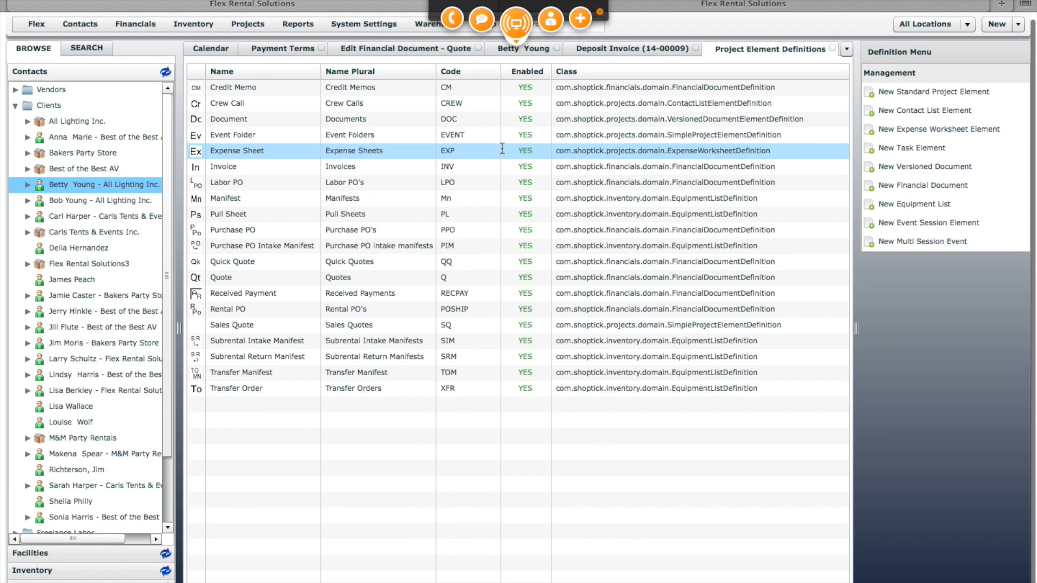
left_click(221, 277)
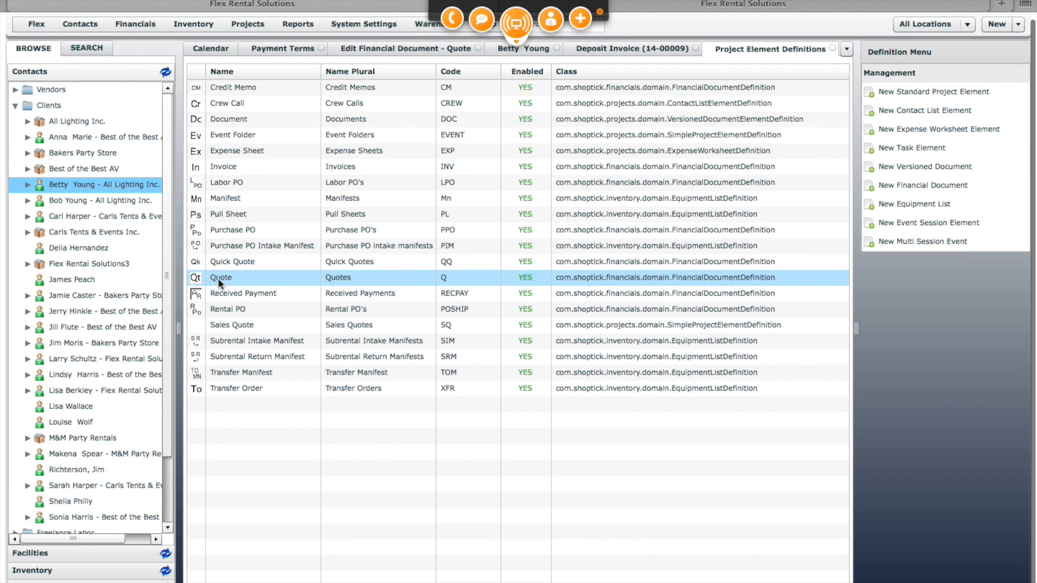
left_click(223, 166)
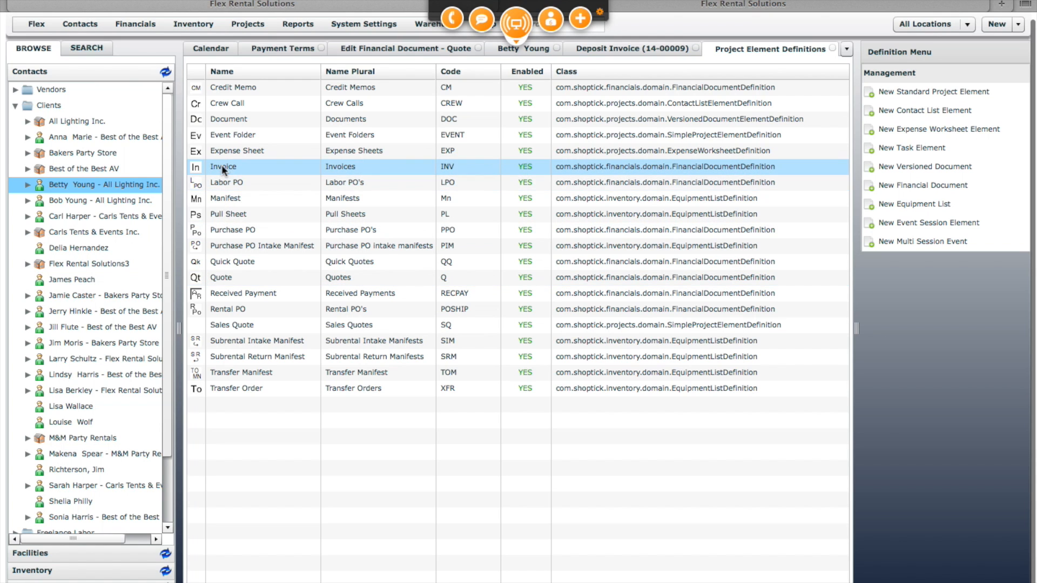
left_click(225, 277)
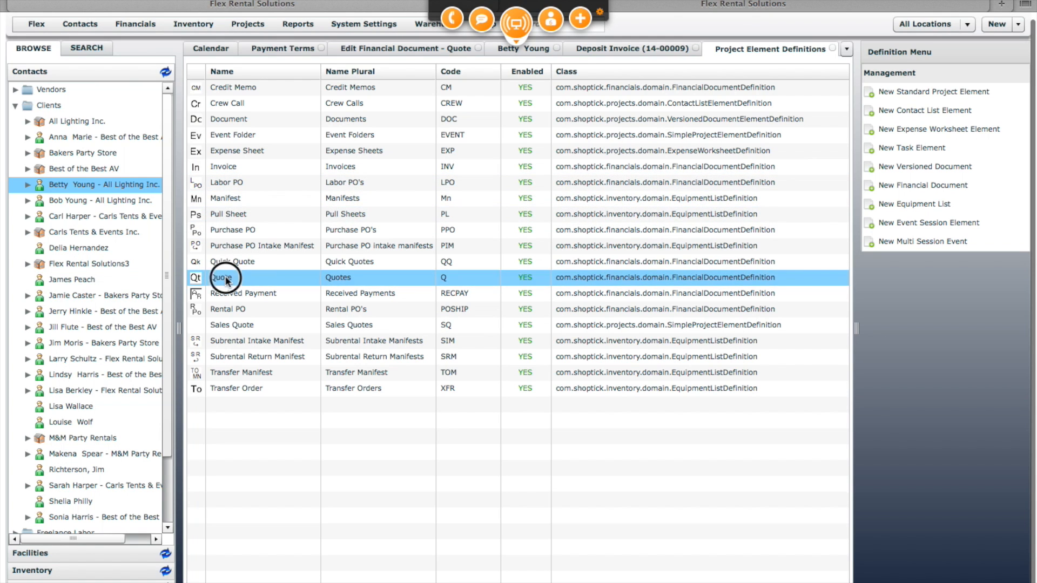
double_click(225, 278)
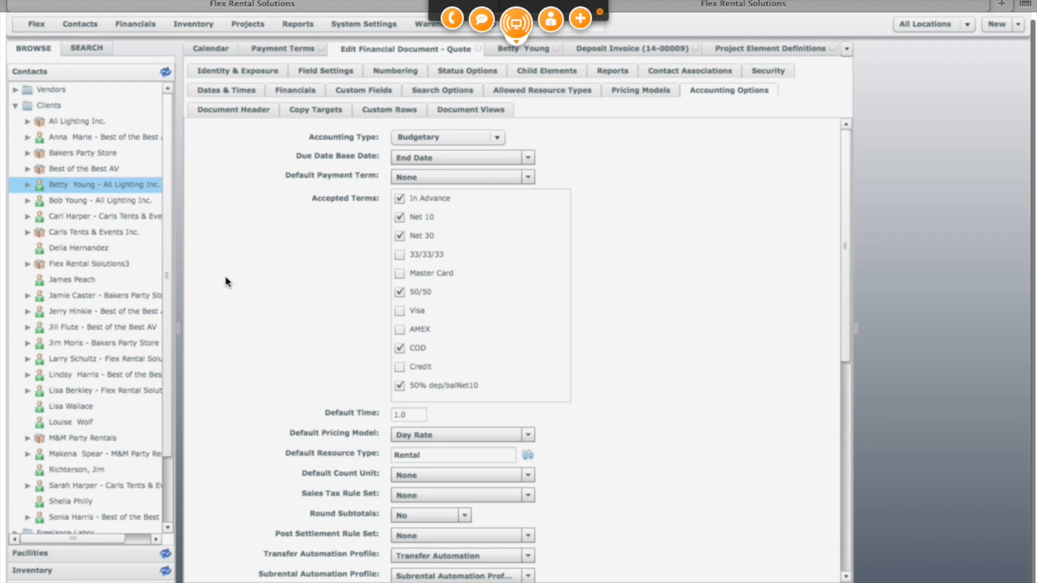
In Accounting Options, untick and re-tick 50% dep/balNet10 under Accepted Terms
left_click(417, 348)
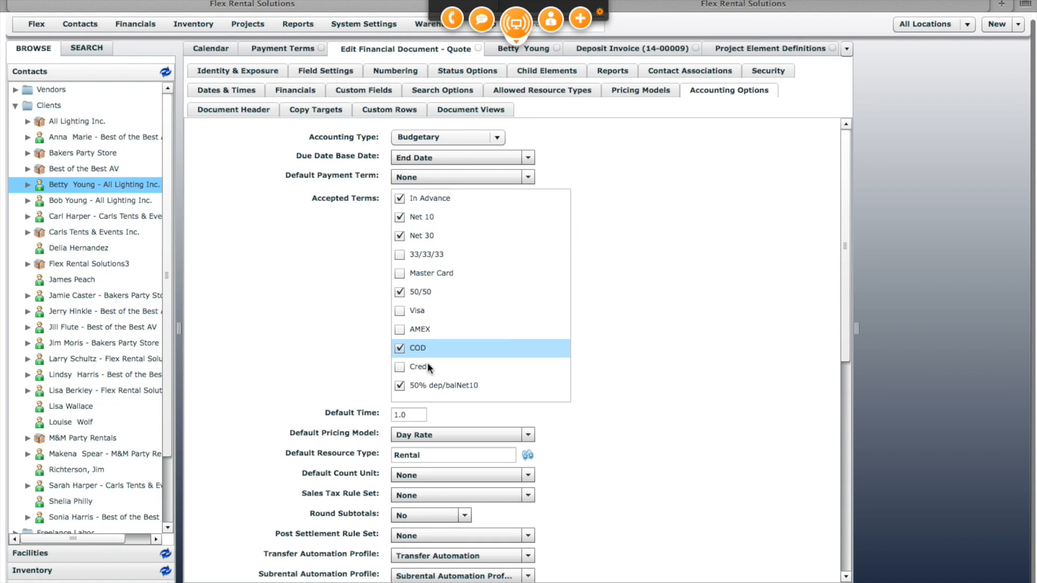
left_click(399, 385)
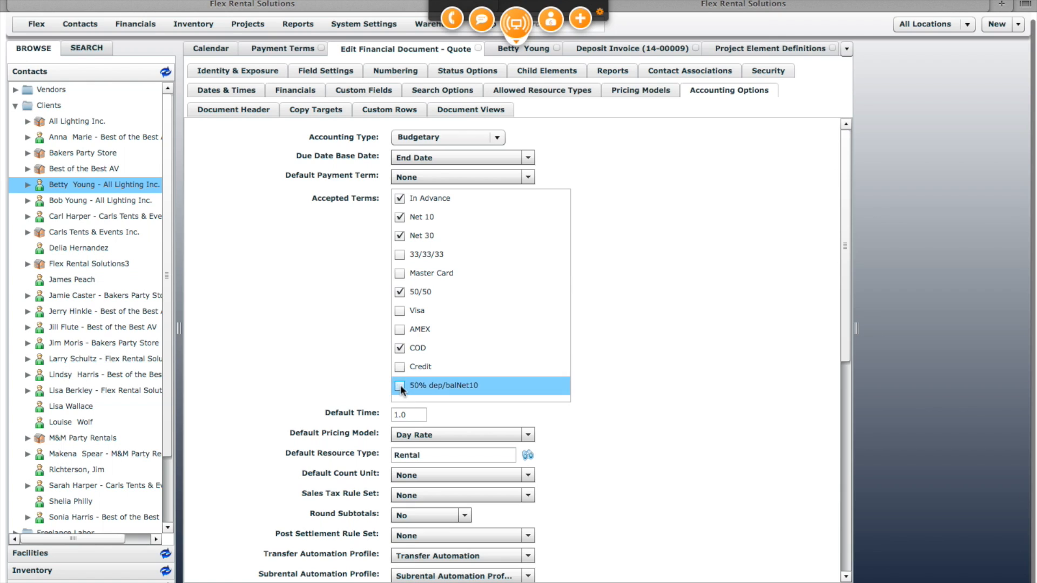
left_click(400, 385)
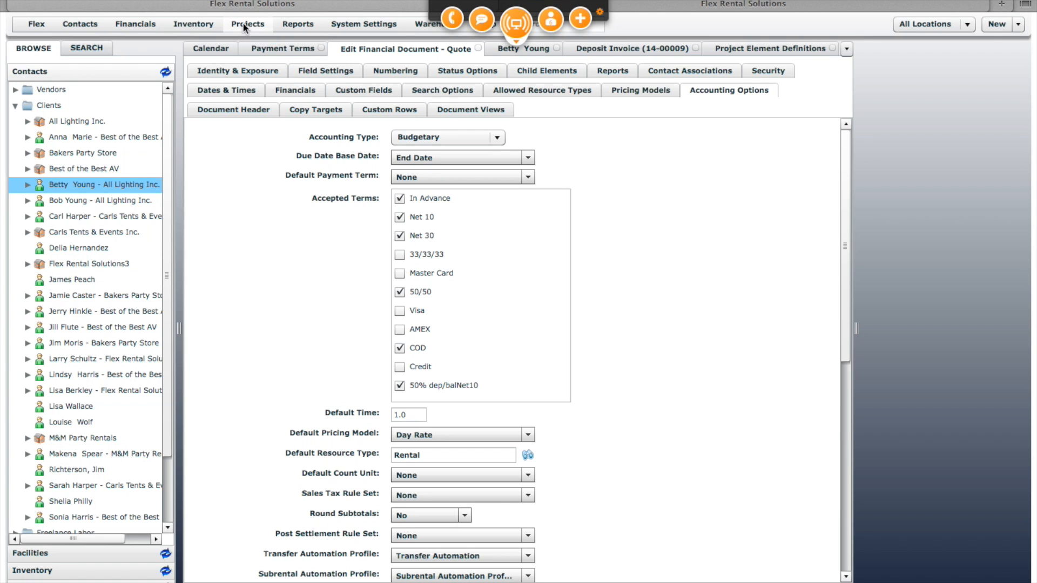
In the Quote definition's Field Settings, keep Deposit Field Inherited set to Yes
left_click(247, 24)
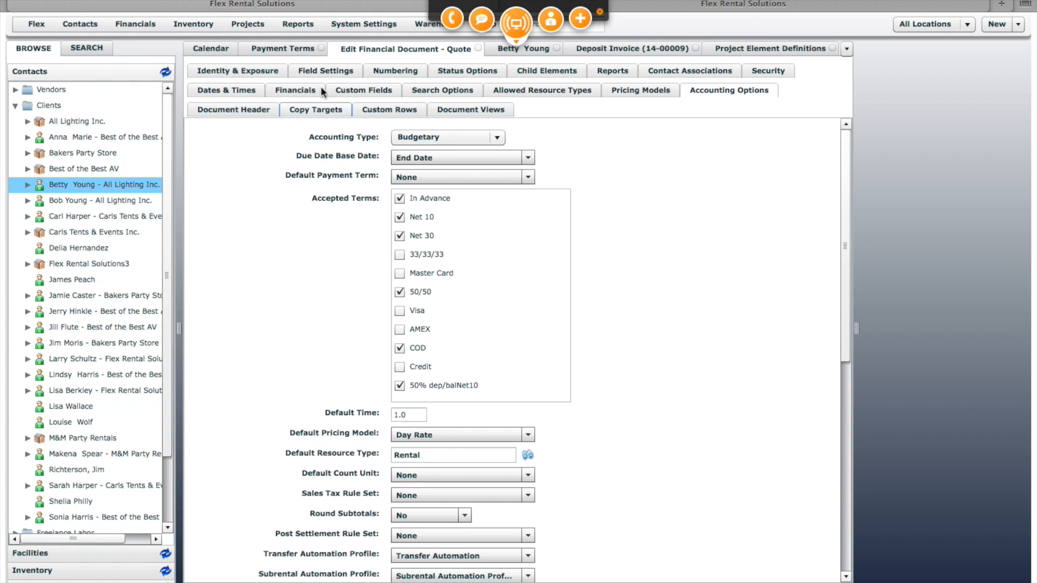
left_click(325, 71)
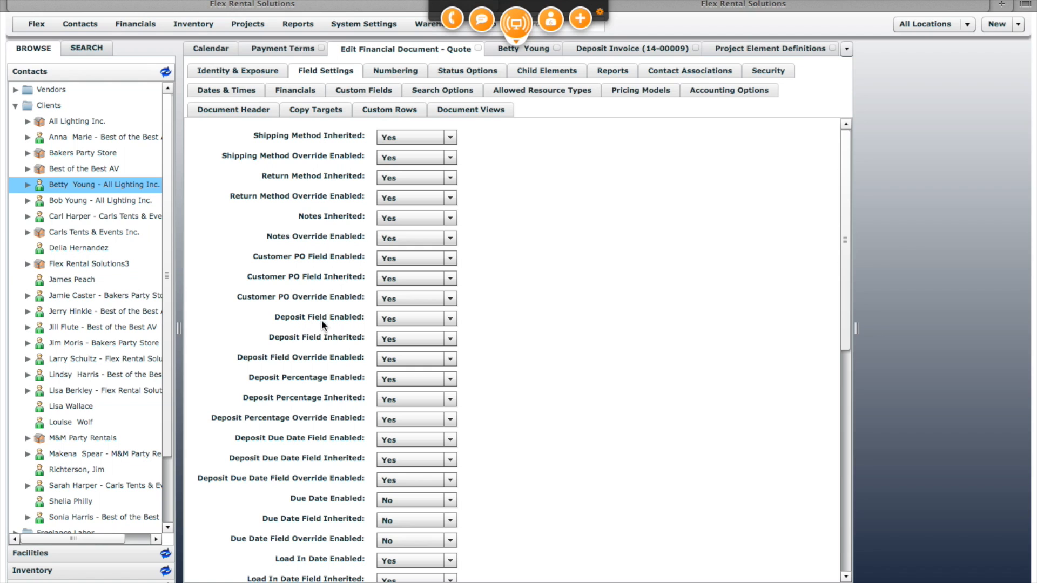
mouse_move(311, 325)
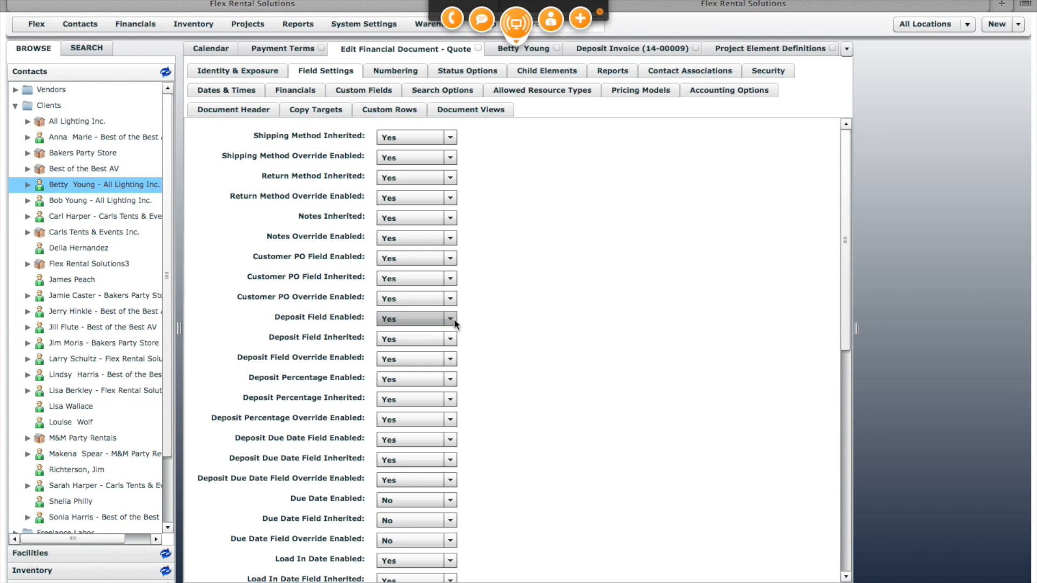
mouse_move(440, 338)
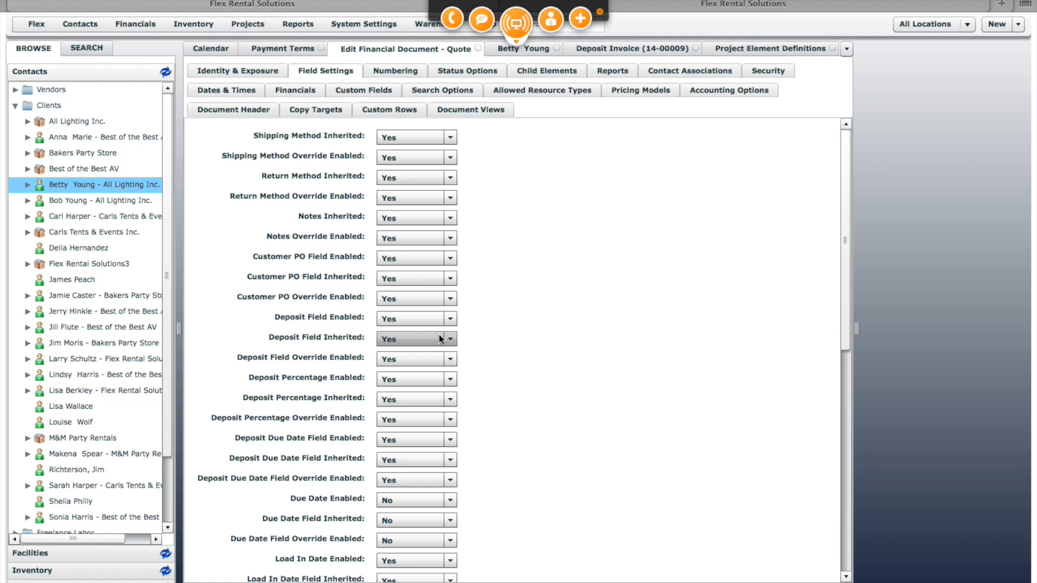
left_click(451, 338)
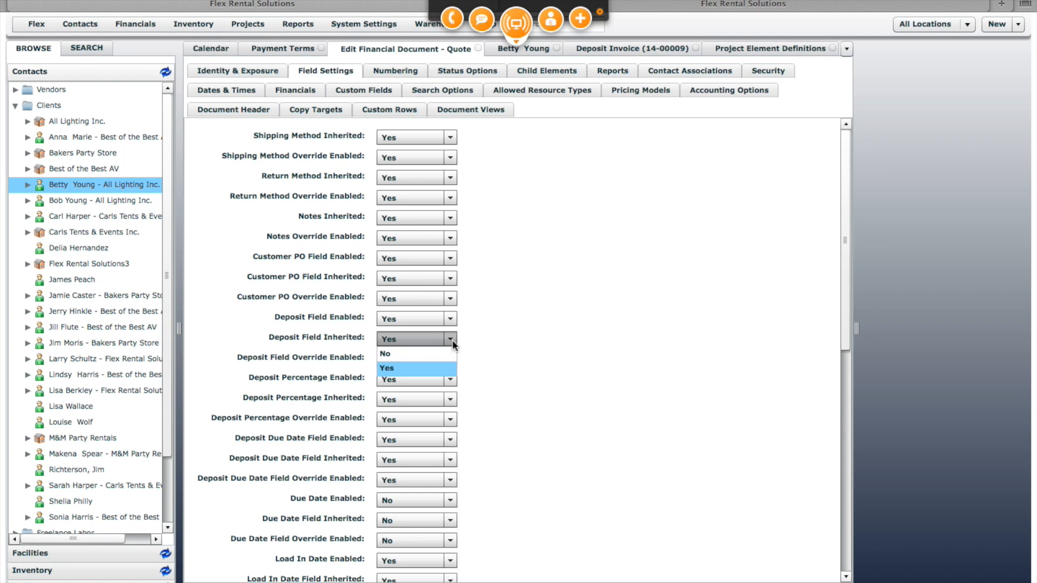
mouse_move(463, 352)
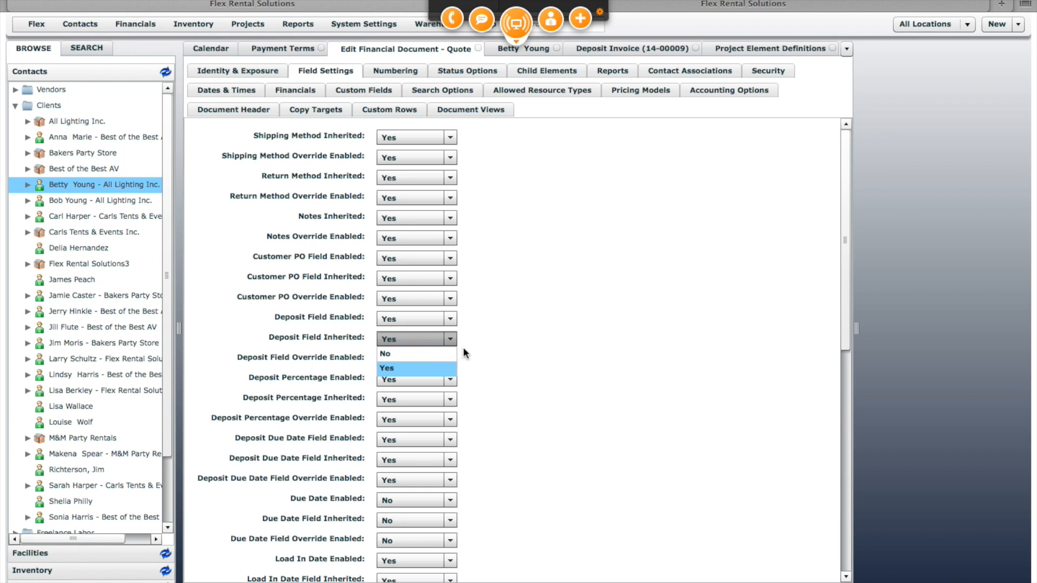
left_click(387, 367)
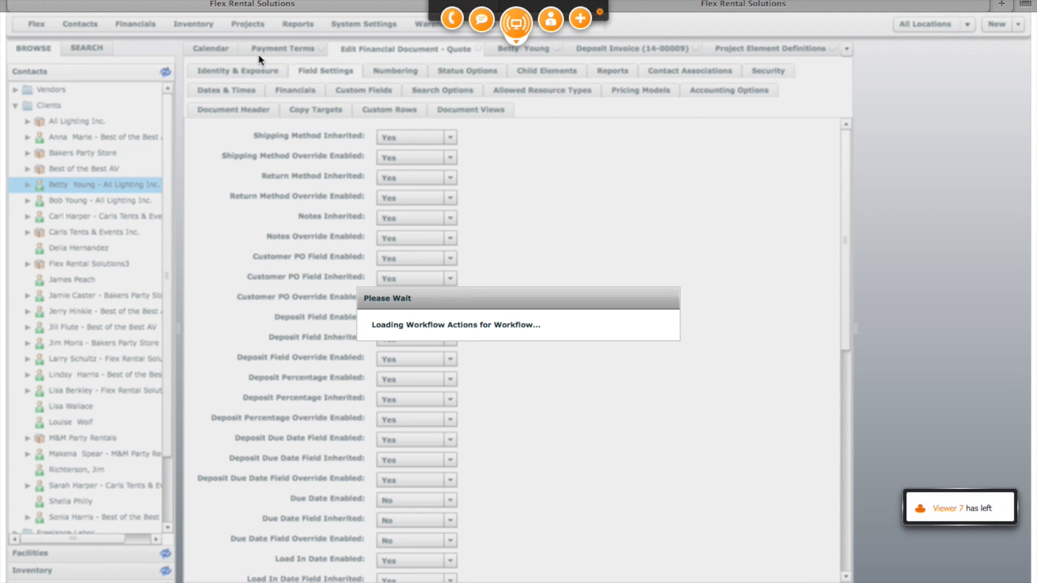
Switch to the Deposit Invoice (14-00009) quote
left_click(728, 90)
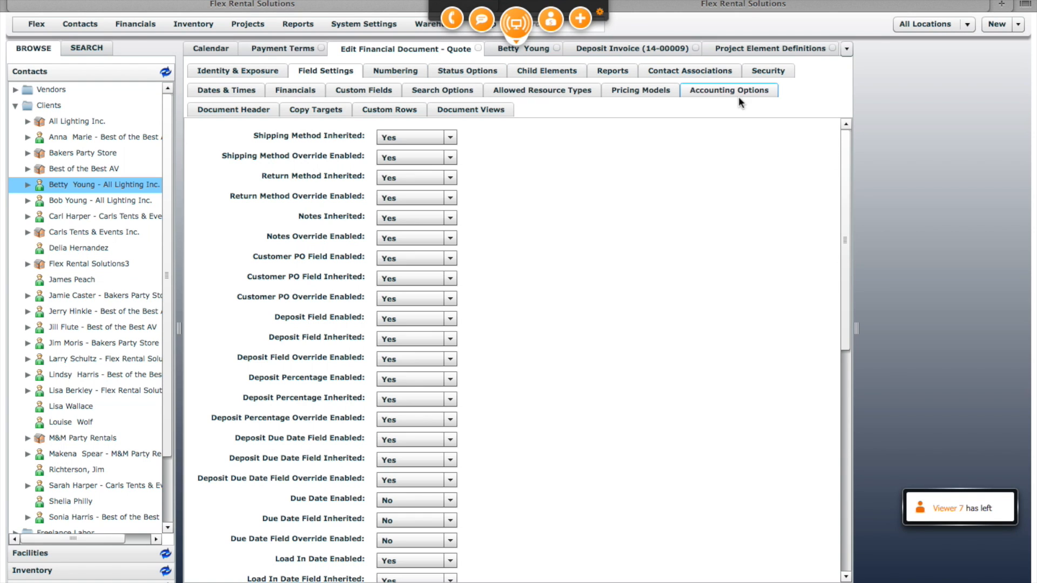
left_click(632, 49)
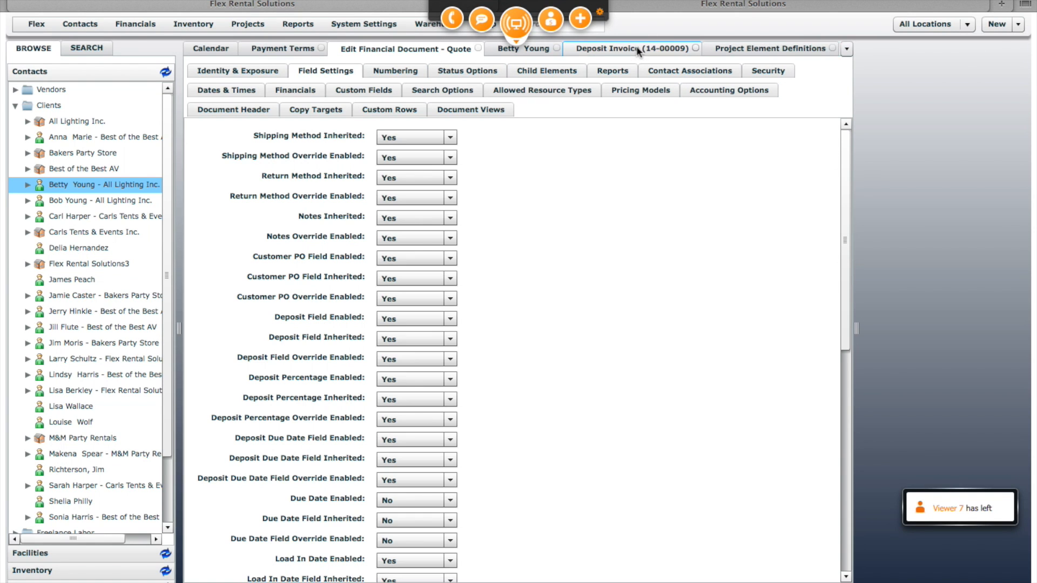
left_click(626, 49)
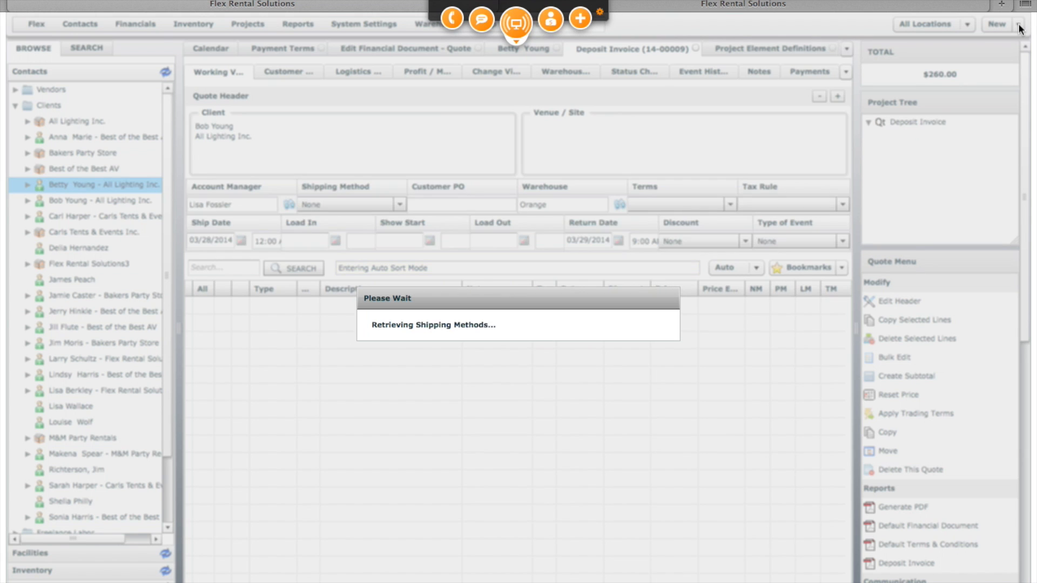
Bring up the Create New Element list for the Deposit Invoice quote
left_click(997, 25)
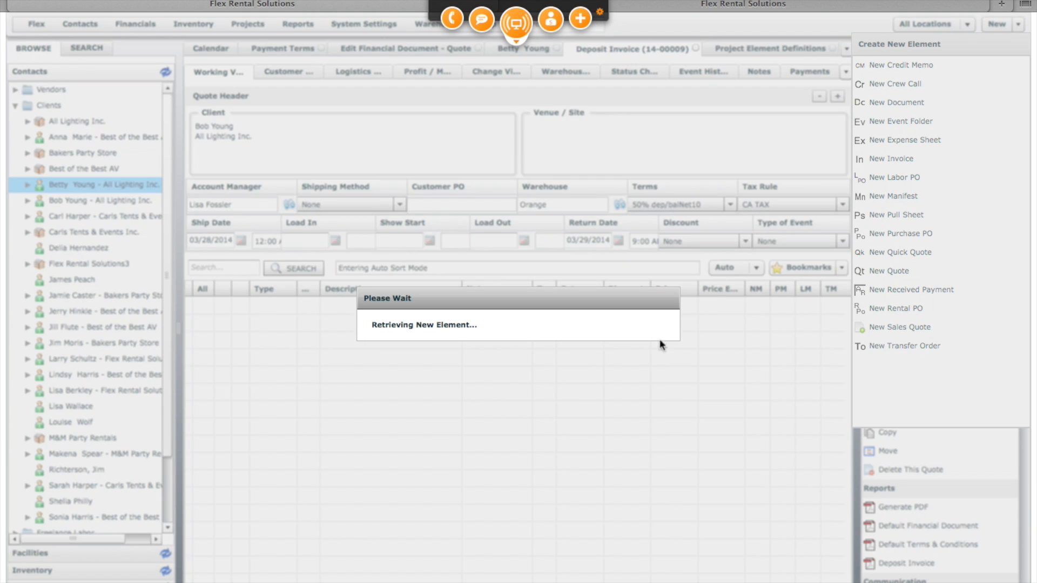
mouse_move(525, 500)
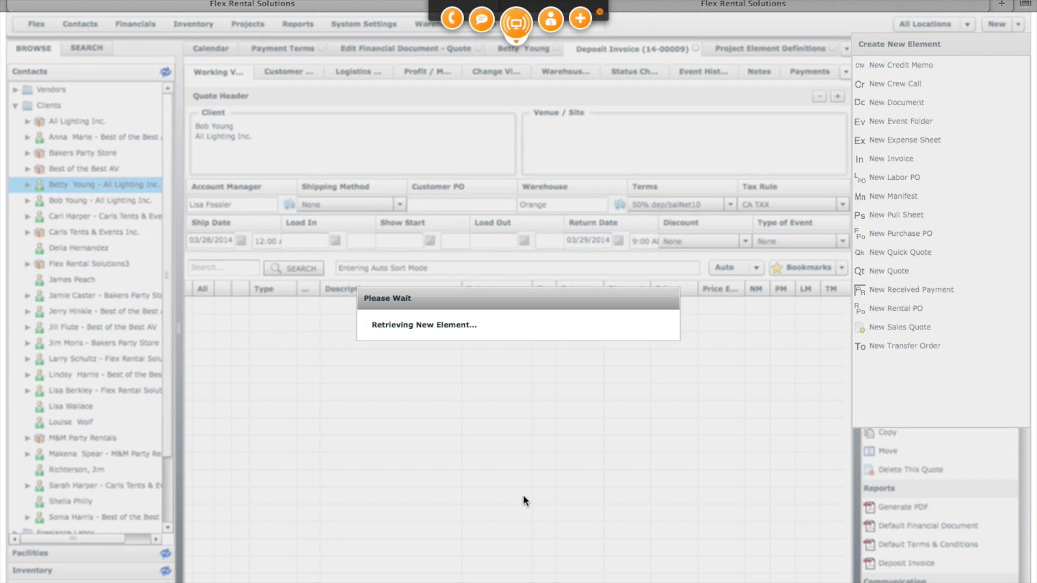
mouse_move(663, 528)
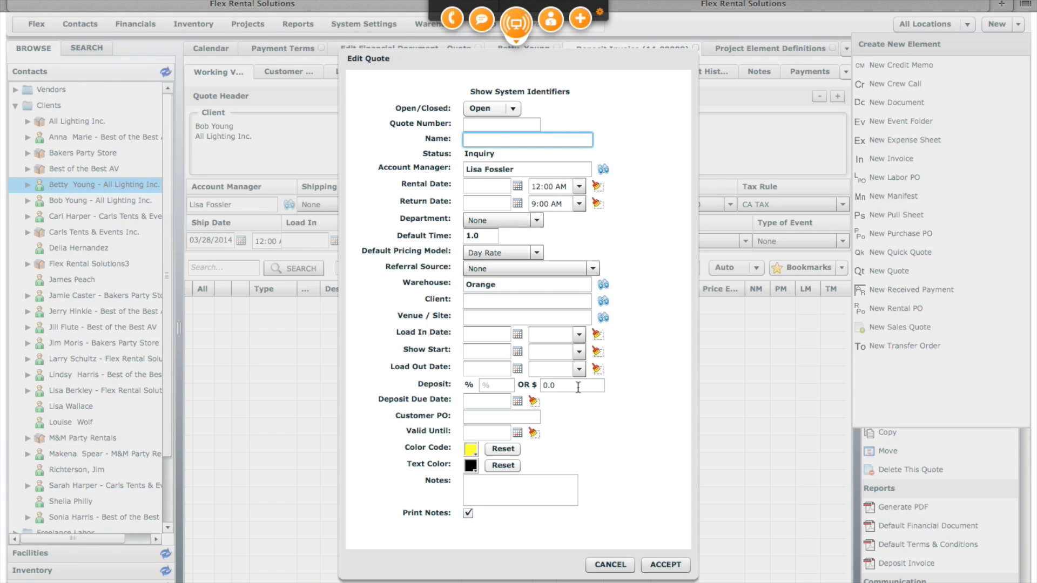
mouse_move(622, 534)
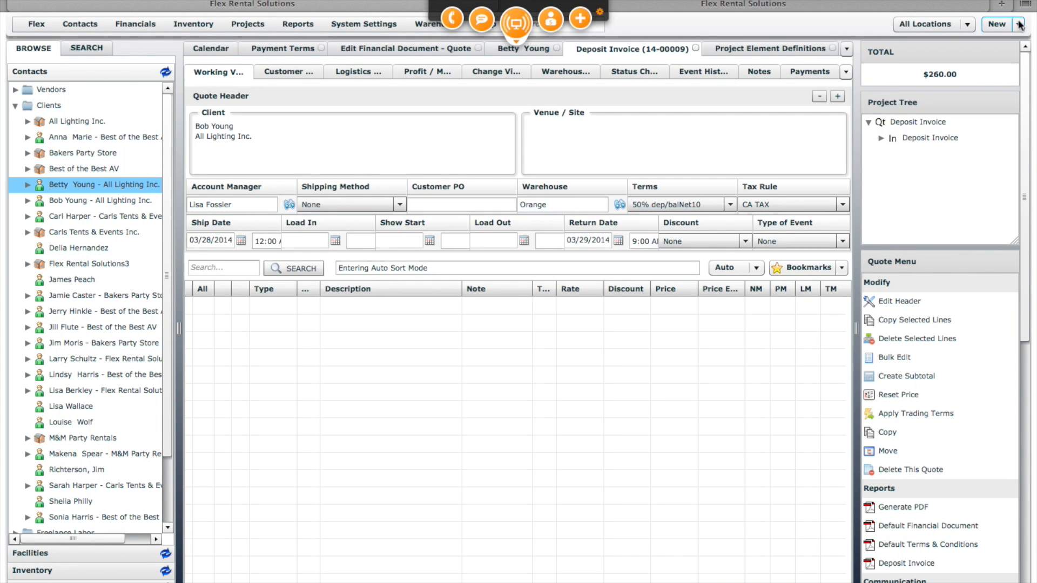
Start a new quote named Deposit Invoice with rental date 01/30/2014 and return 01/31/2014
left_click(1018, 25)
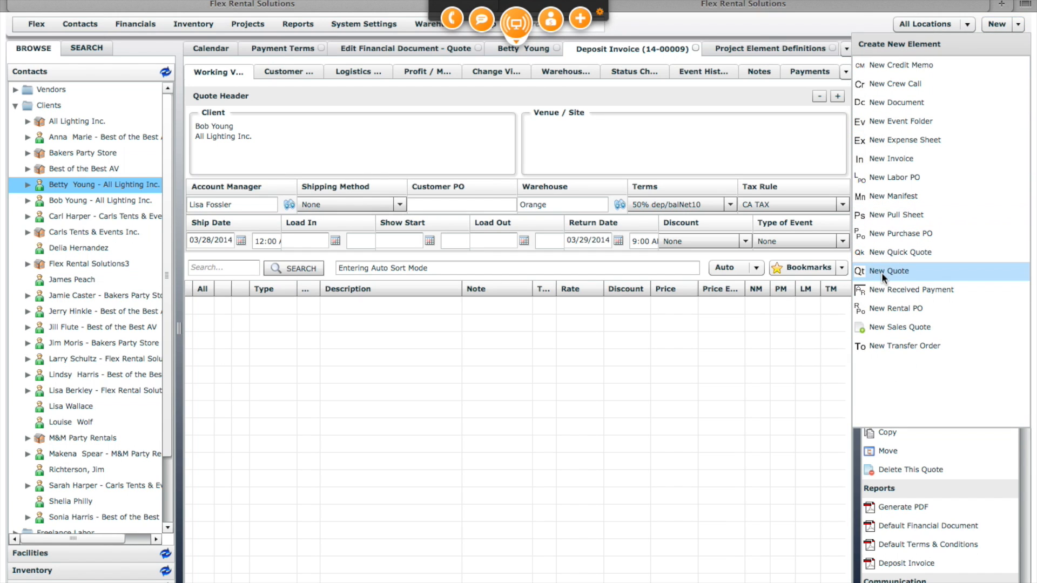
left_click(889, 271)
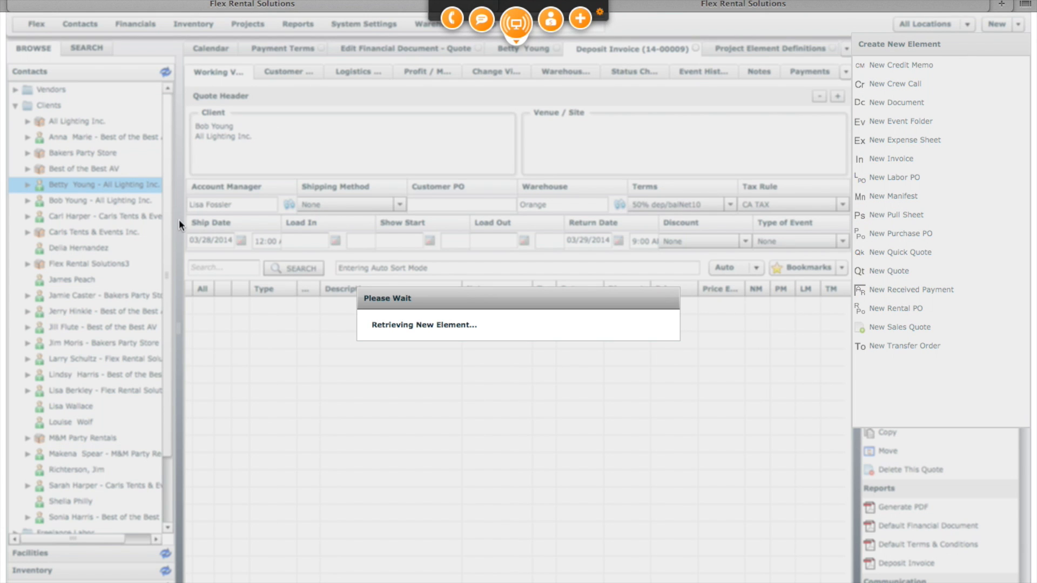
mouse_move(512, 229)
type("D")
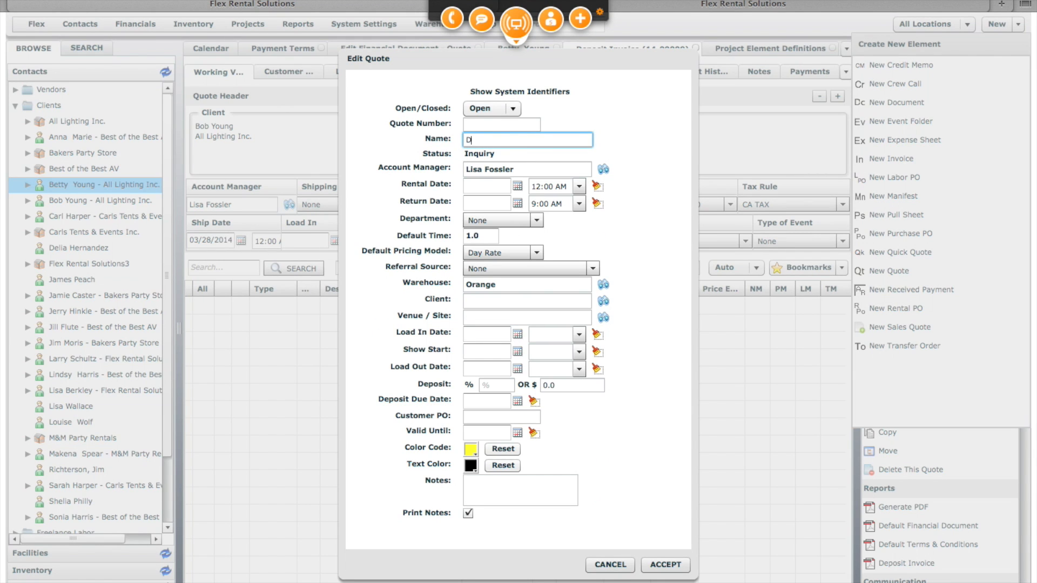
type("eposit 1")
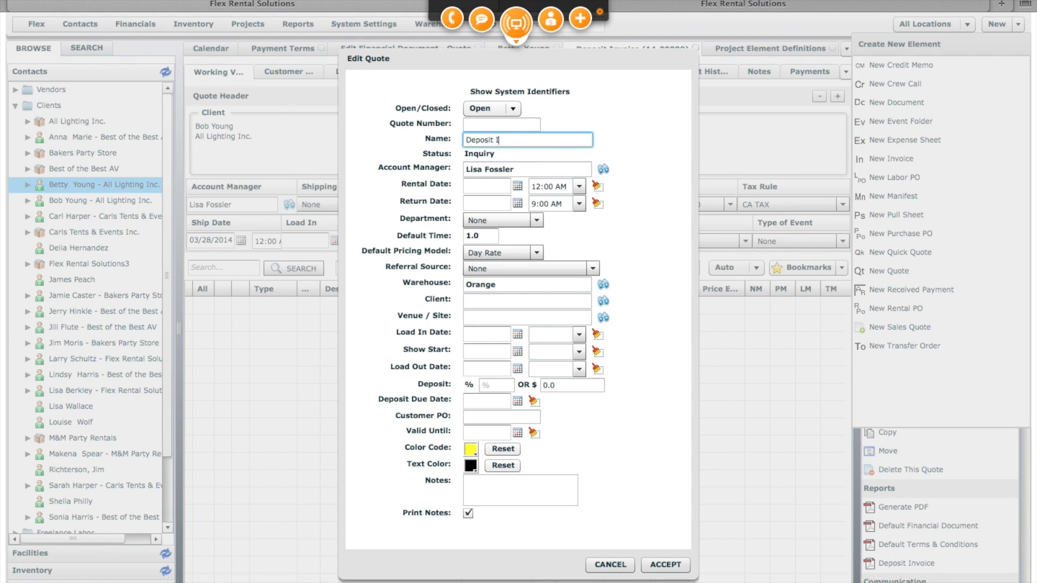
type("nvoice")
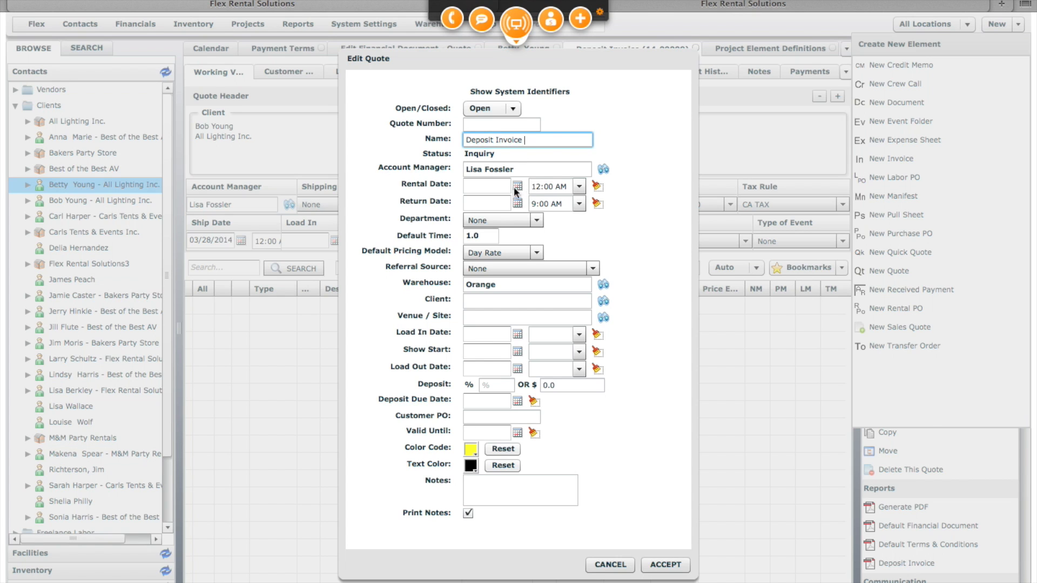
left_click(518, 186)
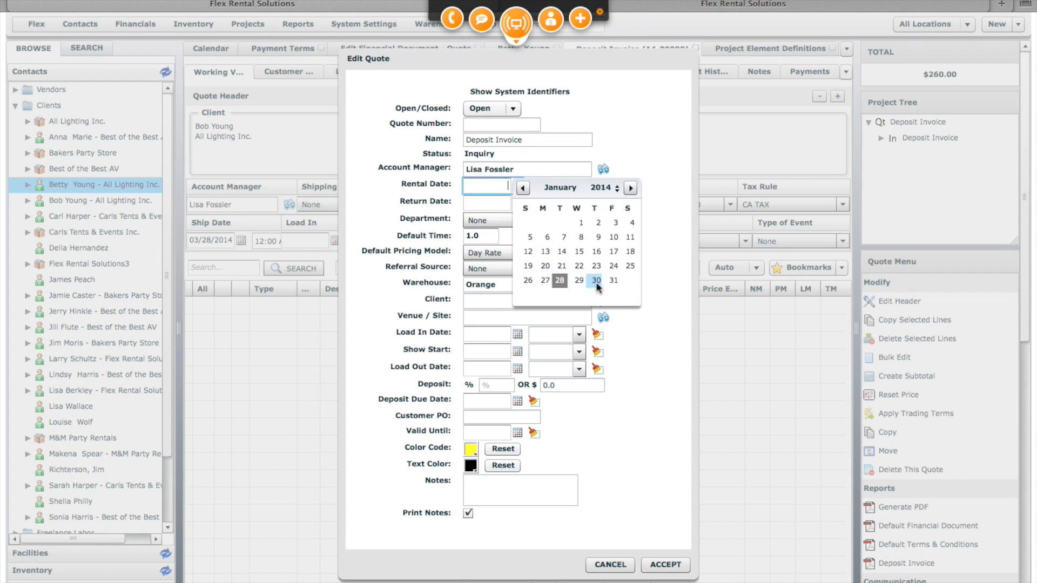
left_click(596, 281)
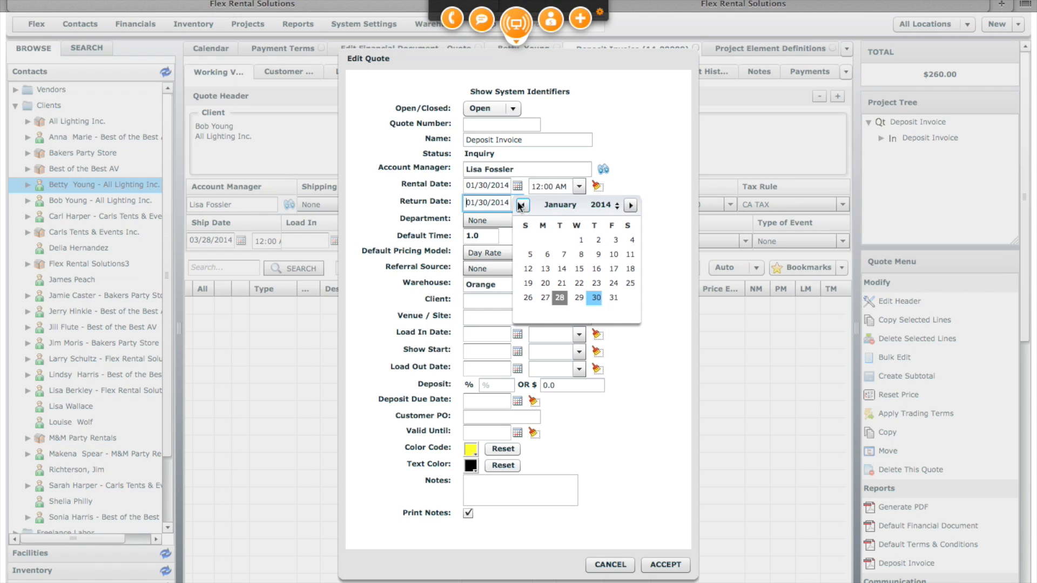
left_click(614, 298)
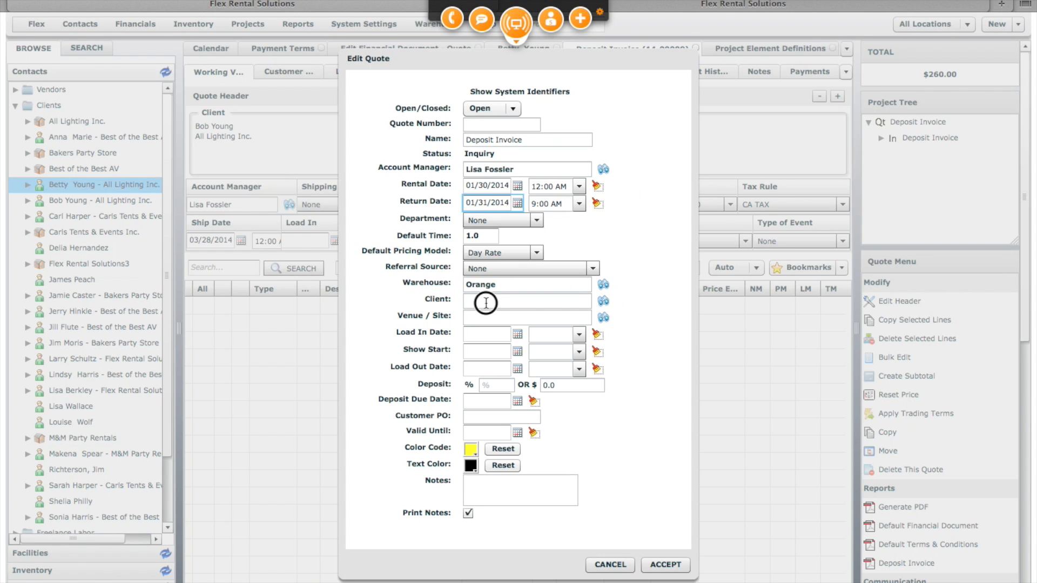
type("betty")
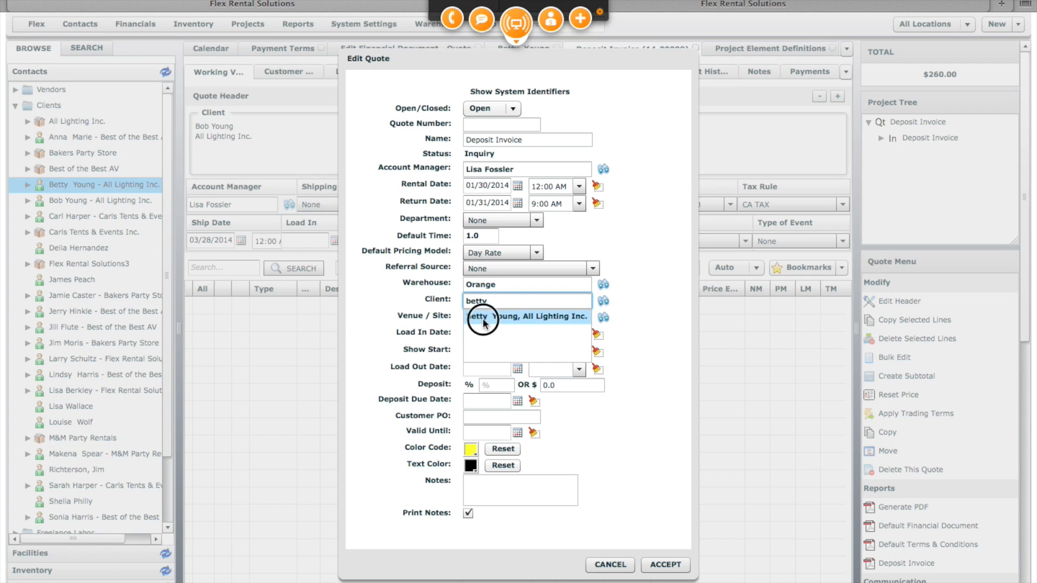
left_click(526, 316)
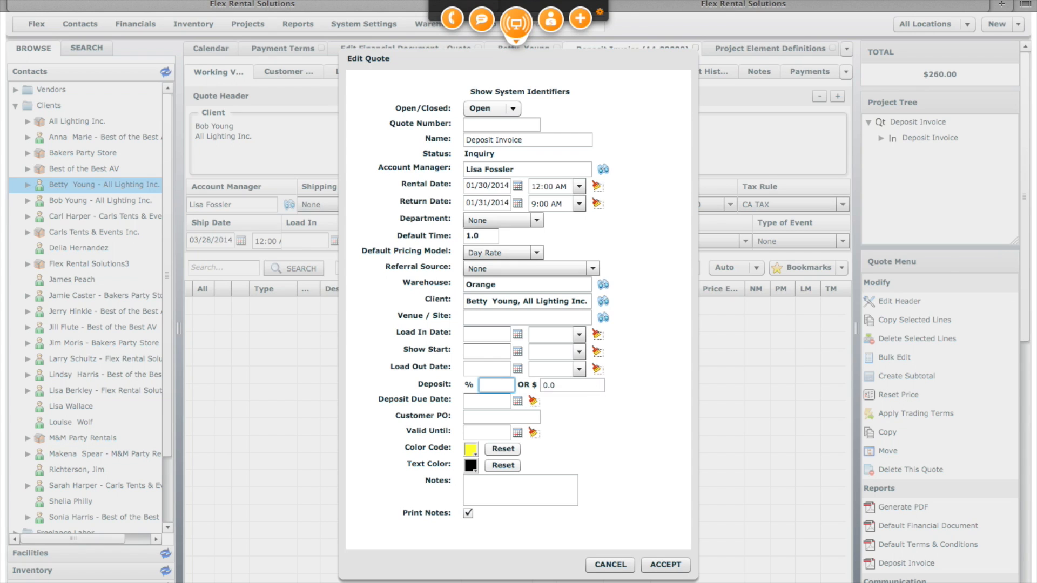
type("50%")
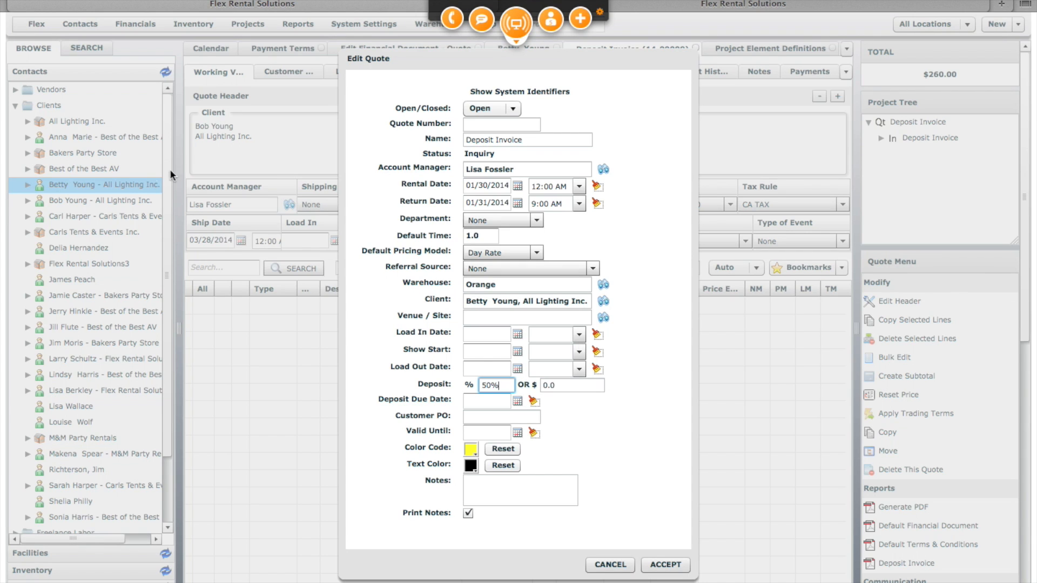
mouse_move(100, 194)
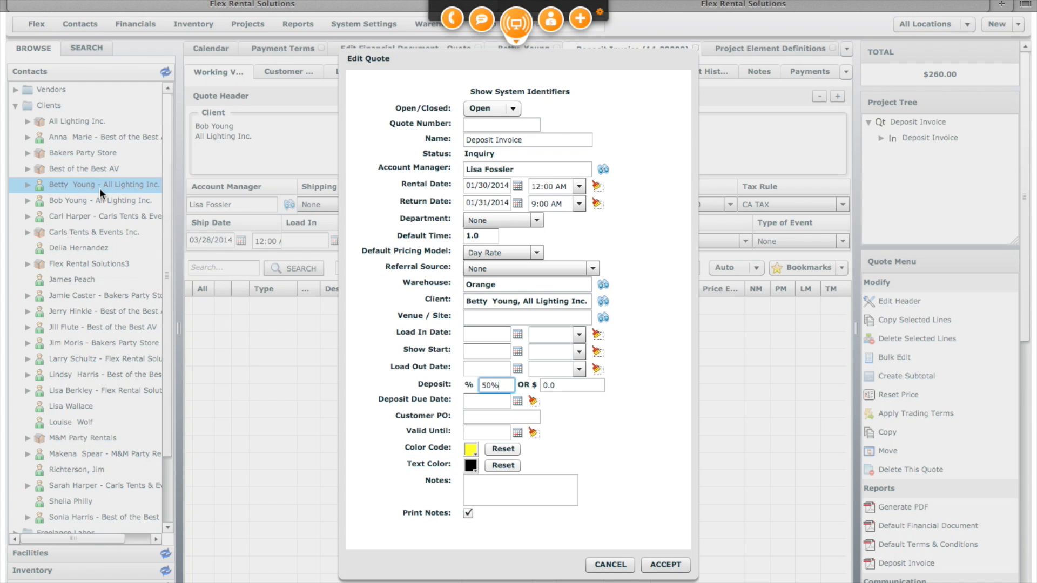
mouse_move(137, 253)
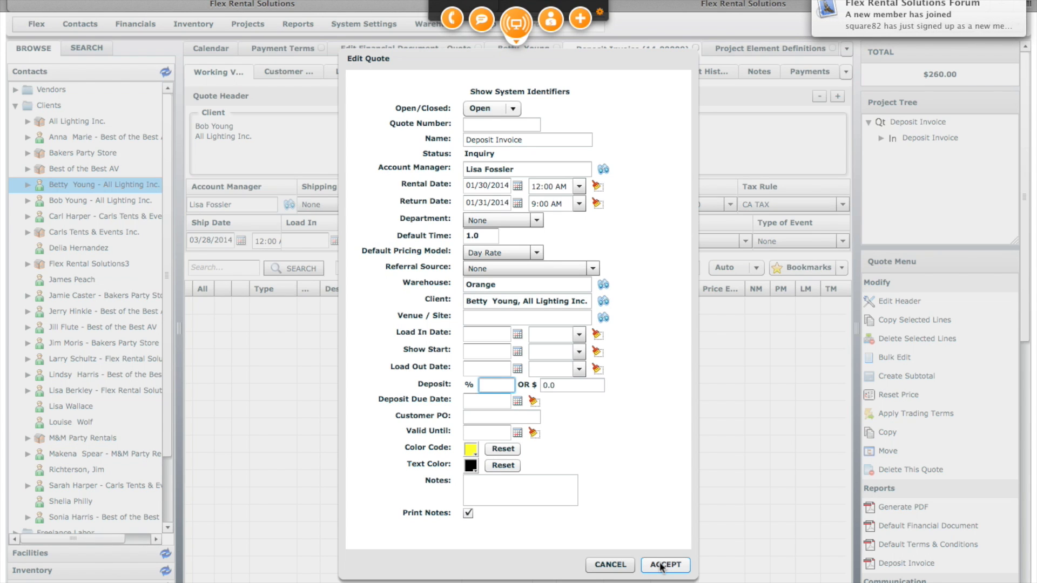
left_click(664, 565)
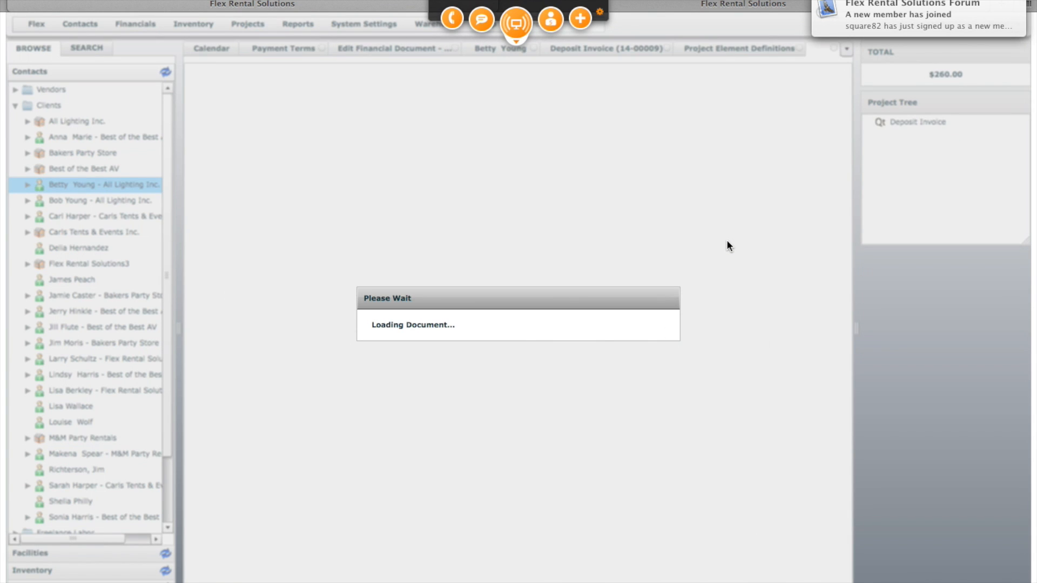
From the Lighting inventory add ETC Source 4 Par Body and LED Lighting Structure-14' lines at quantity 1
left_click(784, 49)
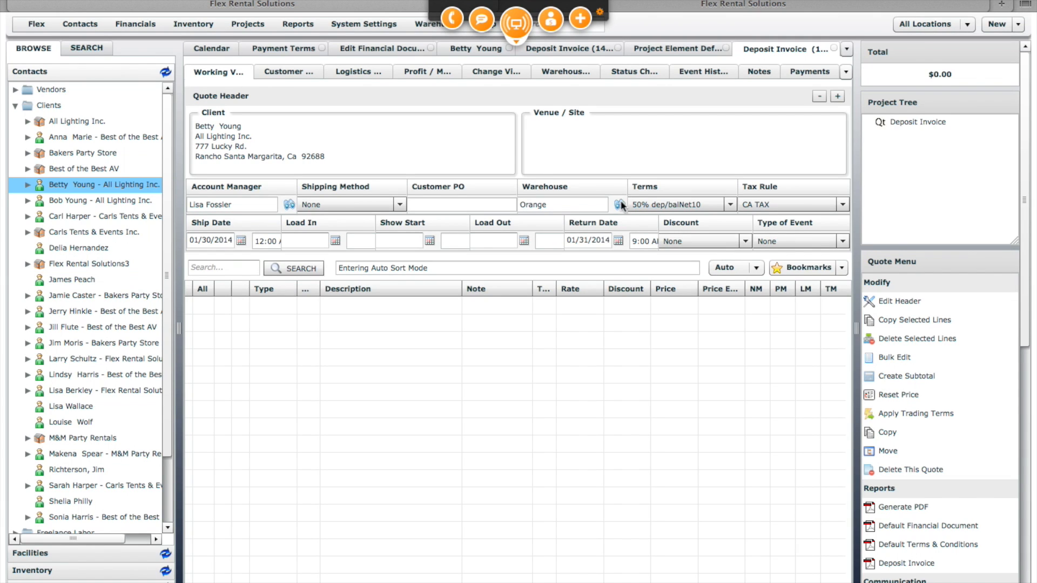
left_click(729, 204)
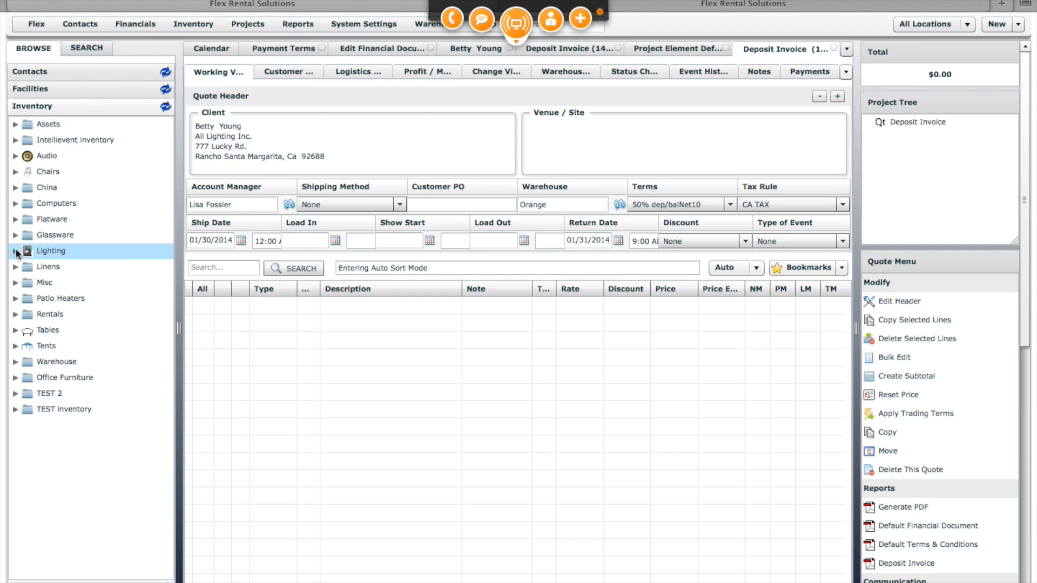
left_click(17, 251)
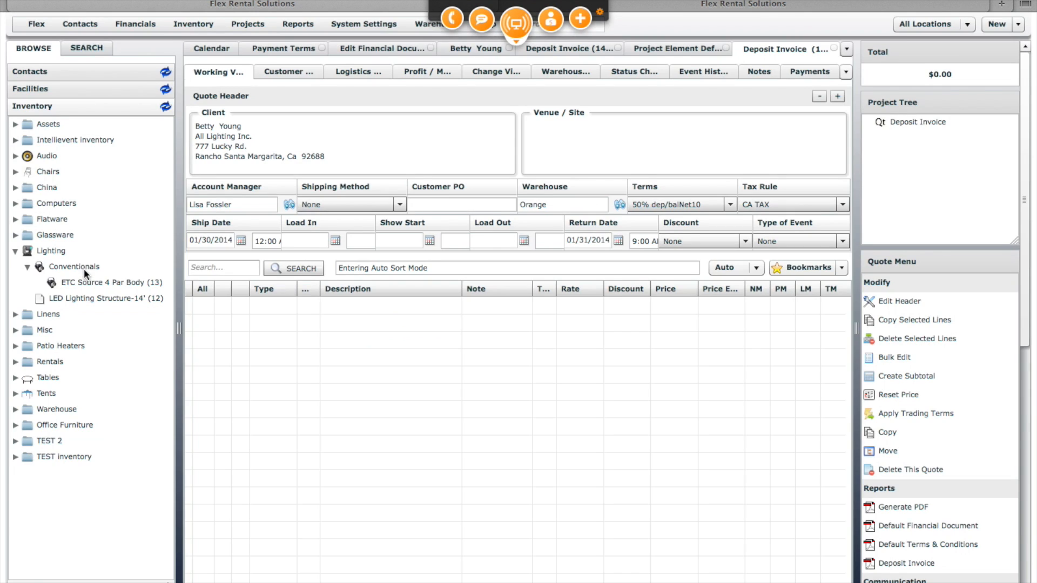
left_click(110, 282)
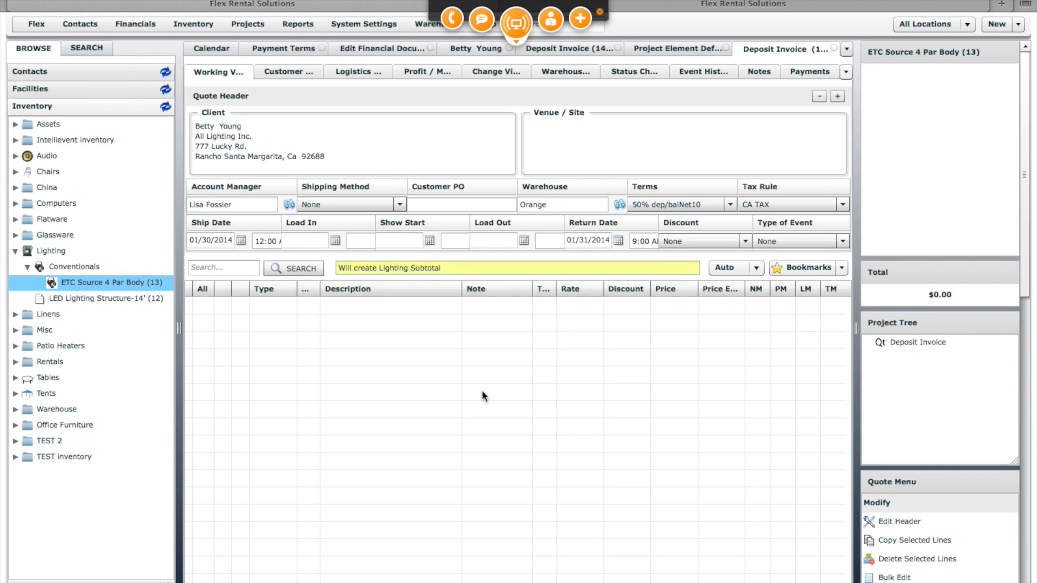
left_click(111, 281)
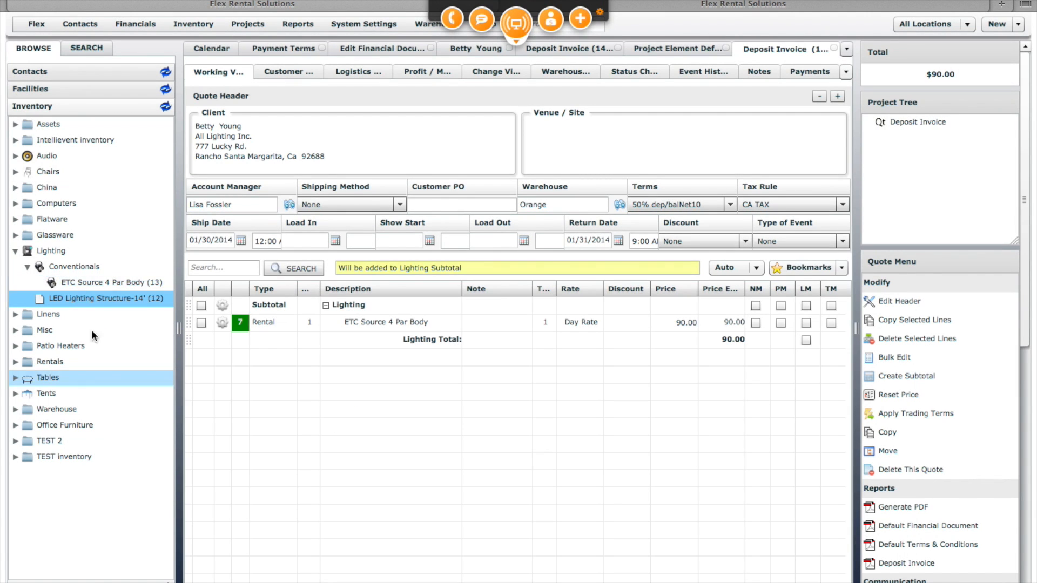
left_click_drag(99, 298, 452, 419)
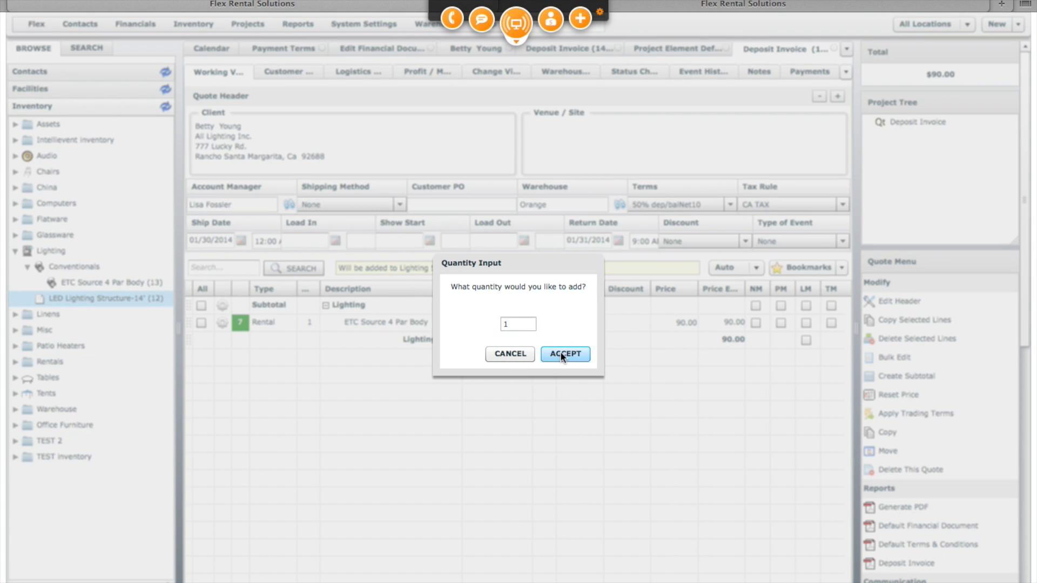
left_click(564, 354)
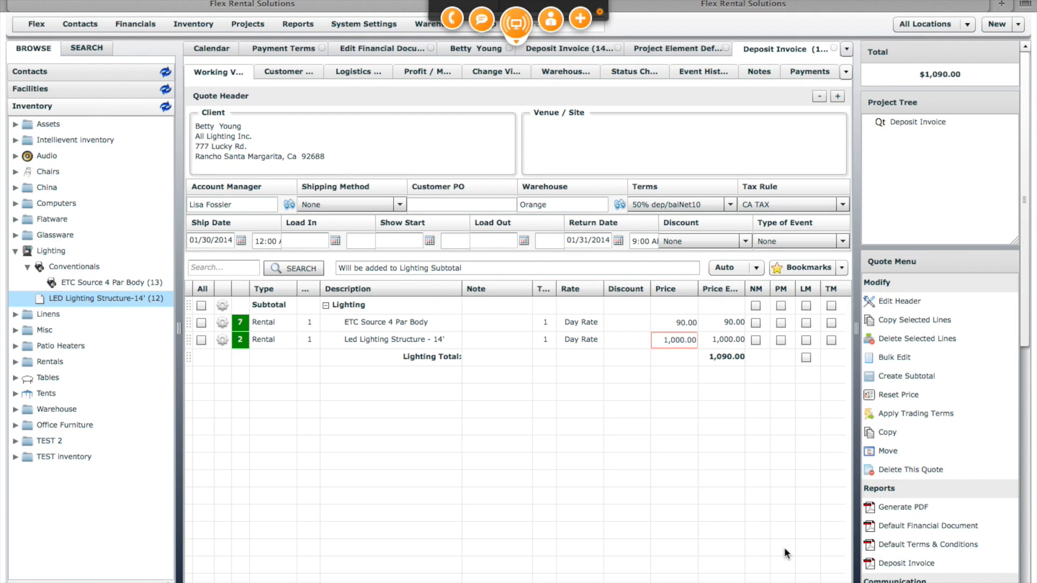
mouse_move(912, 566)
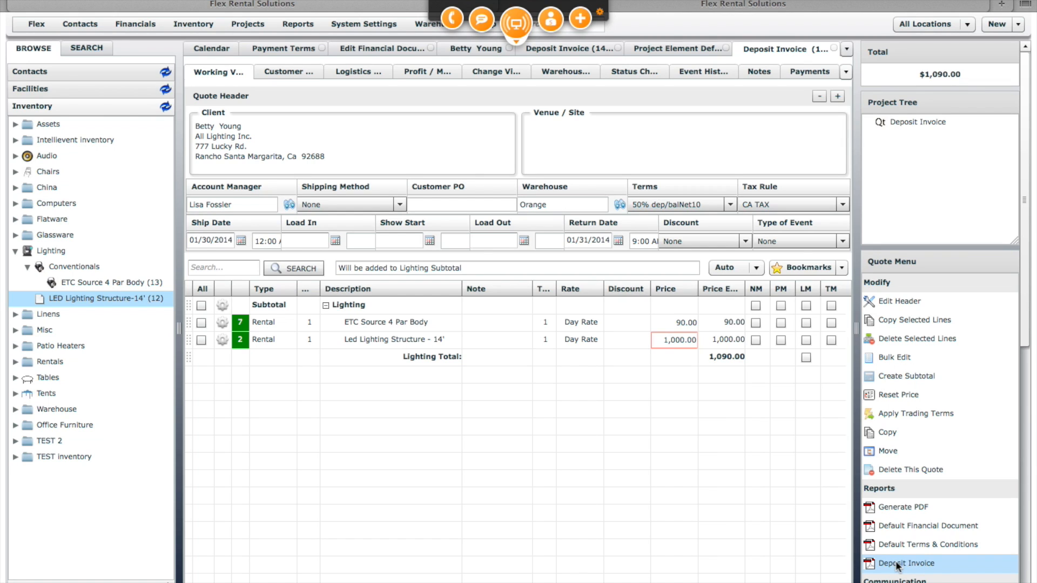
Generate the Deposit Invoice report for quote 14-00010 as a PDF
left_click(905, 562)
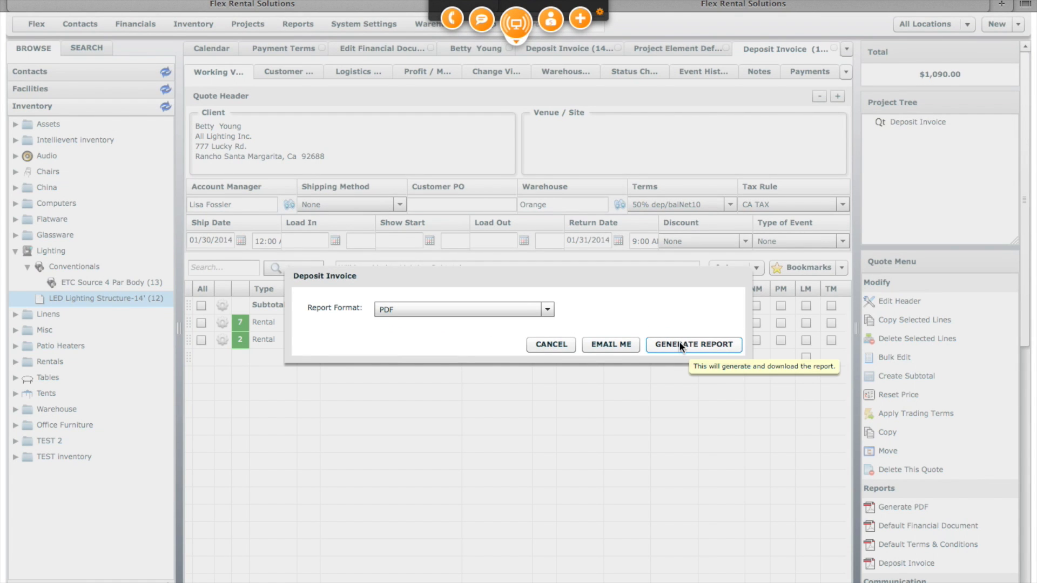
left_click(692, 344)
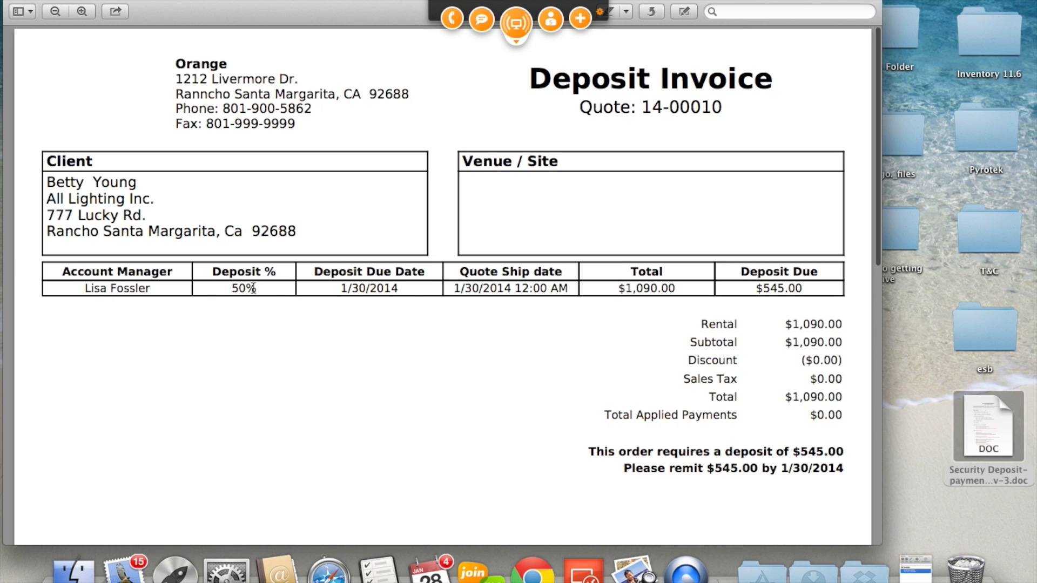
double_click(243, 287)
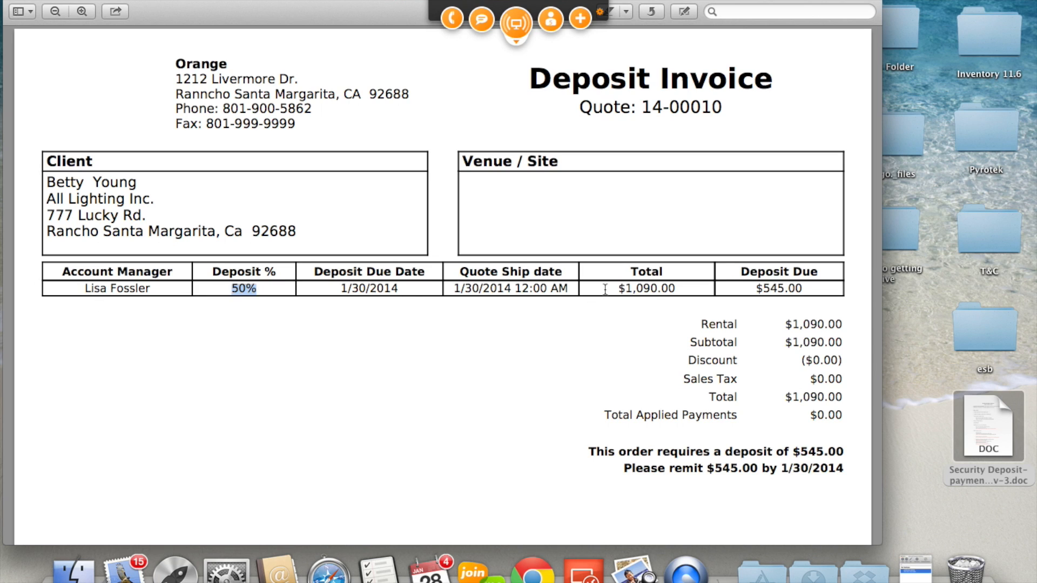
left_click(778, 288)
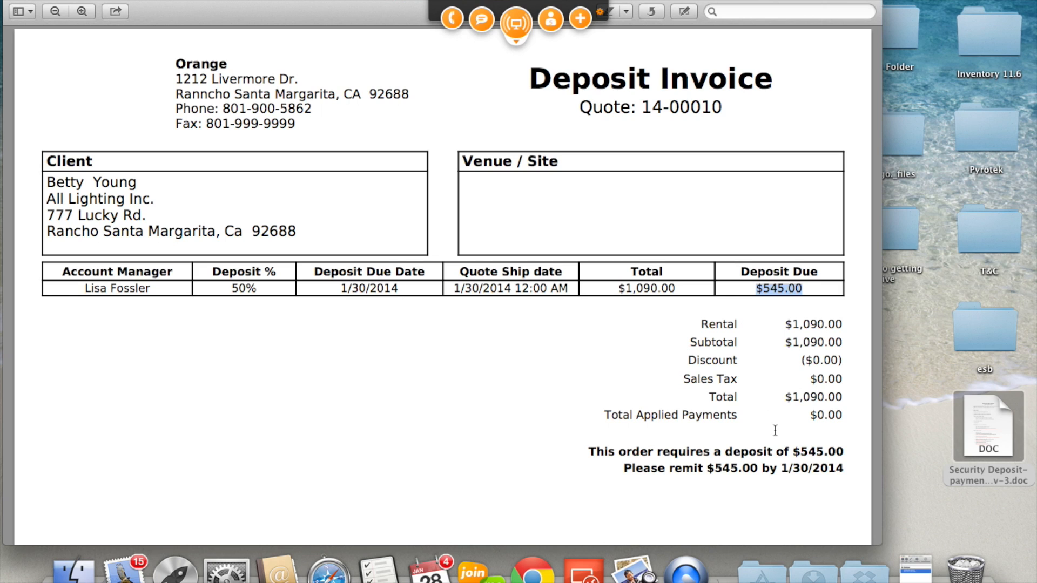
mouse_move(545, 398)
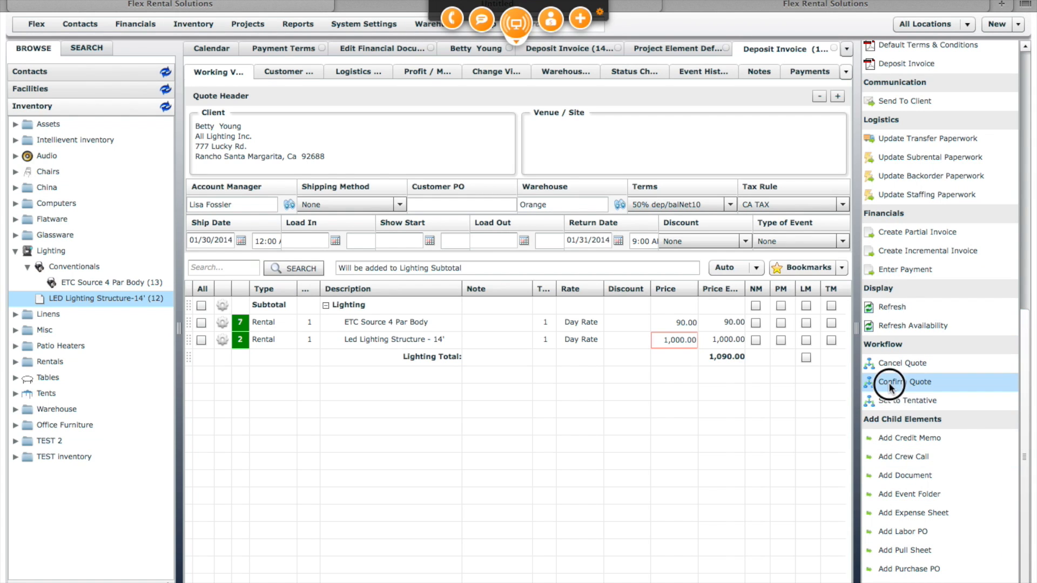
Confirm quote 14-00010 via Confirm Quote and accept the workflow confirmation
left_click(903, 381)
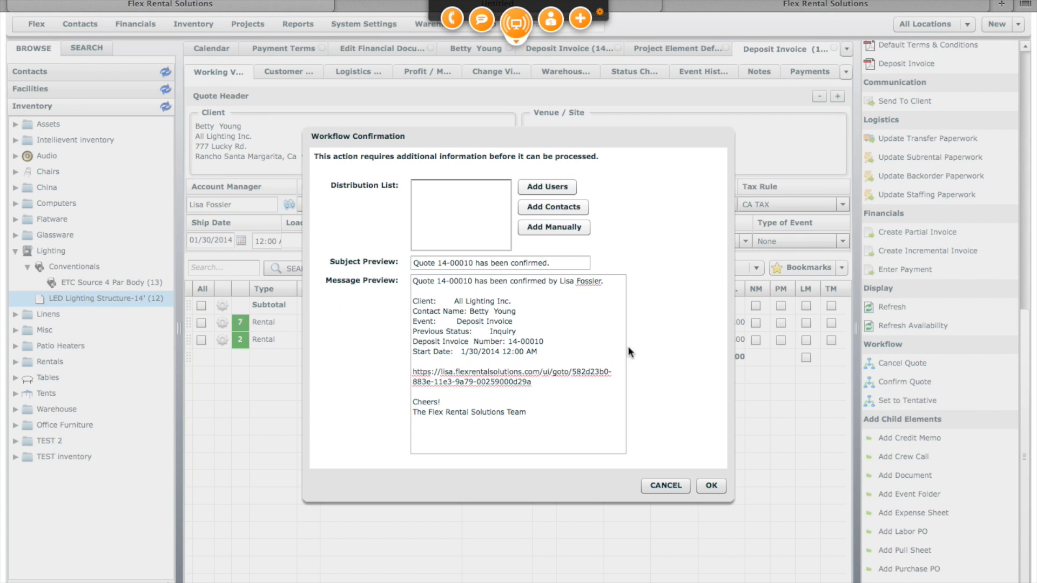
left_click(710, 485)
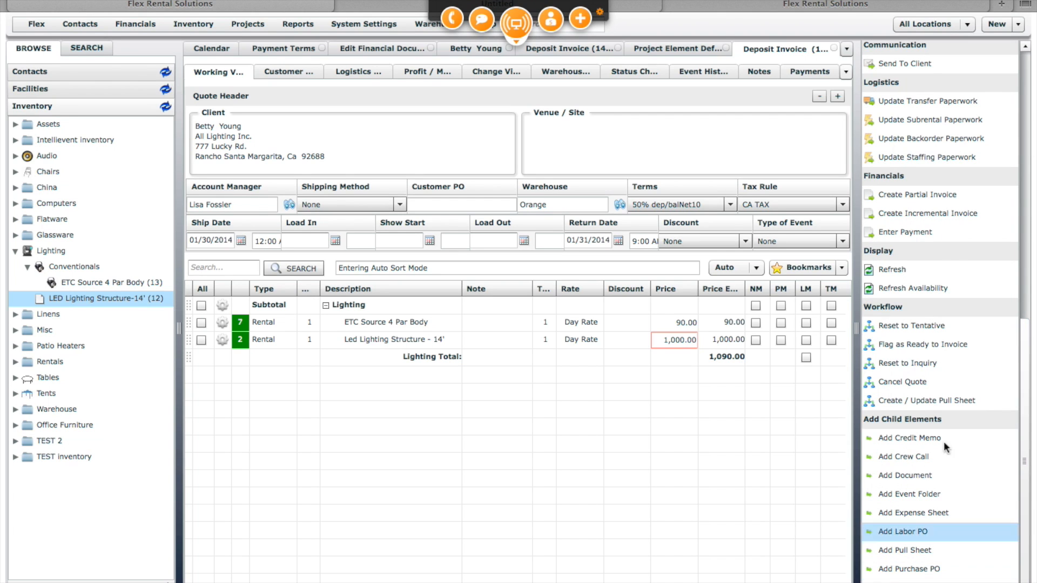
mouse_move(905, 232)
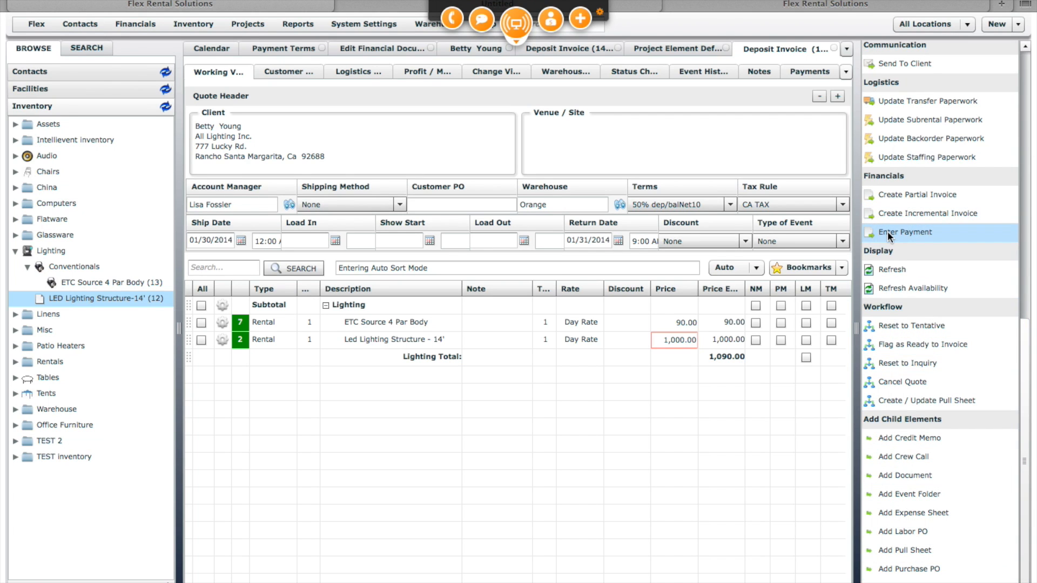
Create a 590.00 American Express payment on the deposit invoice quote
left_click(903, 232)
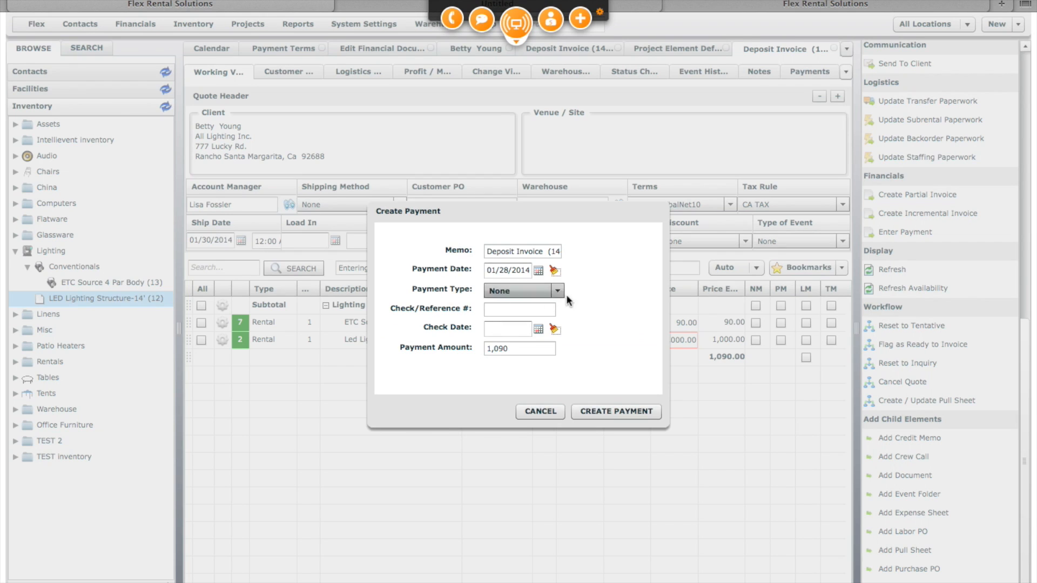
left_click(522, 291)
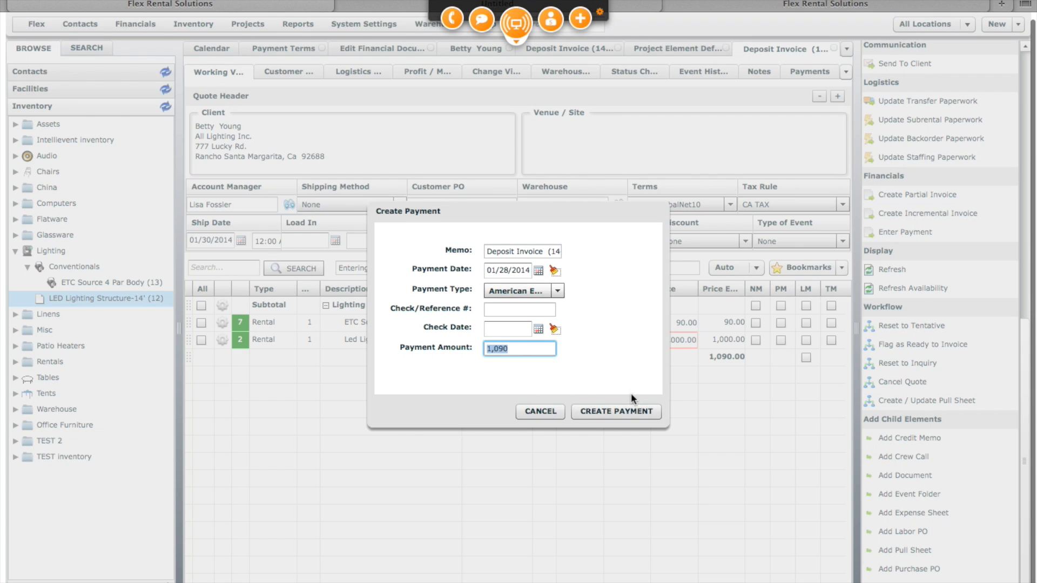
type("5")
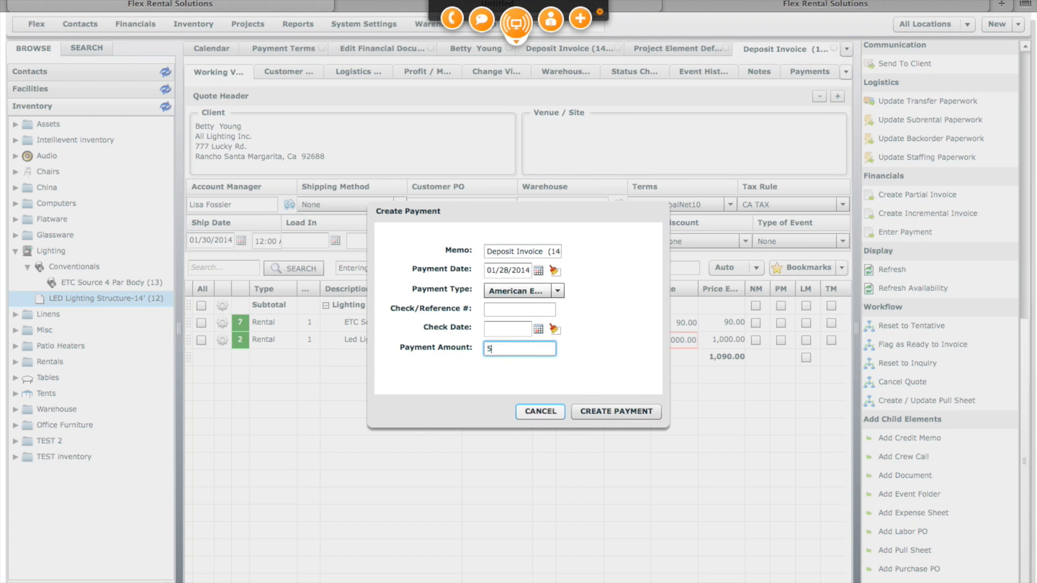
type("90.00")
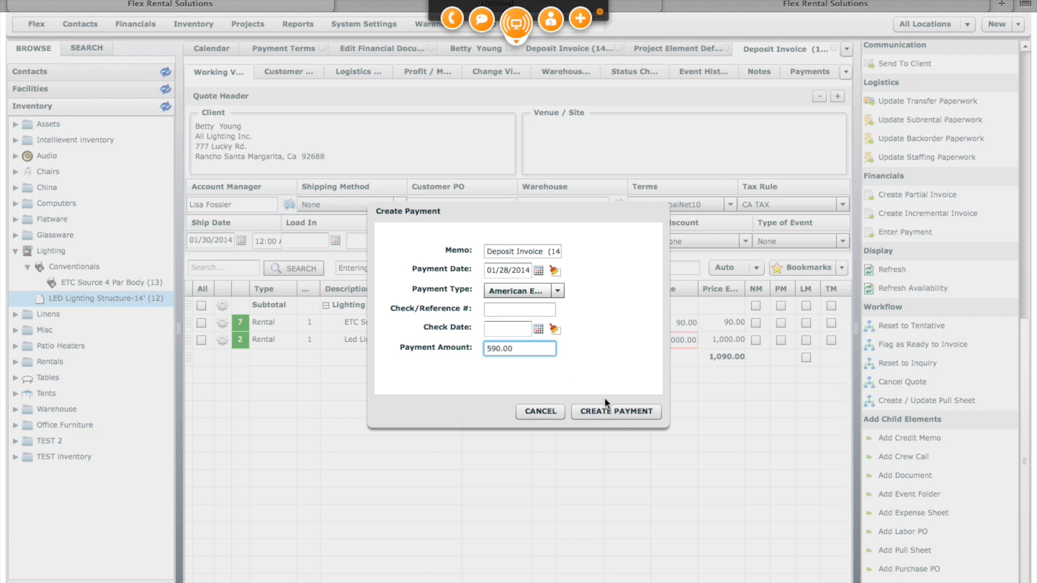
left_click(615, 411)
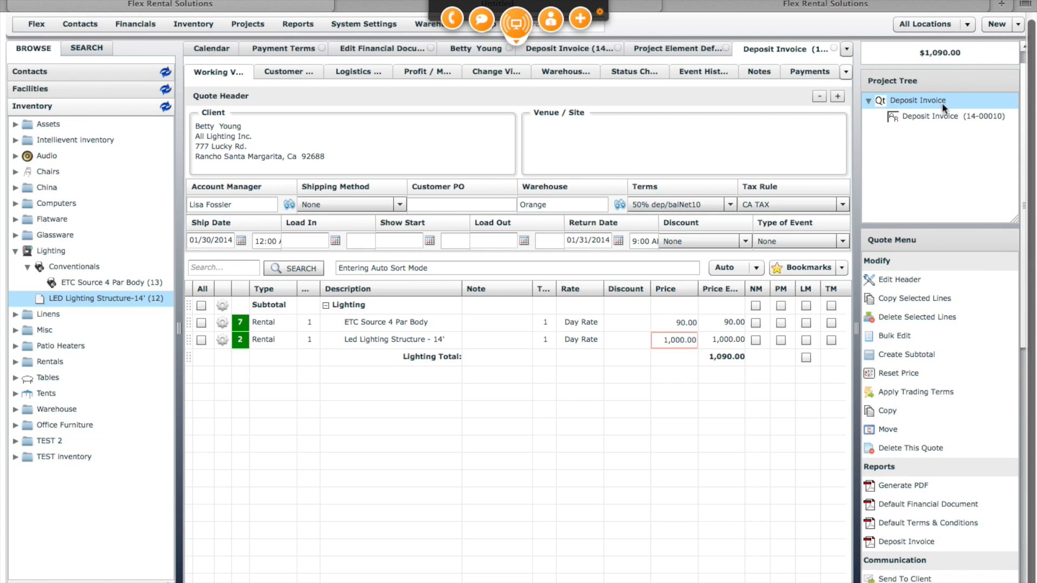
Switch between the Deposit Invoice (14-00010) entry and its parent quote in the Project Tree
left_click(933, 117)
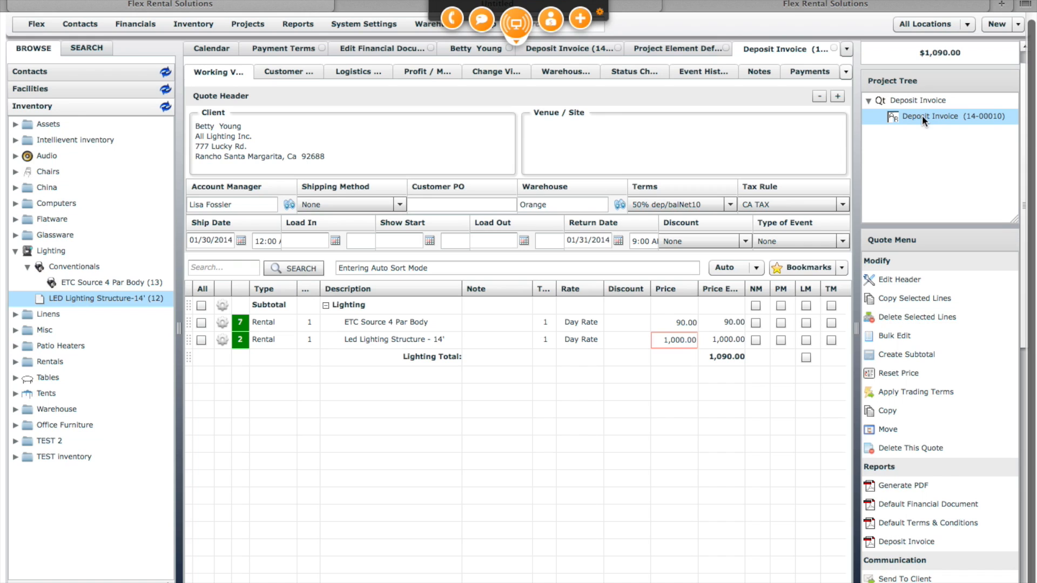
left_click(918, 99)
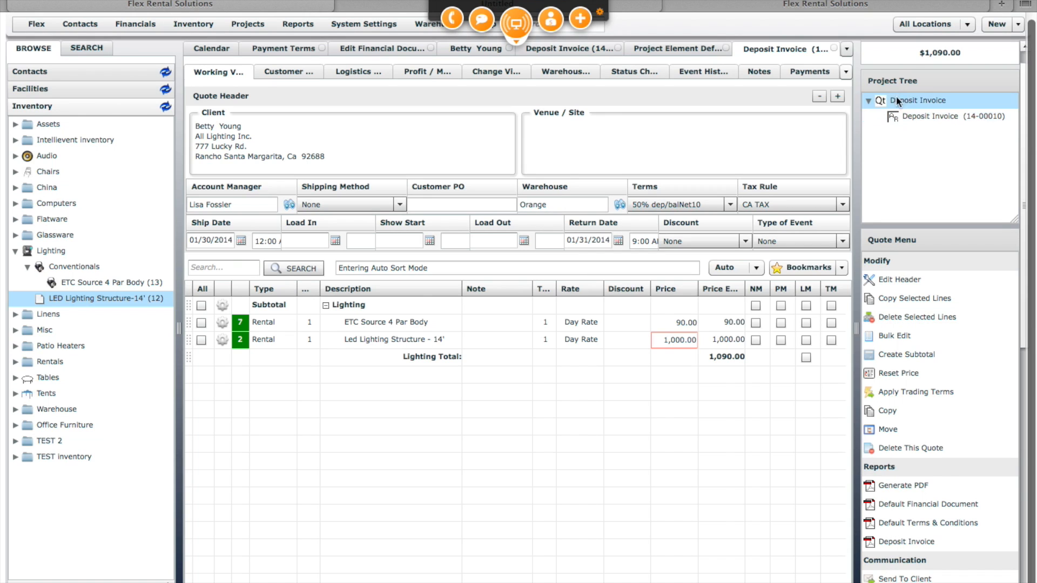
left_click(945, 117)
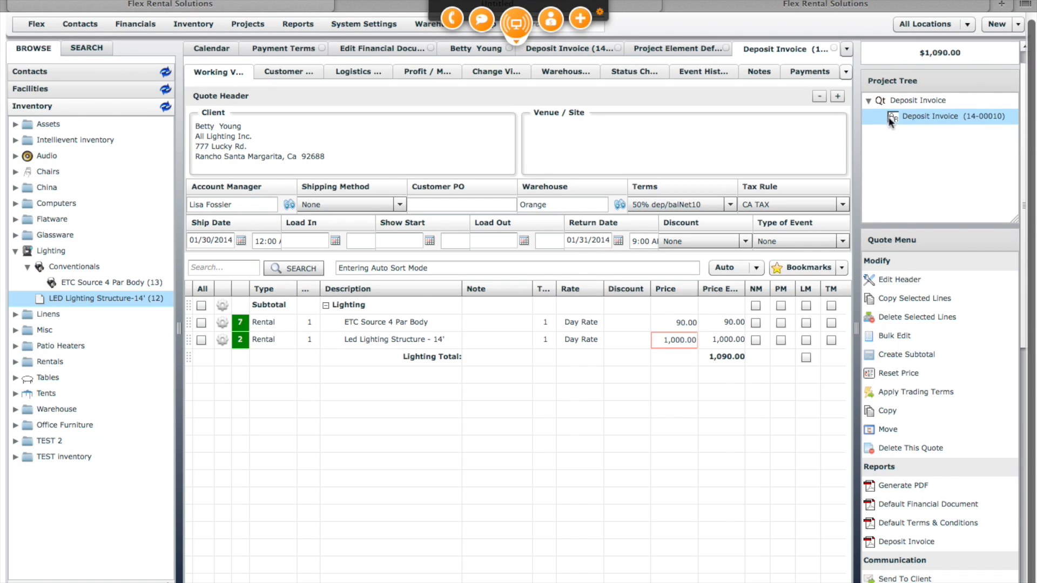
left_click(918, 99)
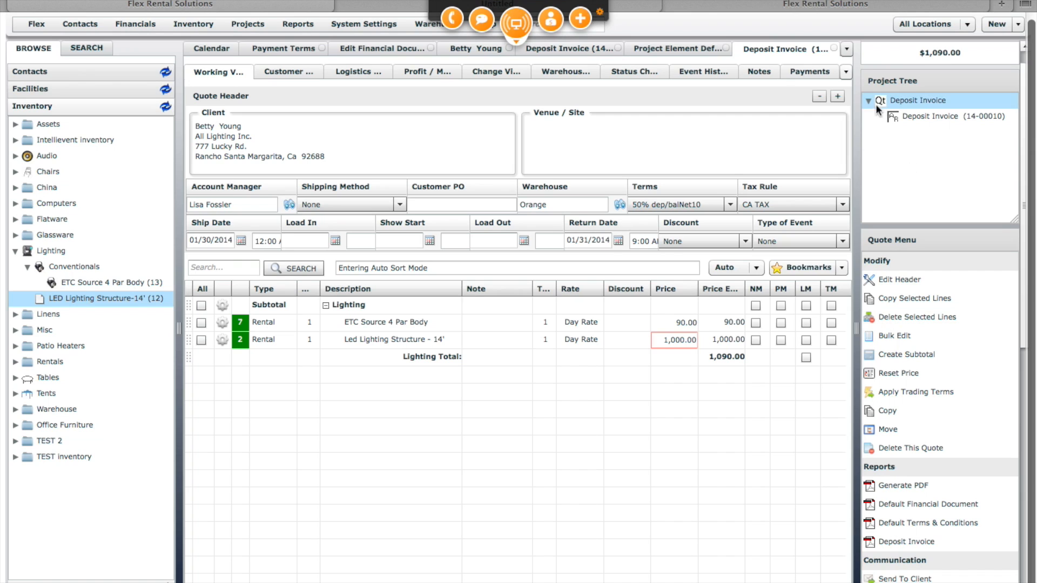
left_click(941, 117)
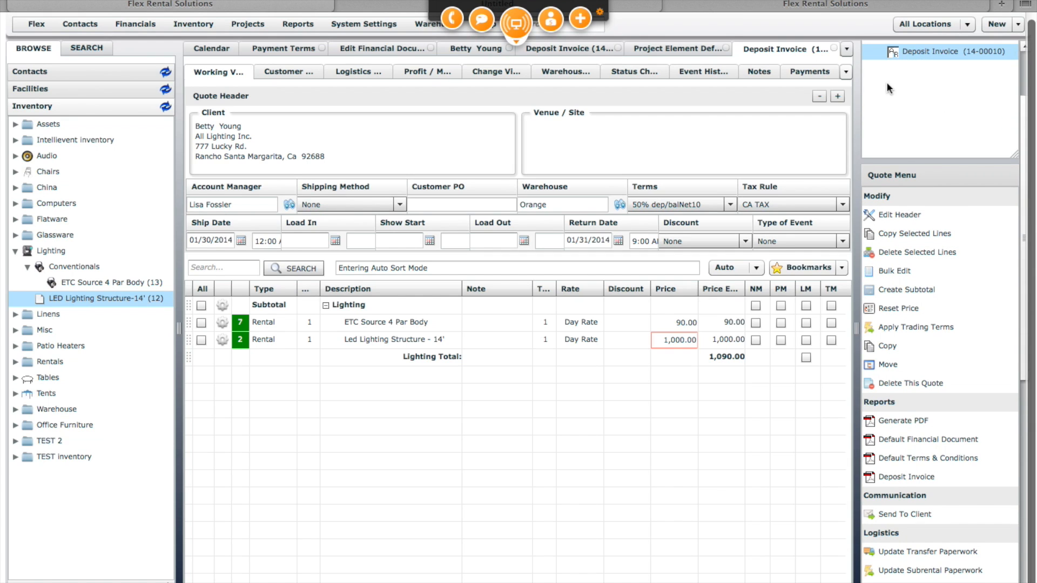
left_click(946, 138)
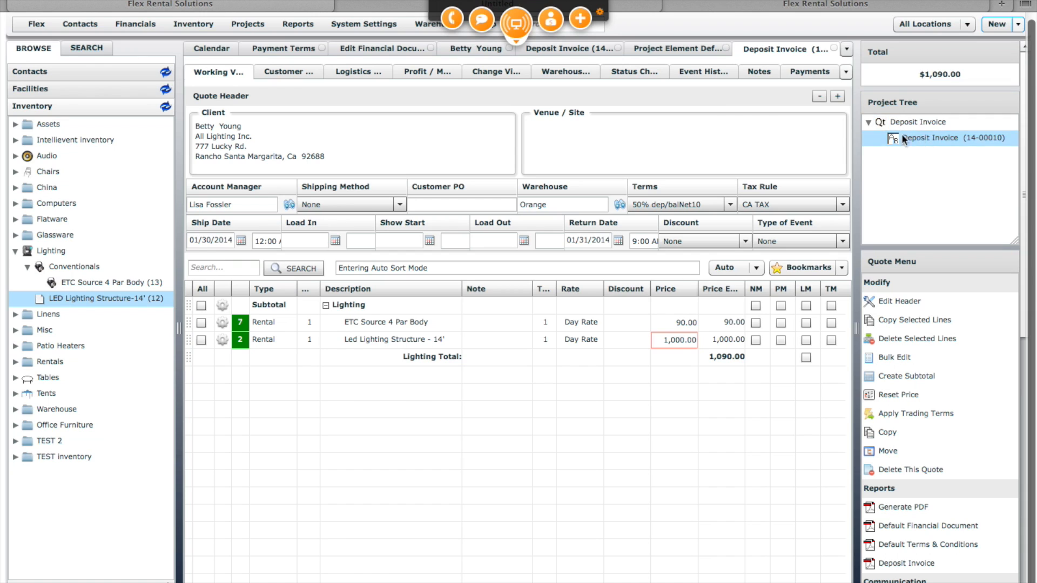
left_click(135, 24)
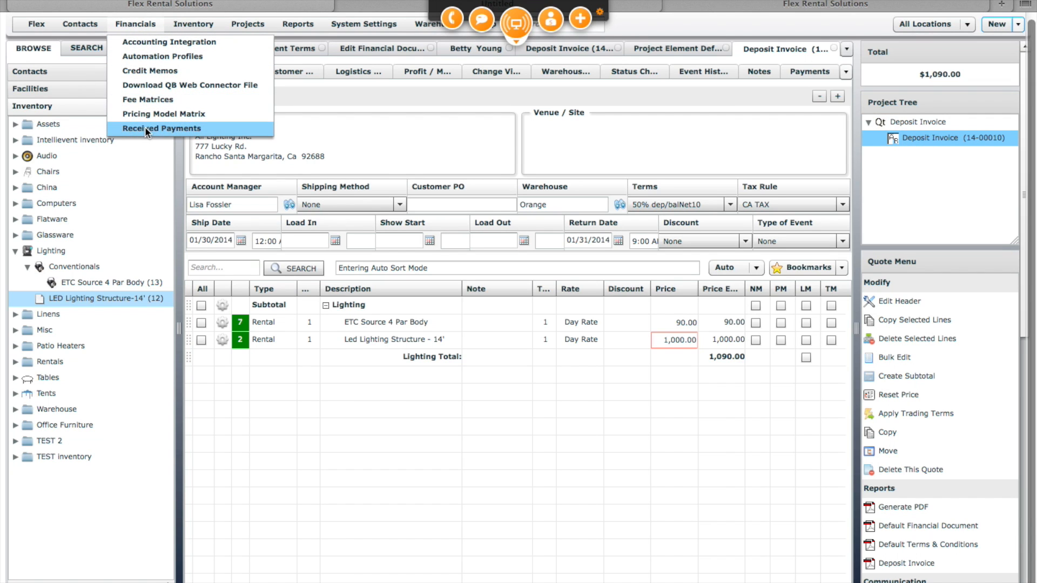
Export the 590.00 deposit invoice payment to QuickBooks from Received Payments
left_click(161, 129)
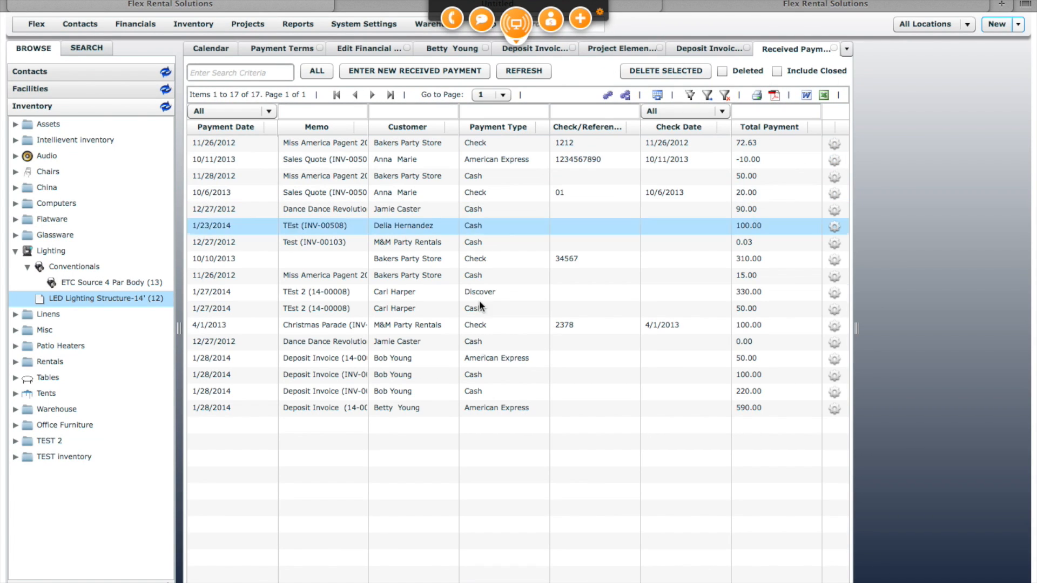
left_click(397, 408)
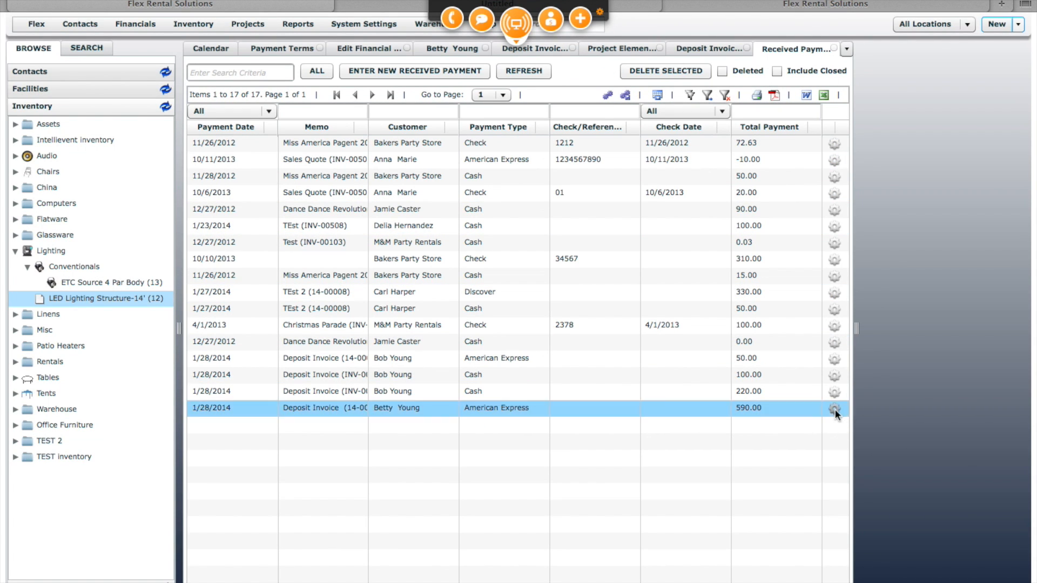
left_click(835, 408)
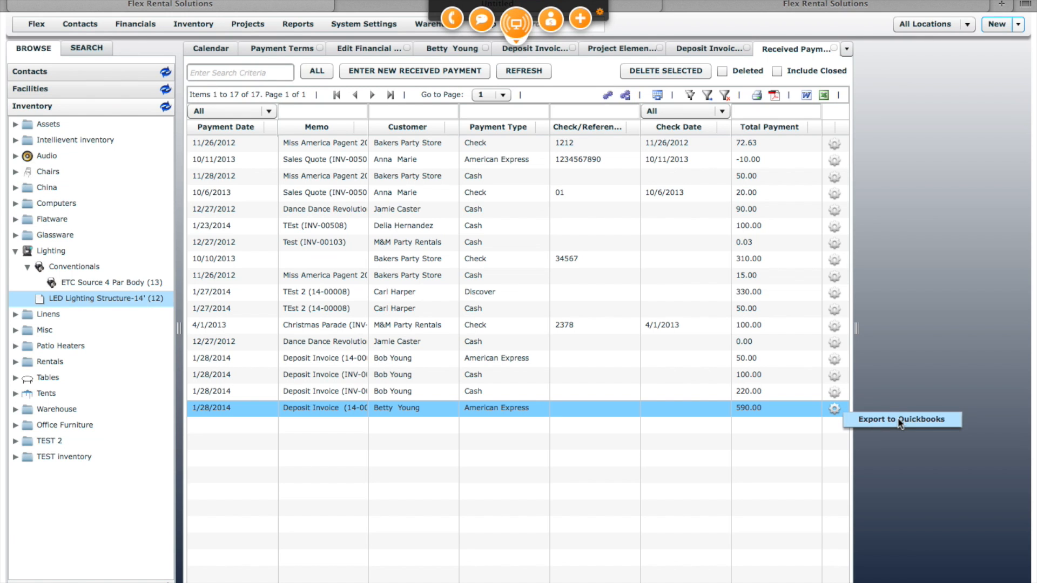
left_click(900, 419)
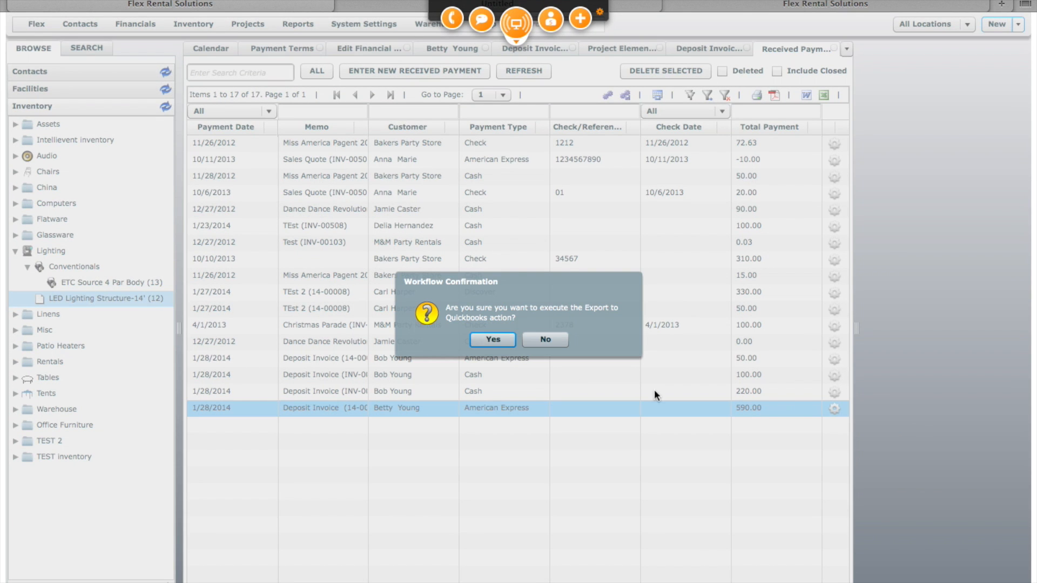
left_click(493, 339)
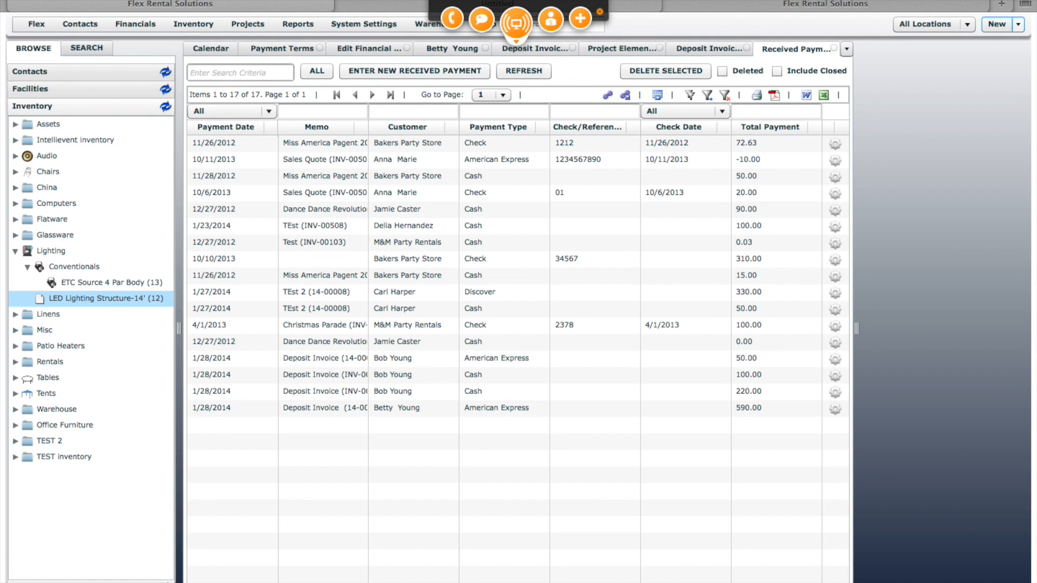
mouse_move(582, 568)
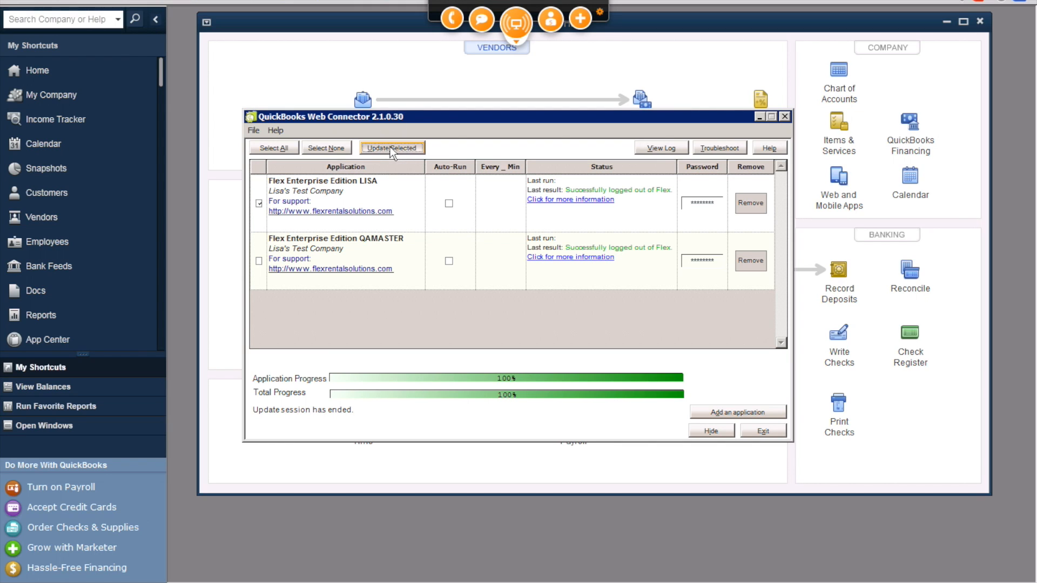
Run the Web Connector sync and show the 590.00 unapplied payment in the Income Tracker
left_click(391, 148)
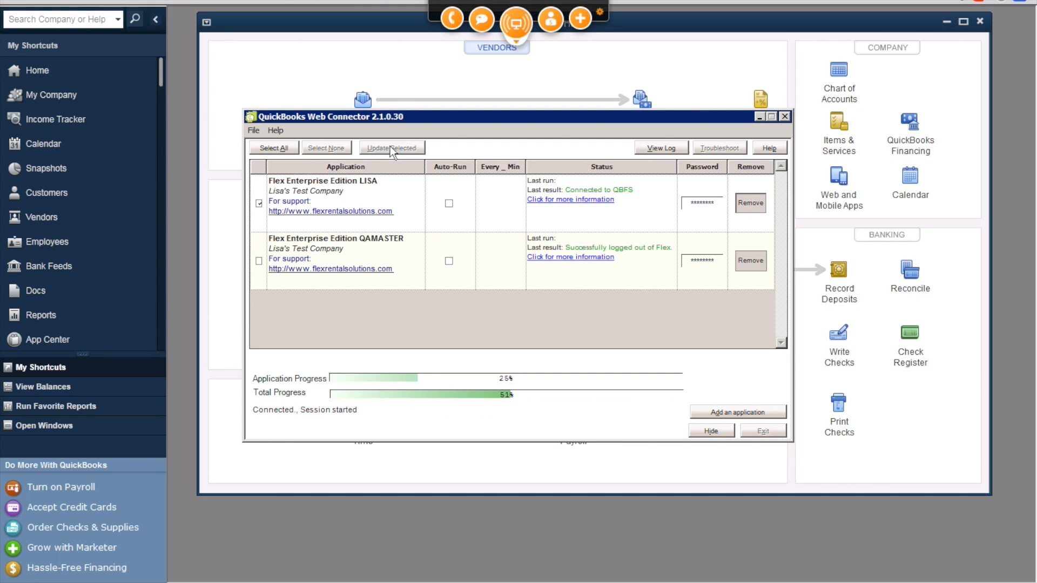
left_click(391, 148)
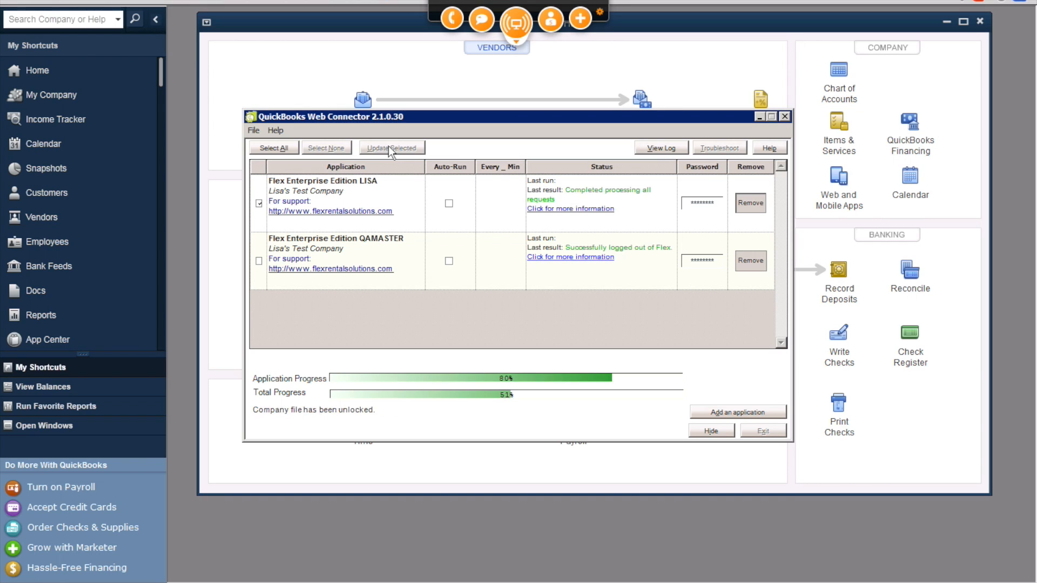
left_click(391, 147)
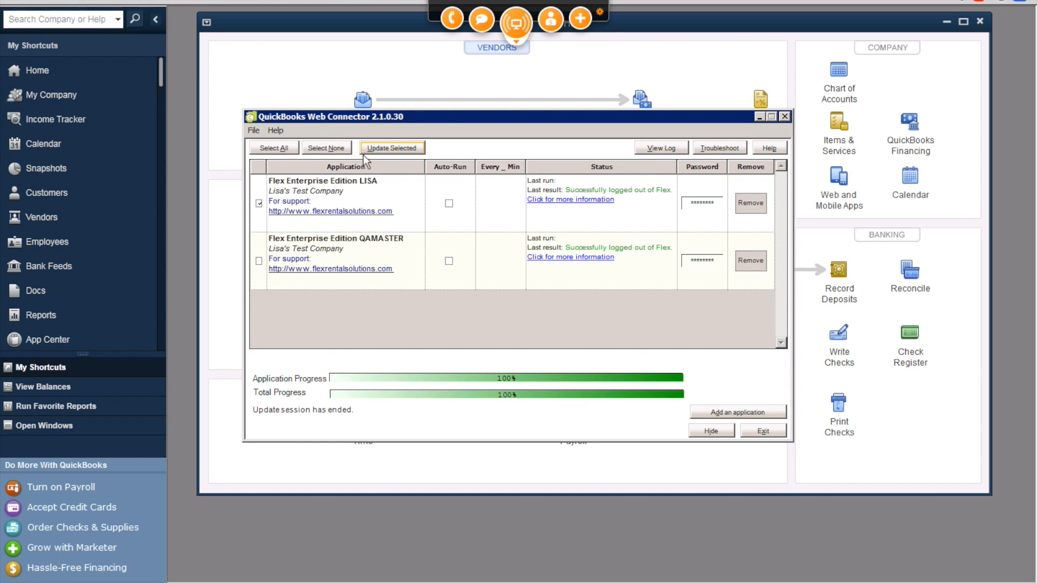
mouse_move(36, 217)
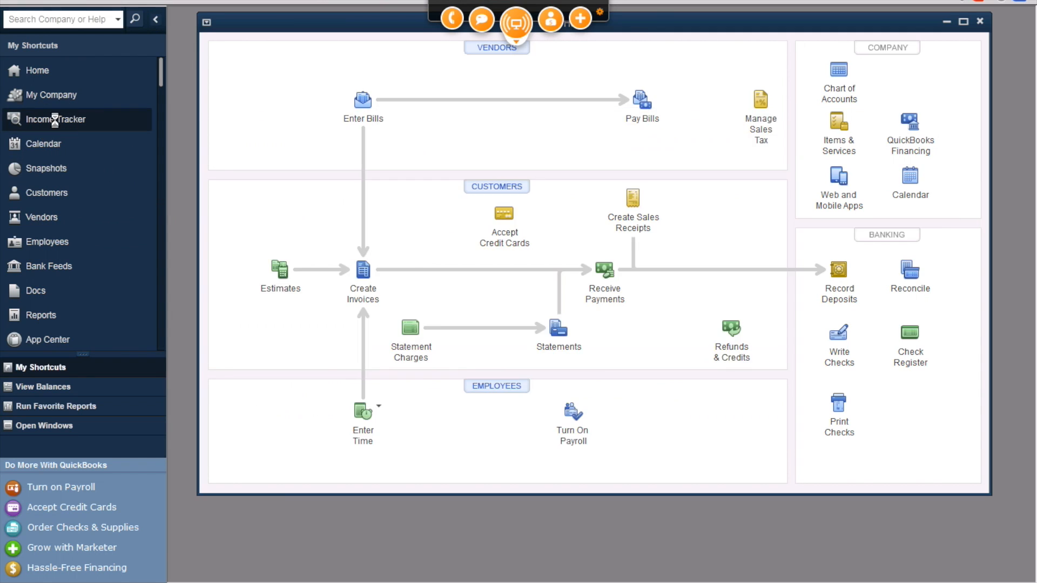
left_click(55, 119)
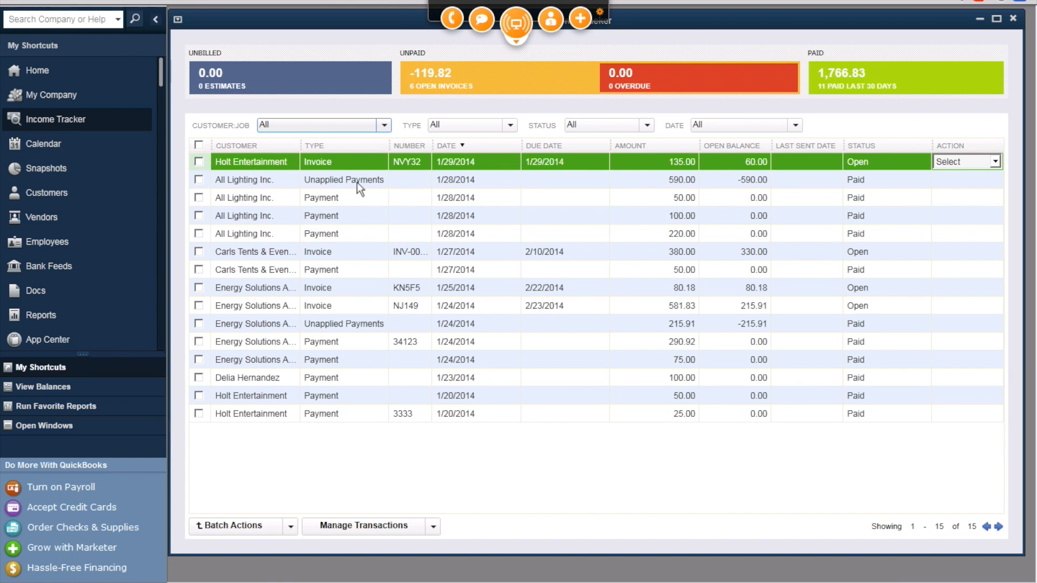
mouse_move(379, 184)
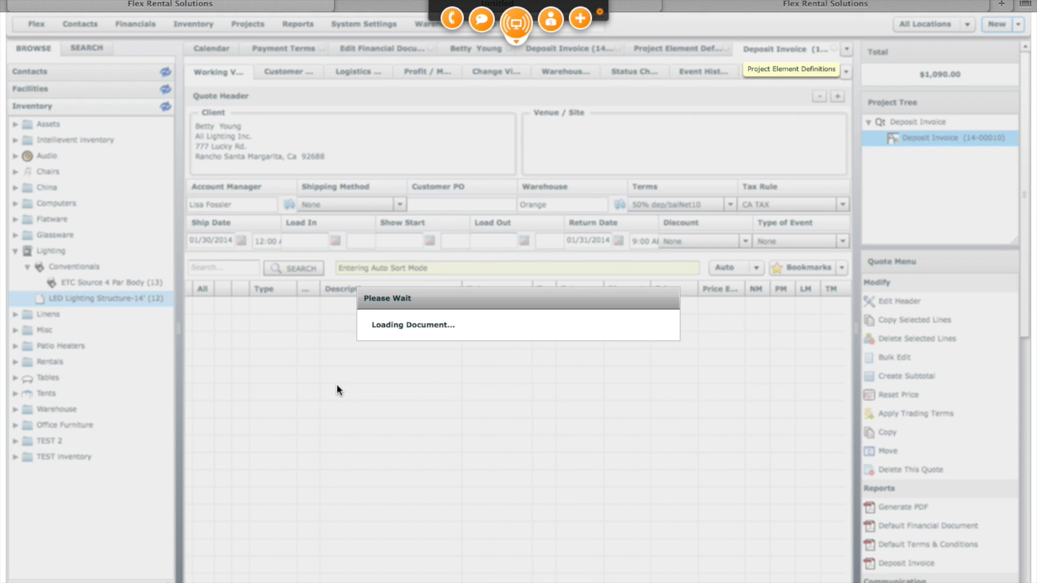
mouse_move(517, 402)
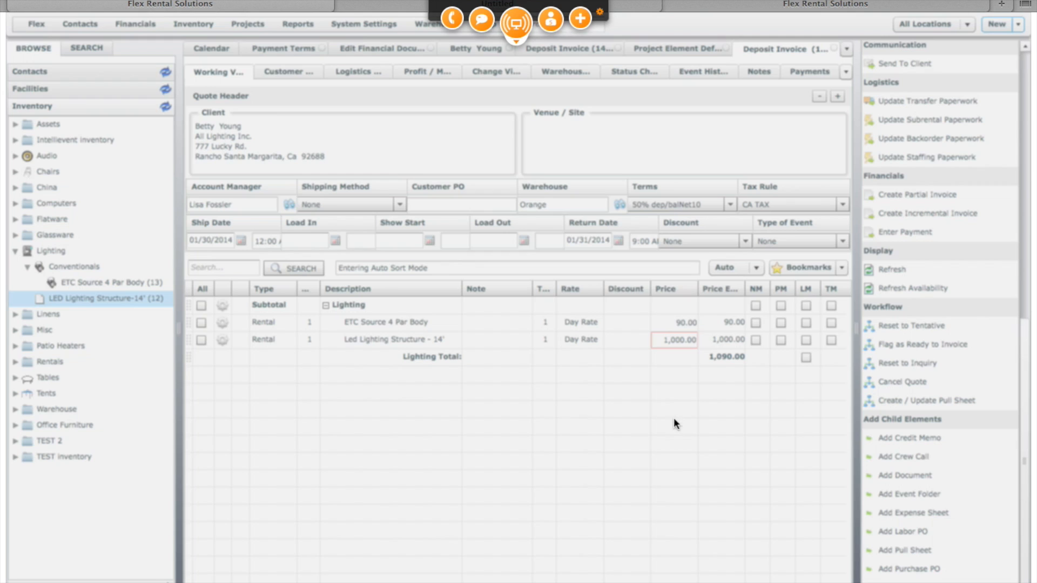
Flag quote 14-00010 as Ready to Invoice and confirm the workflow change
left_click(923, 343)
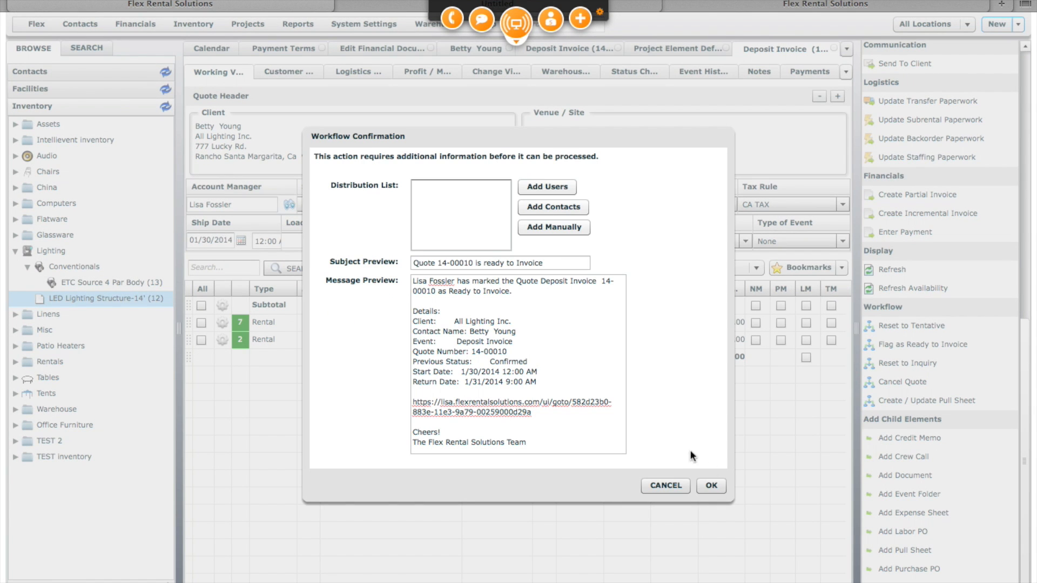
left_click(664, 485)
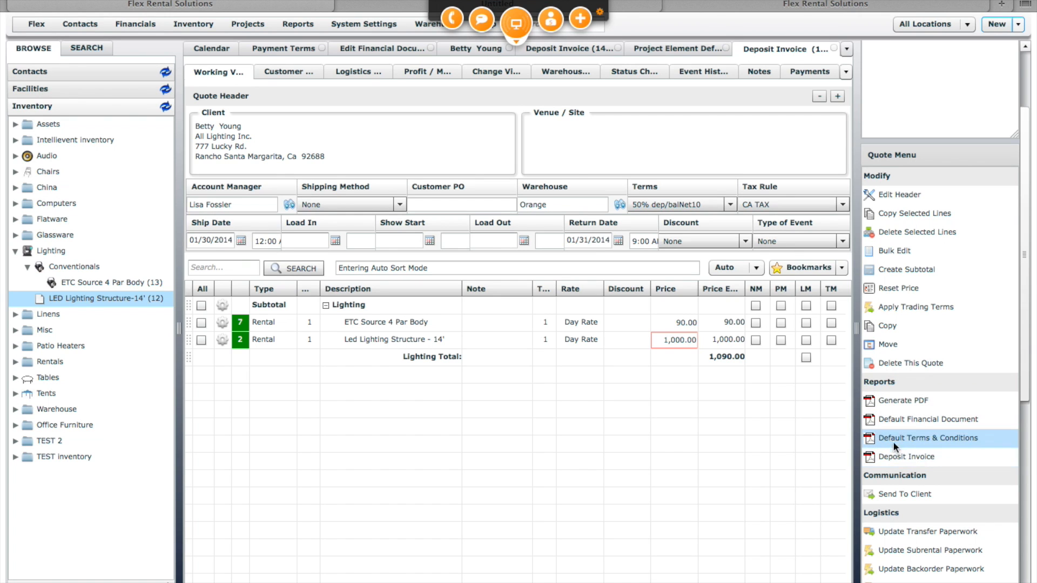
Generate an invoice from quote 14-00010 and confirm
scroll("down", 3)
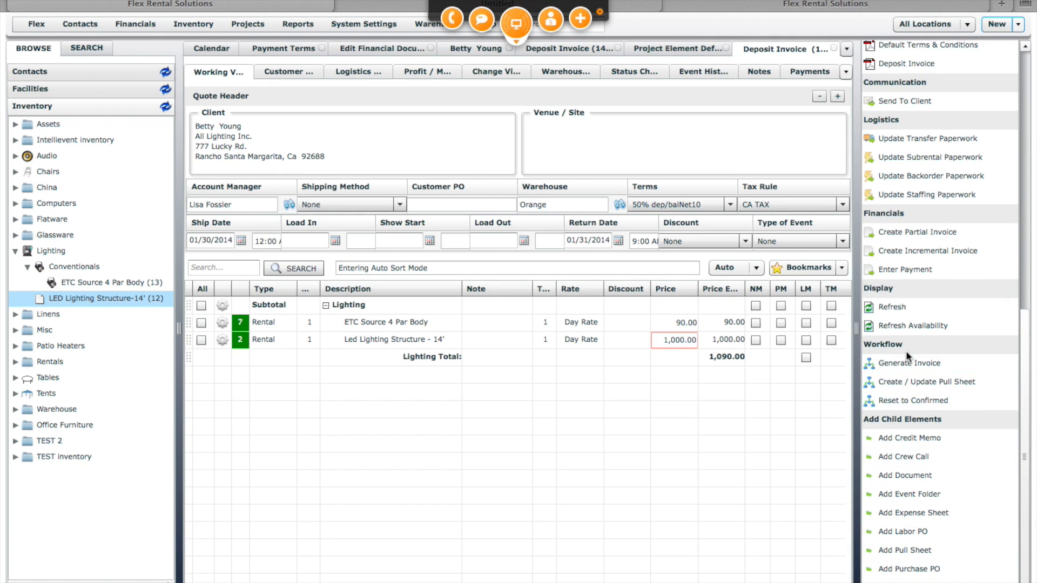
left_click(908, 363)
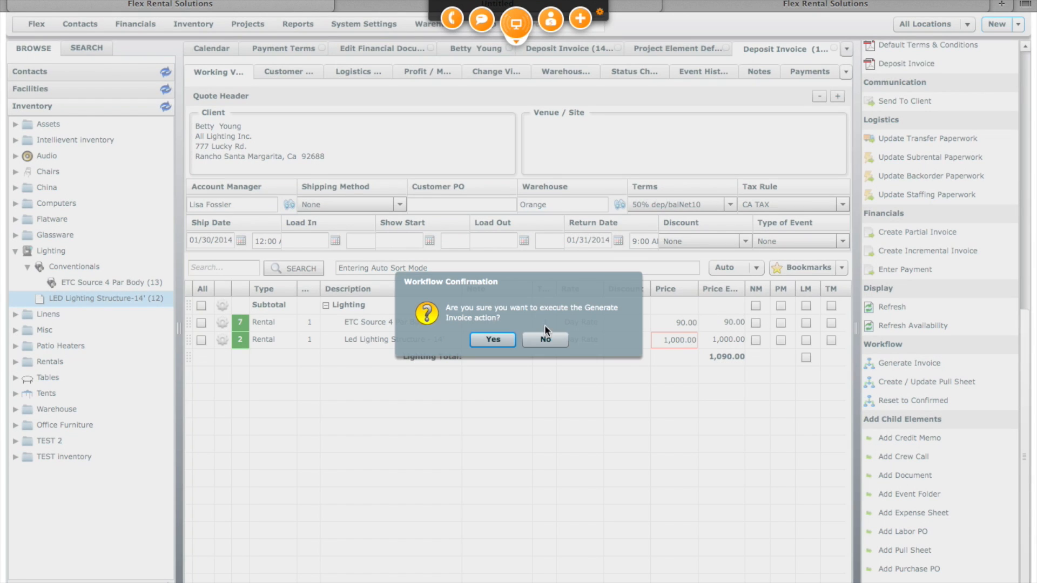
left_click(493, 339)
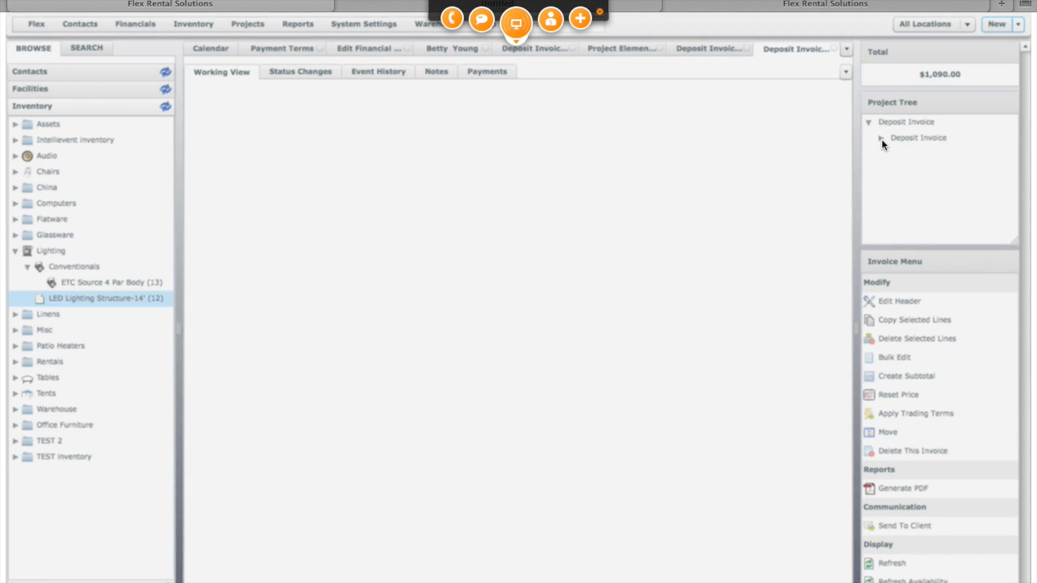
Open the new Unpaid Invoice totaling $1,090.00 from the Project Tree
left_click(918, 122)
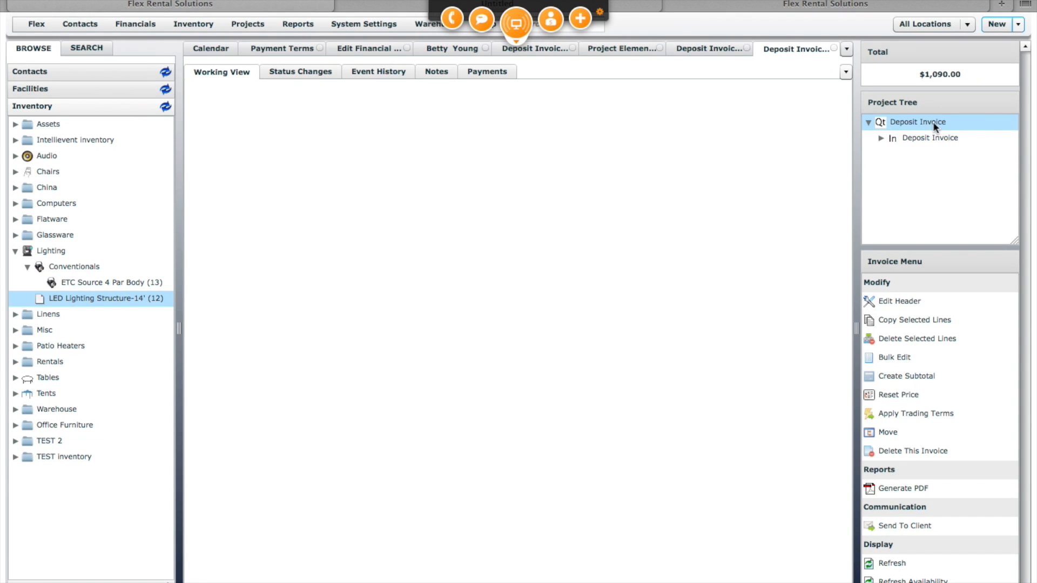
left_click(930, 137)
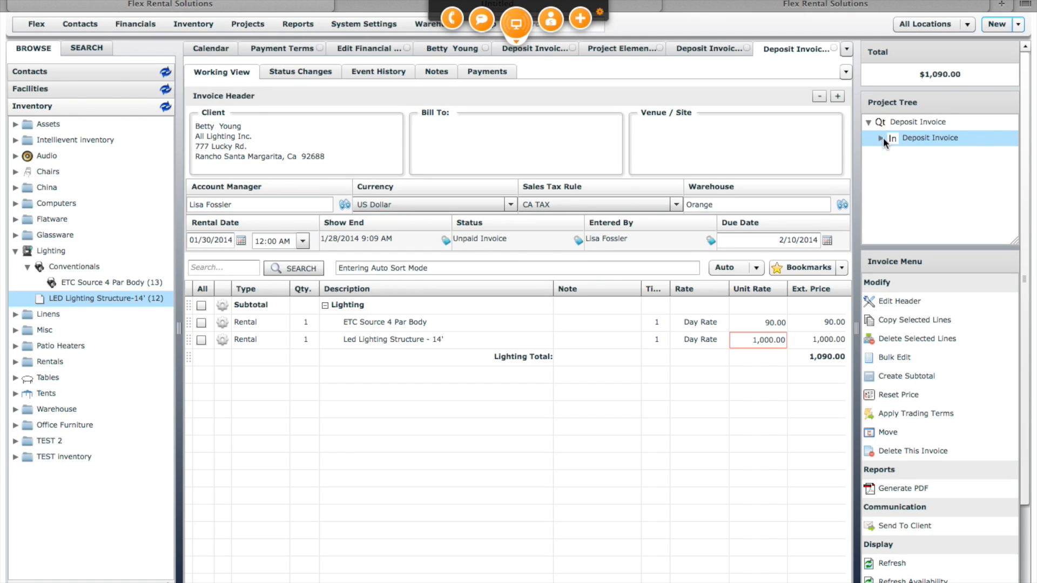
left_click(880, 137)
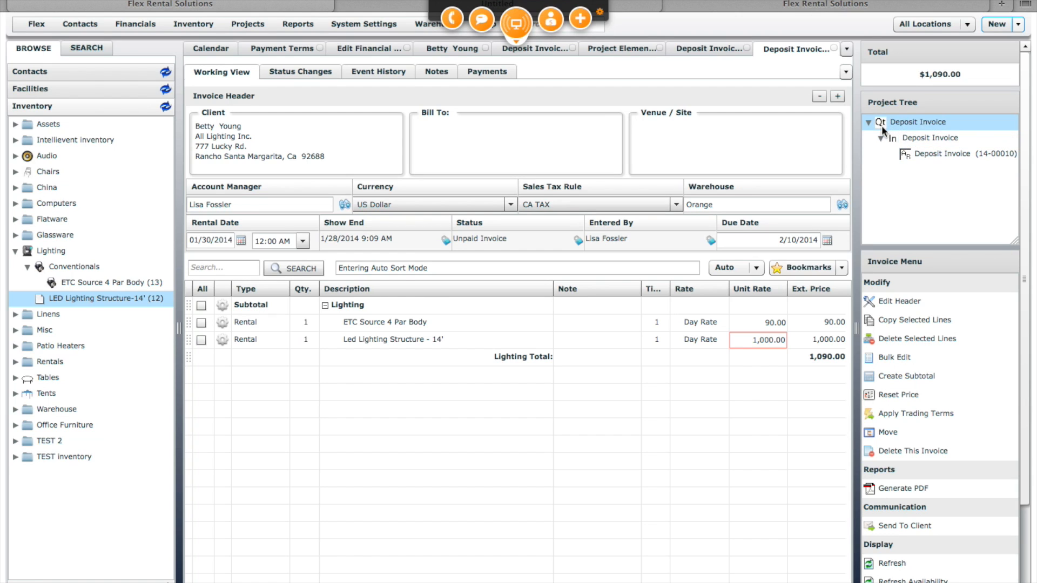
left_click(962, 154)
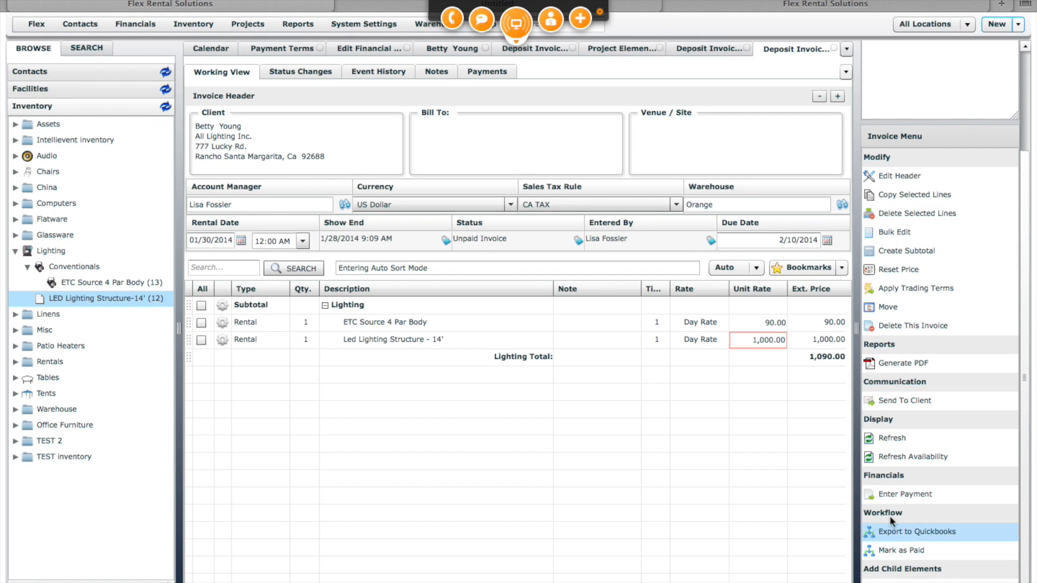
Create a 200 Cash payment against the unpaid invoice
left_click(905, 494)
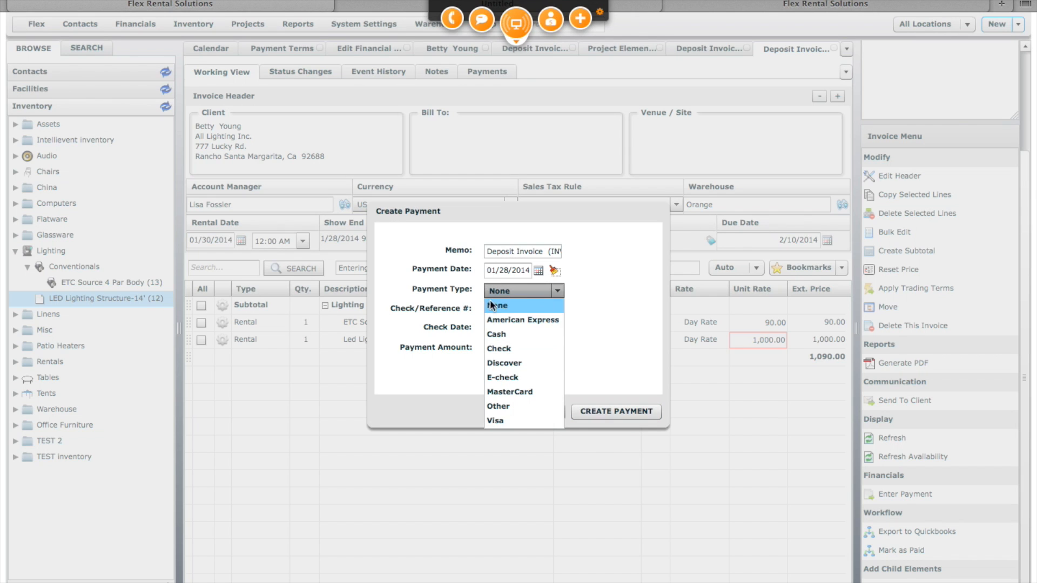
left_click(495, 334)
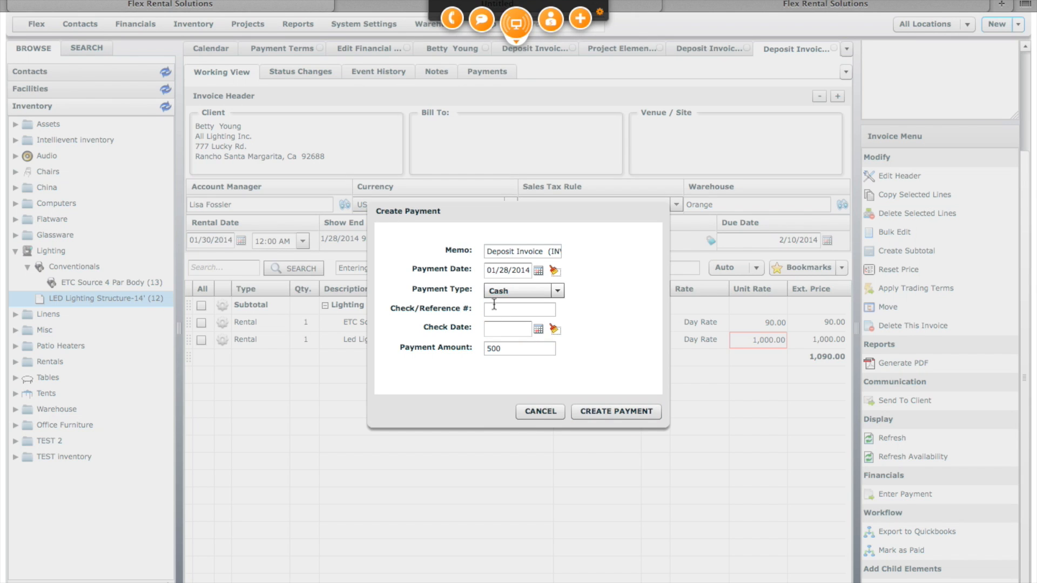
left_click(519, 348)
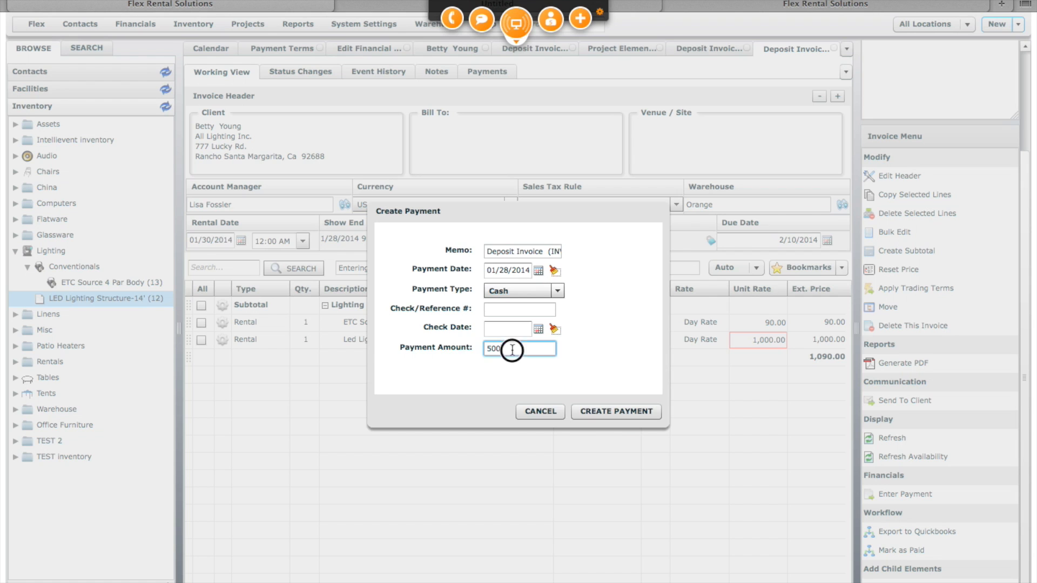
type("200")
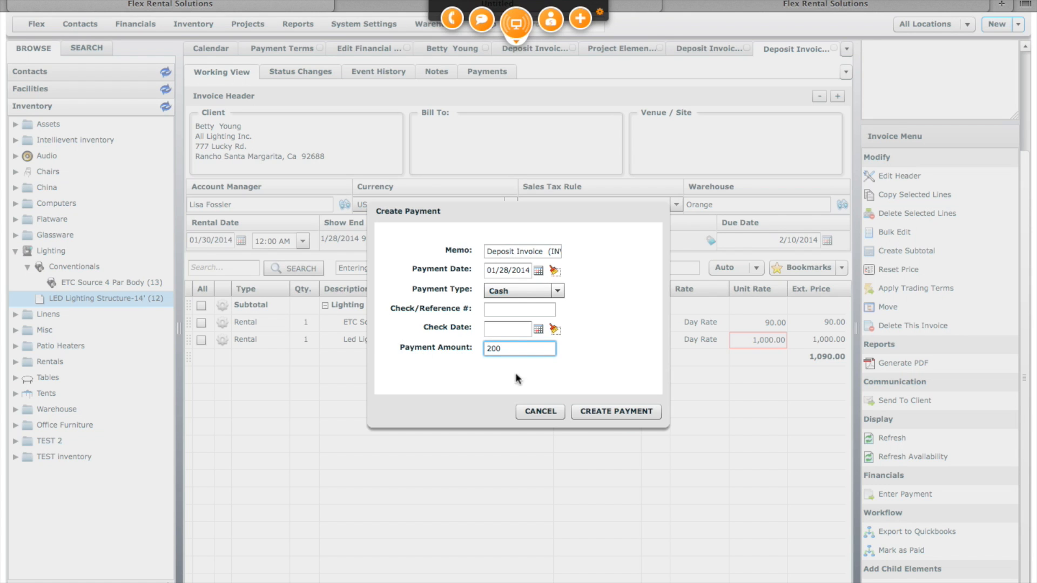
left_click(615, 411)
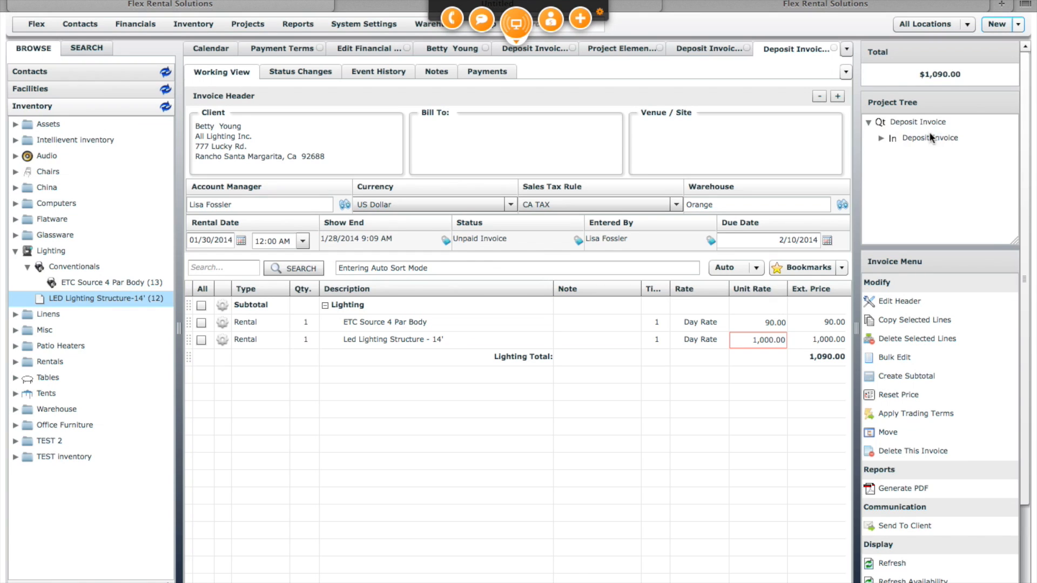
Reopen the parent Deposit Invoice quote and expand its tree nodes showing invoice INV-00512
left_click(919, 122)
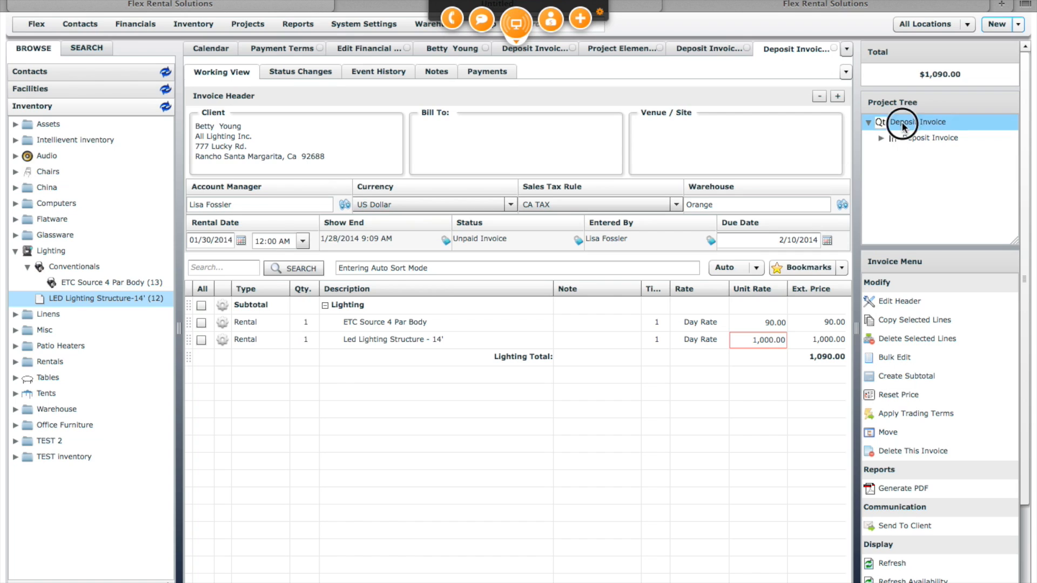
left_click(916, 122)
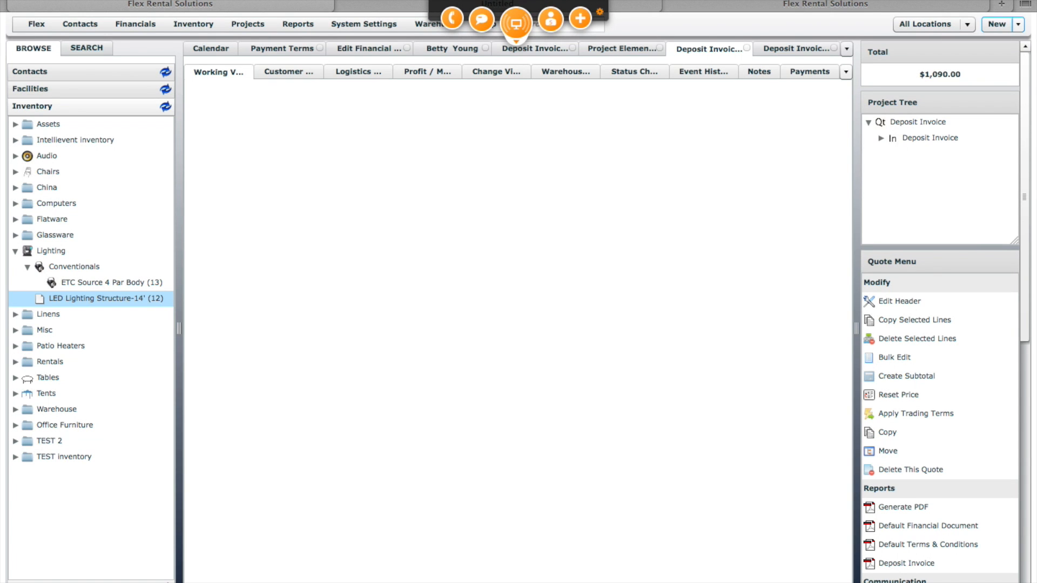
left_click(217, 71)
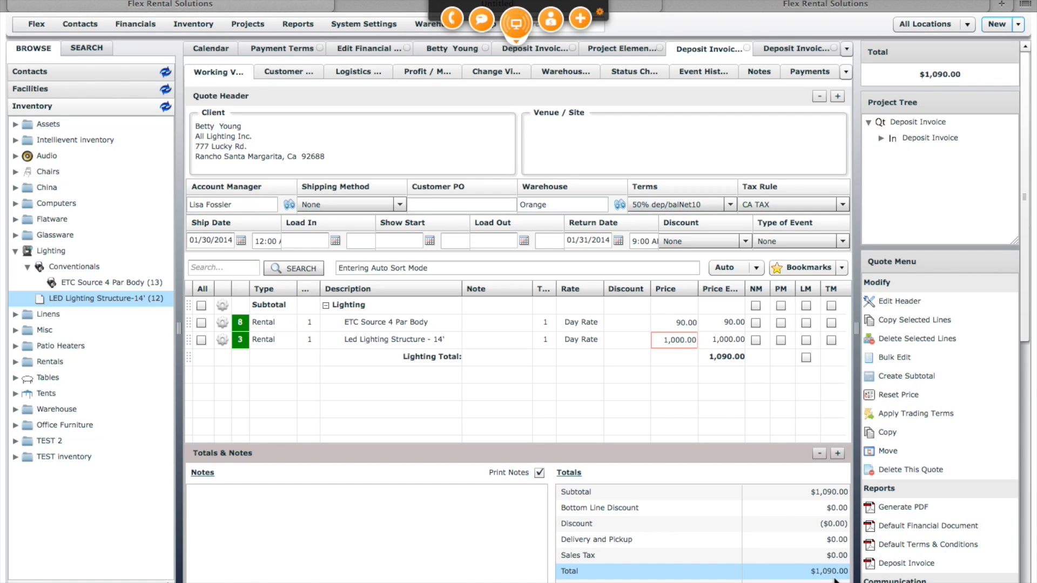
left_click(917, 122)
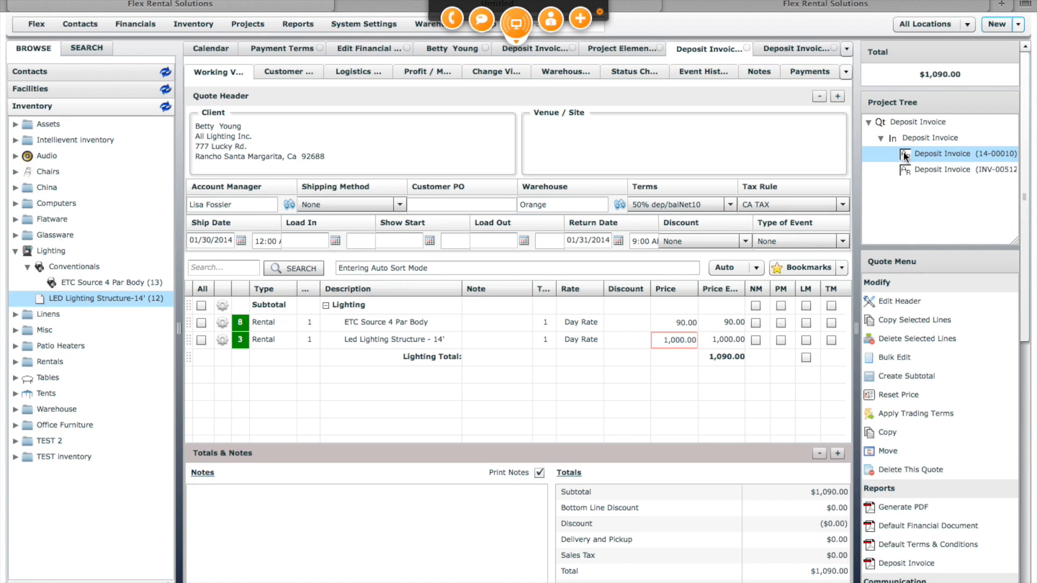
left_click(959, 169)
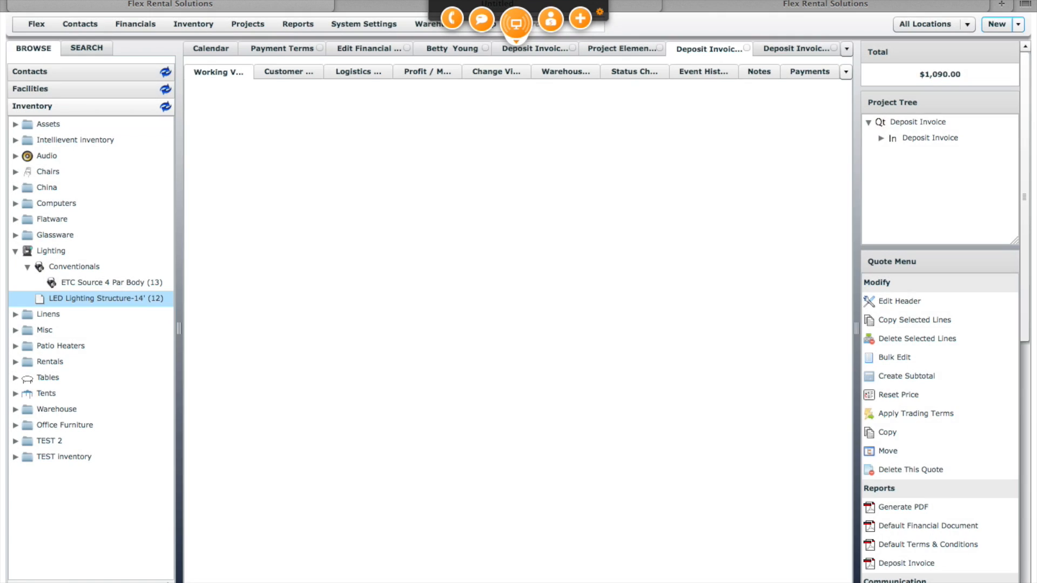
Drag Patio Heaters w/ Canopy from inventory onto the quote with quantity 1 at 110.00
left_click(217, 71)
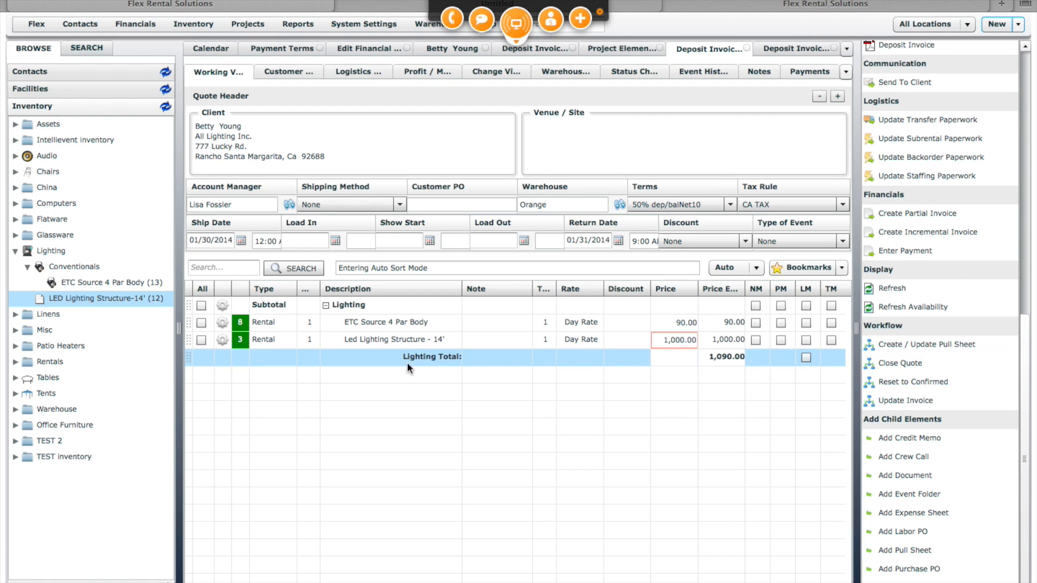
left_click(59, 346)
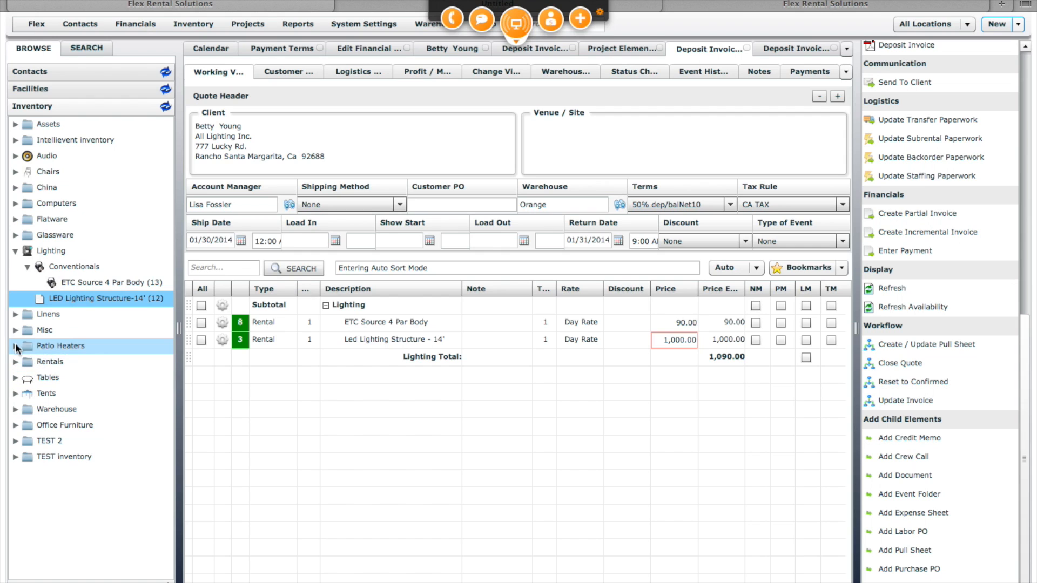
left_click(15, 346)
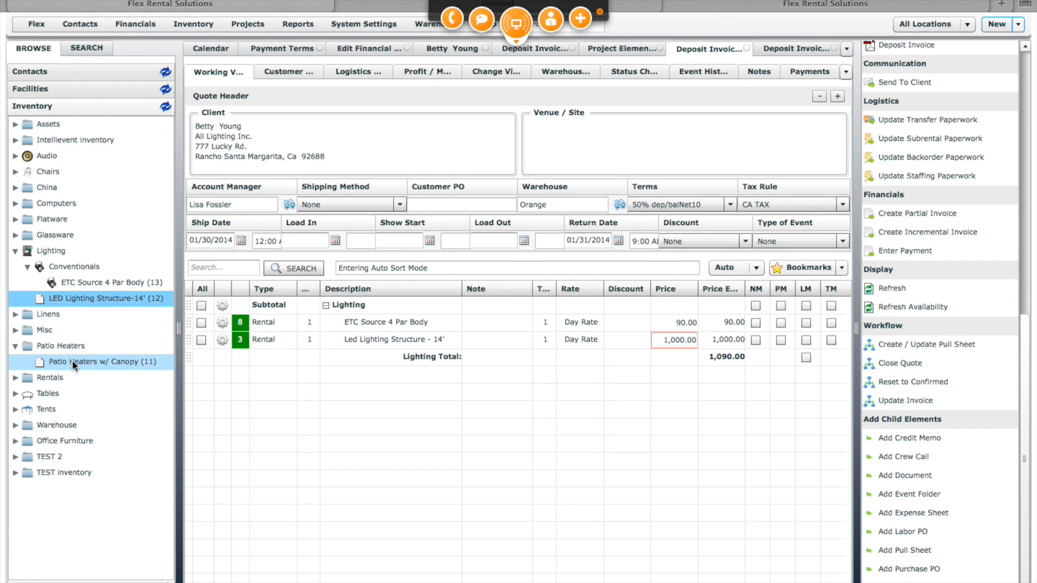
left_click(99, 362)
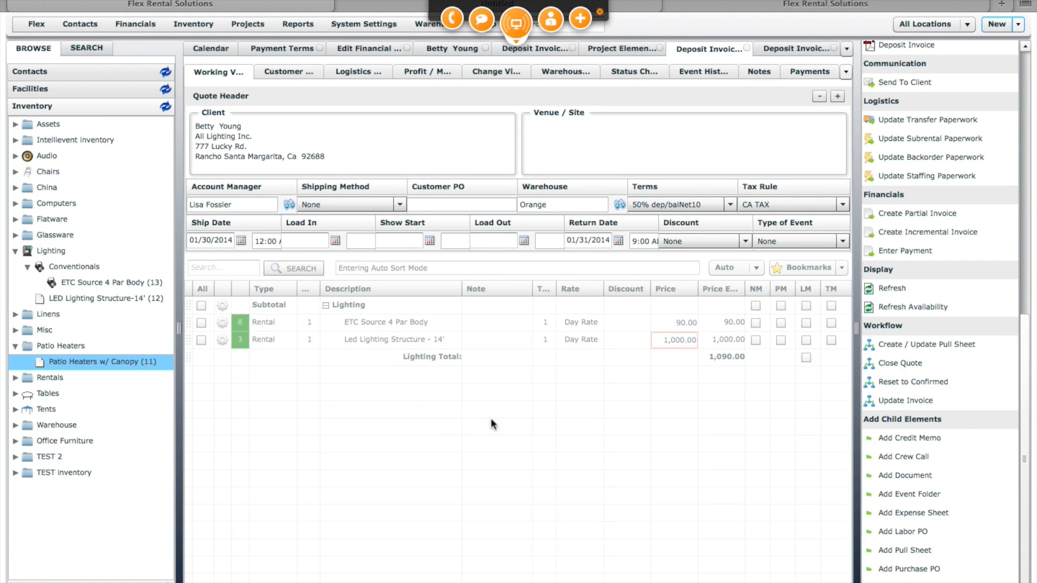
left_click_drag(89, 362, 449, 422)
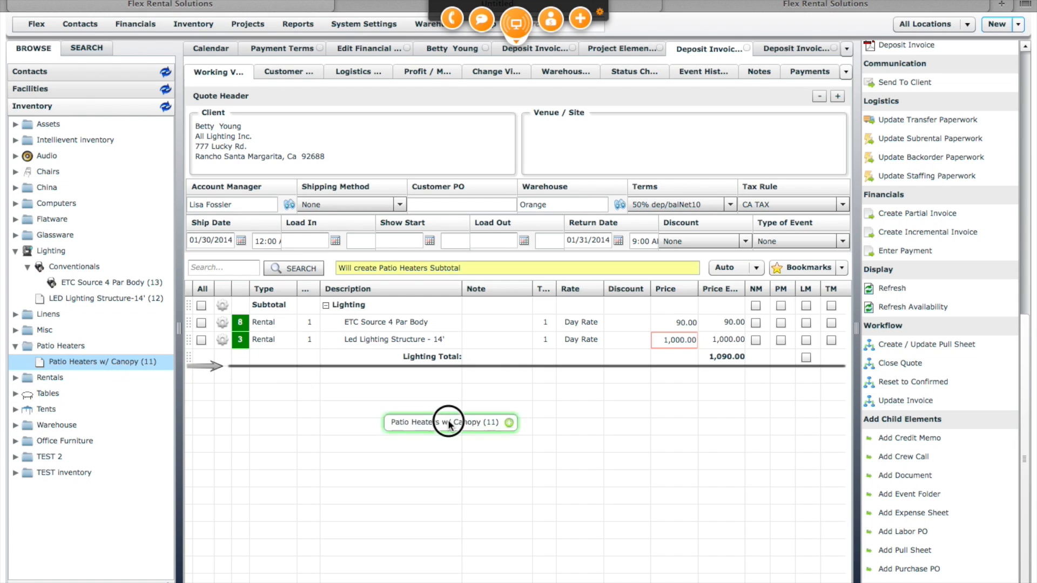
left_click(449, 422)
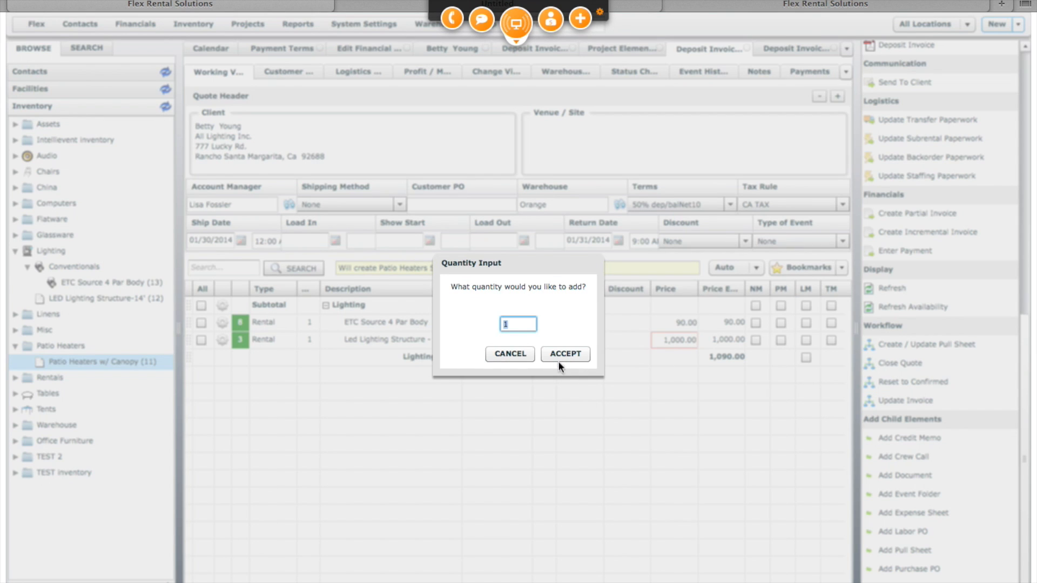
left_click(563, 354)
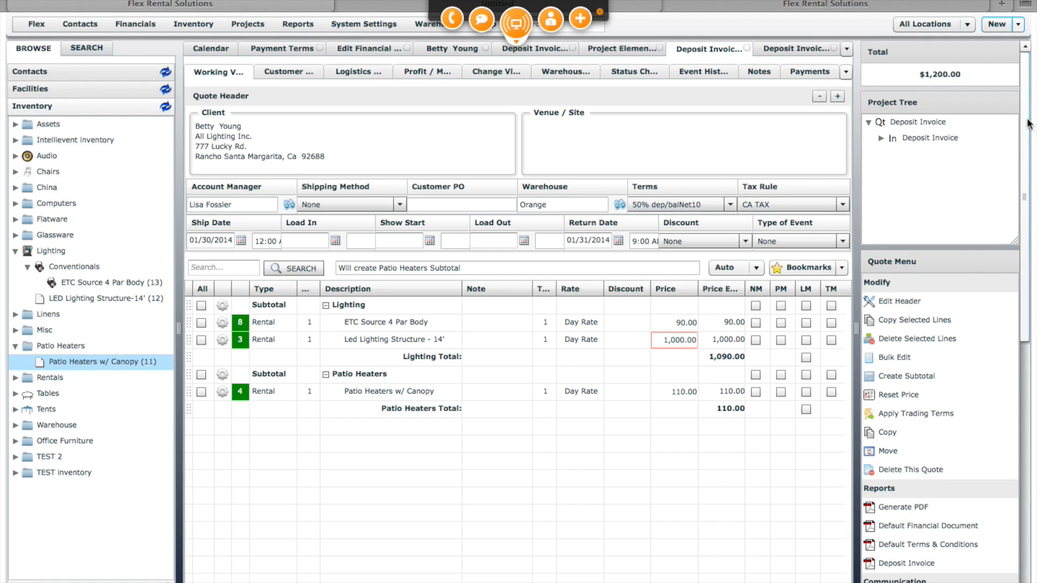
left_click(932, 138)
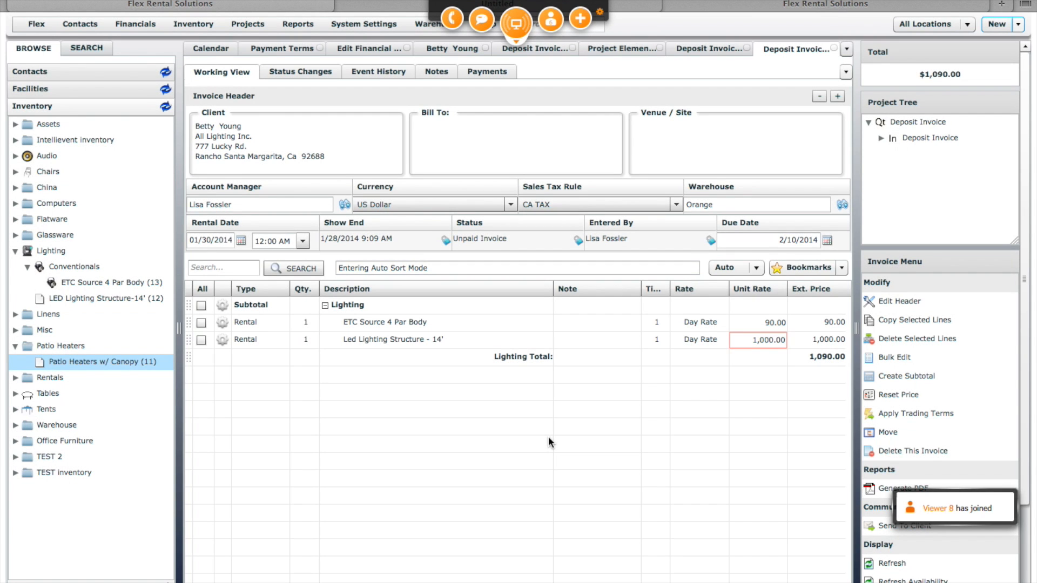
left_click(916, 122)
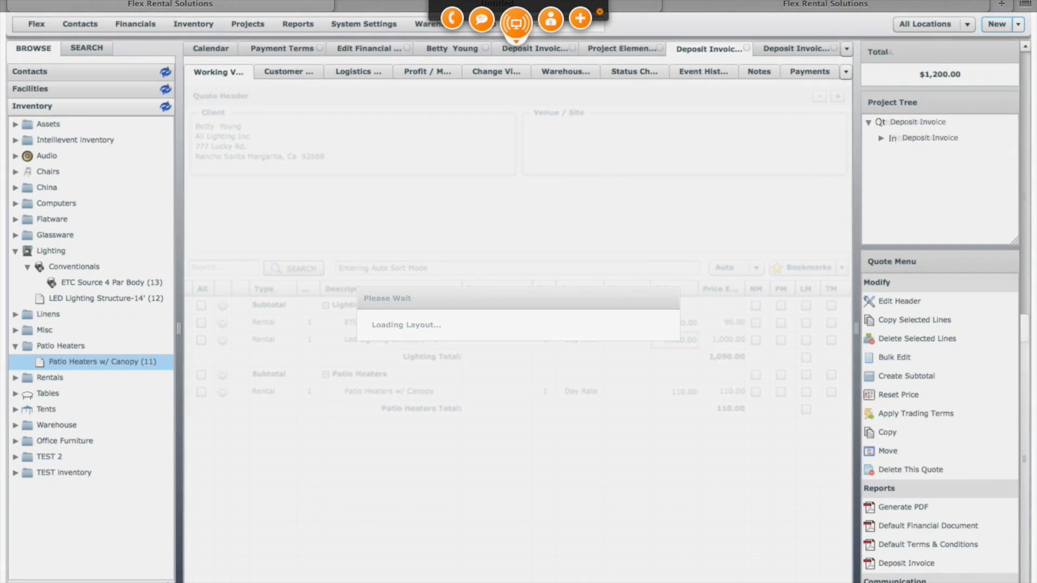
Run Update Invoice and confirm, pushing the patio heater line into the invoice
left_click(905, 400)
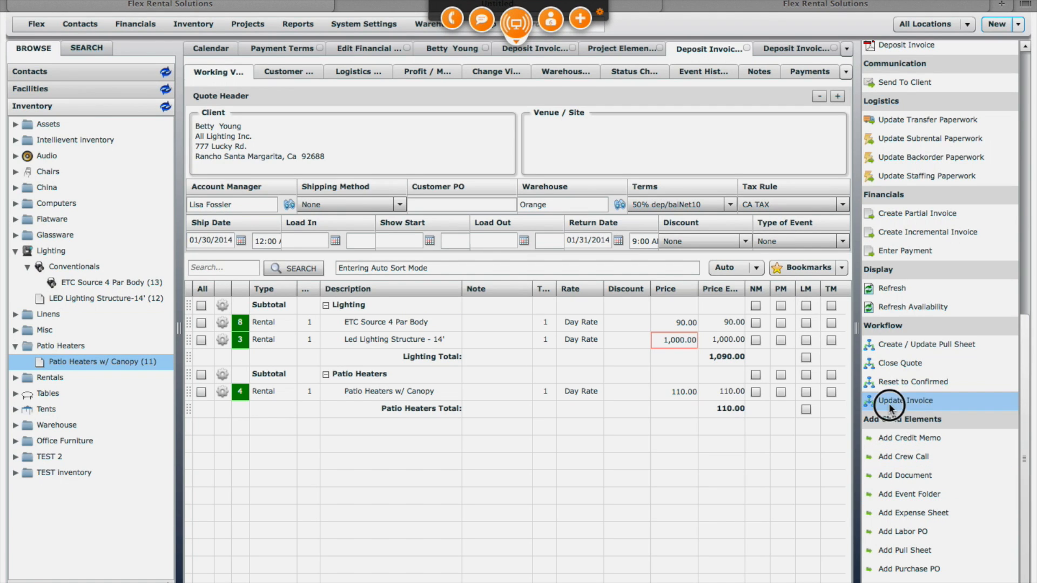
left_click(904, 399)
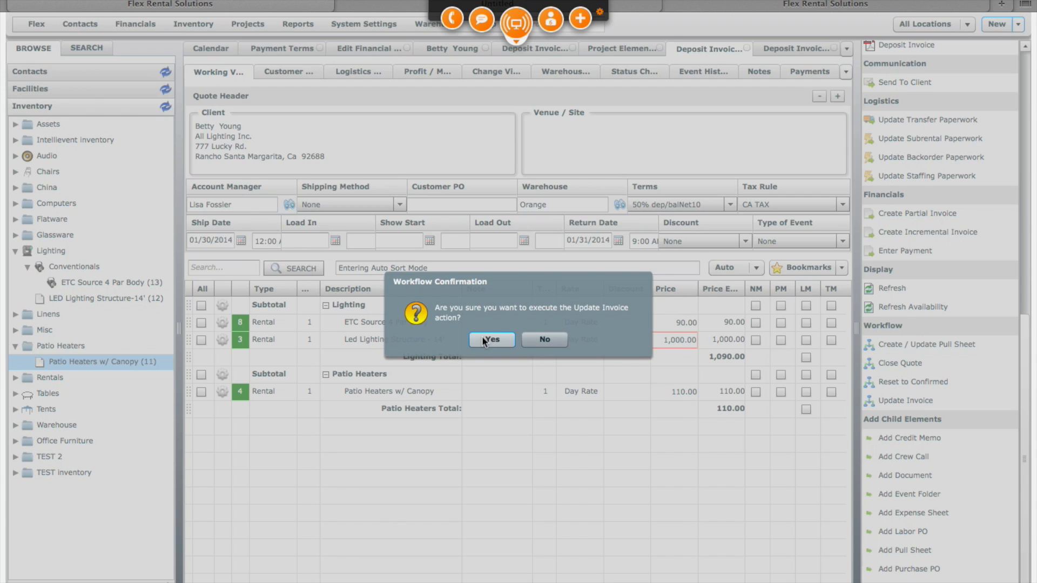
left_click(490, 339)
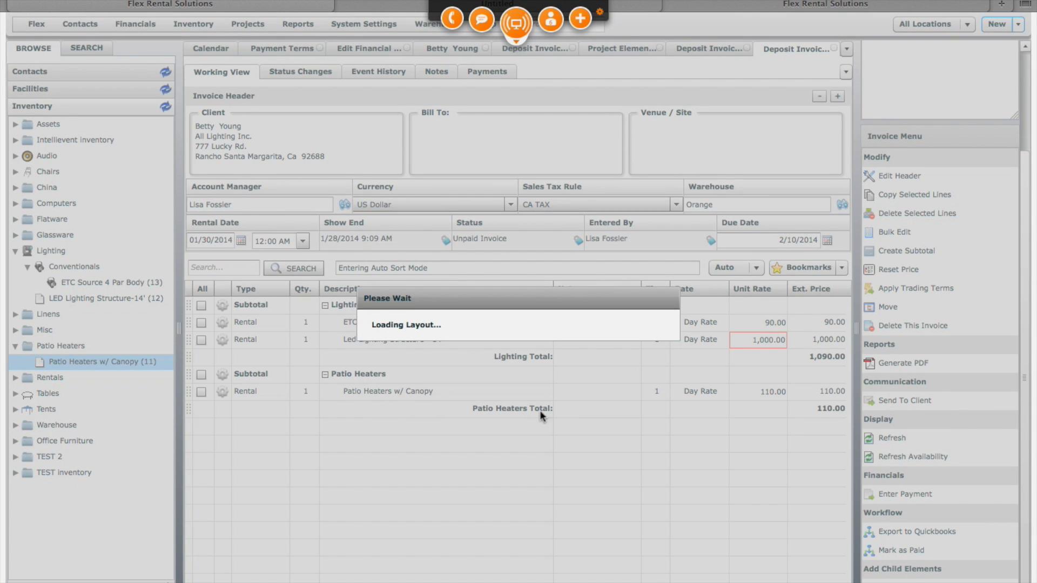
mouse_move(680, 412)
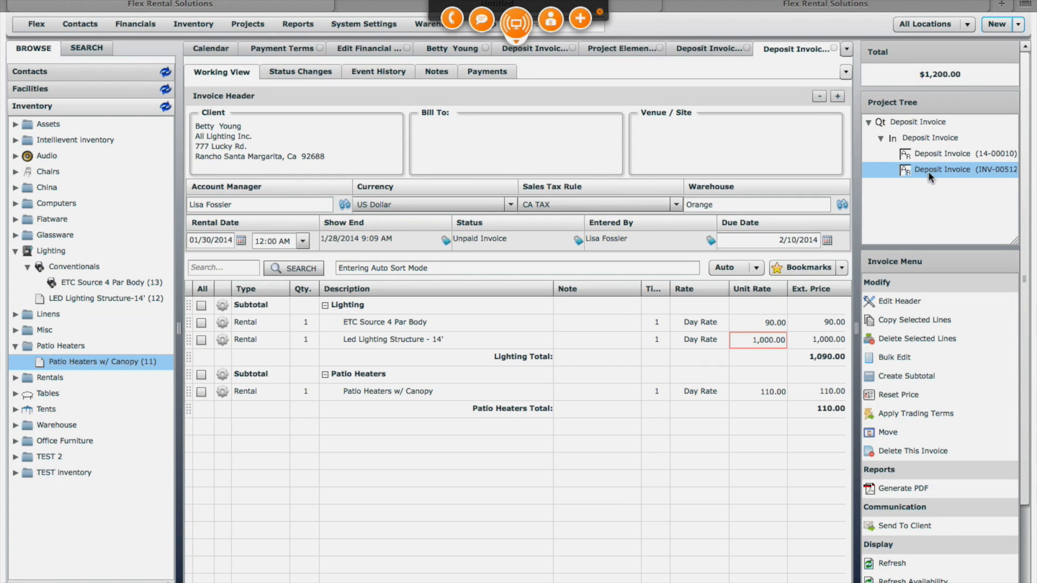
Select the $1,200.00 invoice in the Project Tree and export it to QuickBooks
left_click(931, 137)
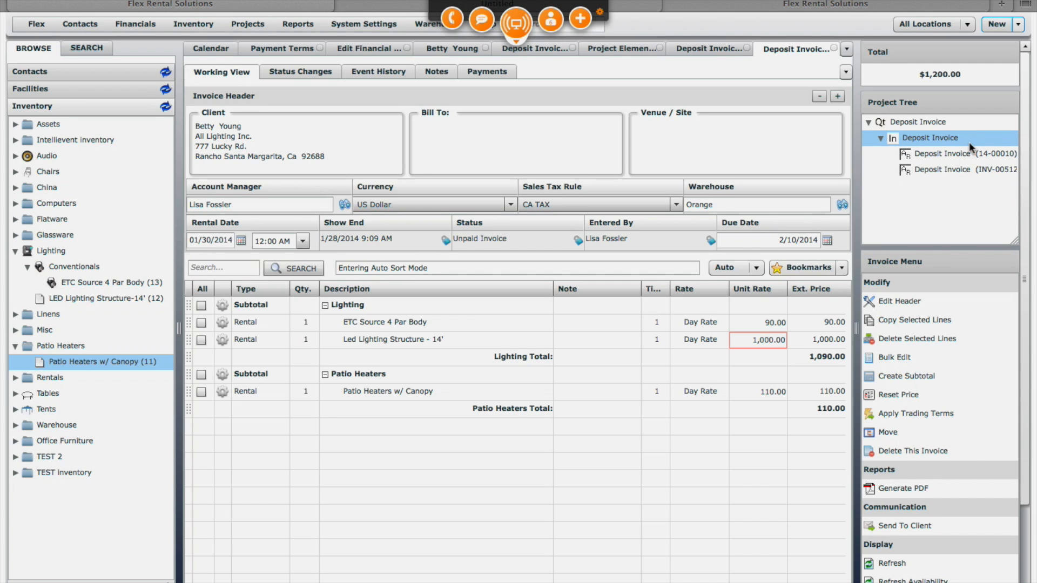
mouse_move(916, 144)
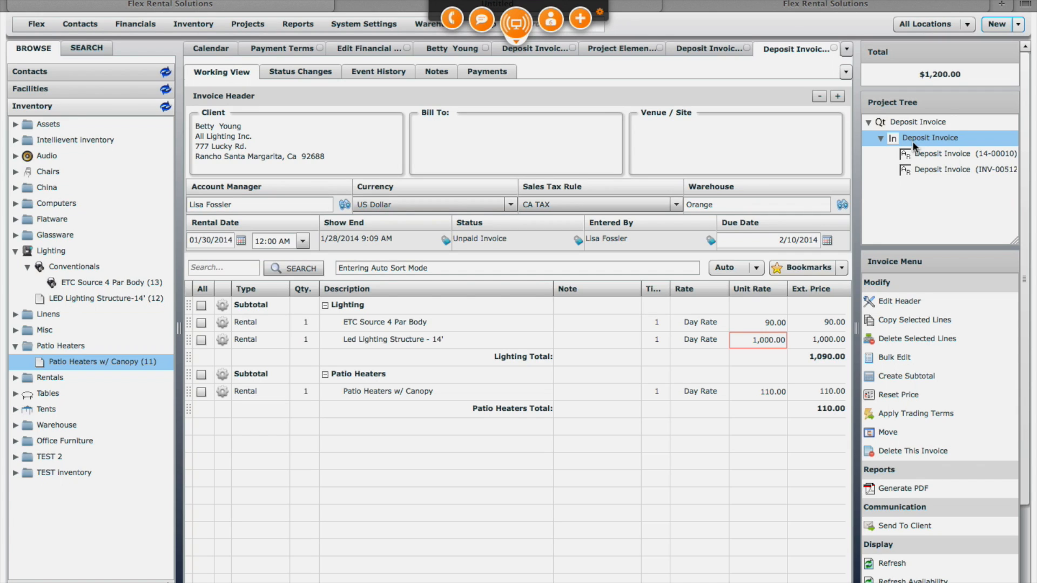
left_click(959, 171)
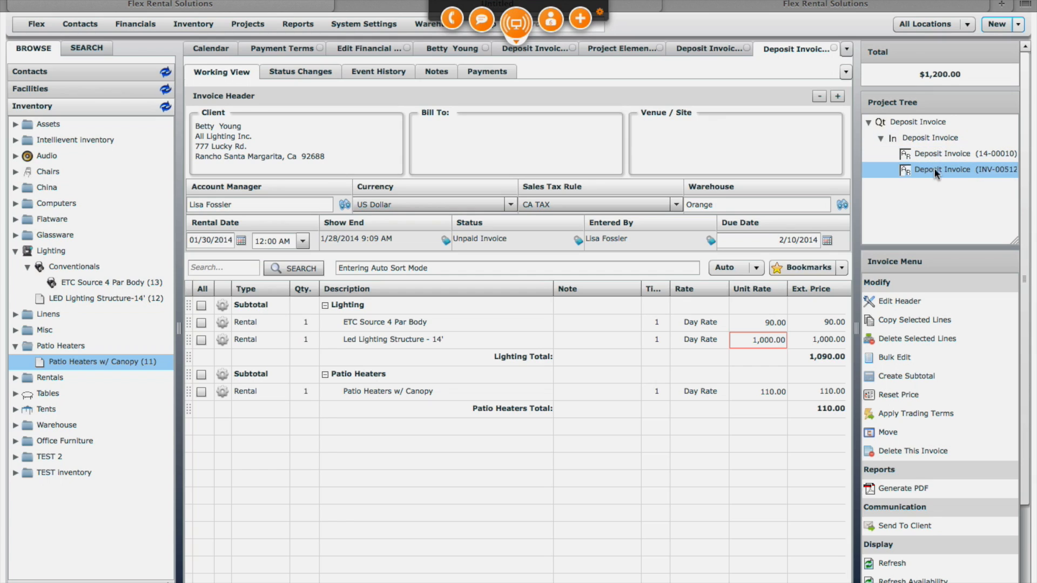
mouse_move(916, 174)
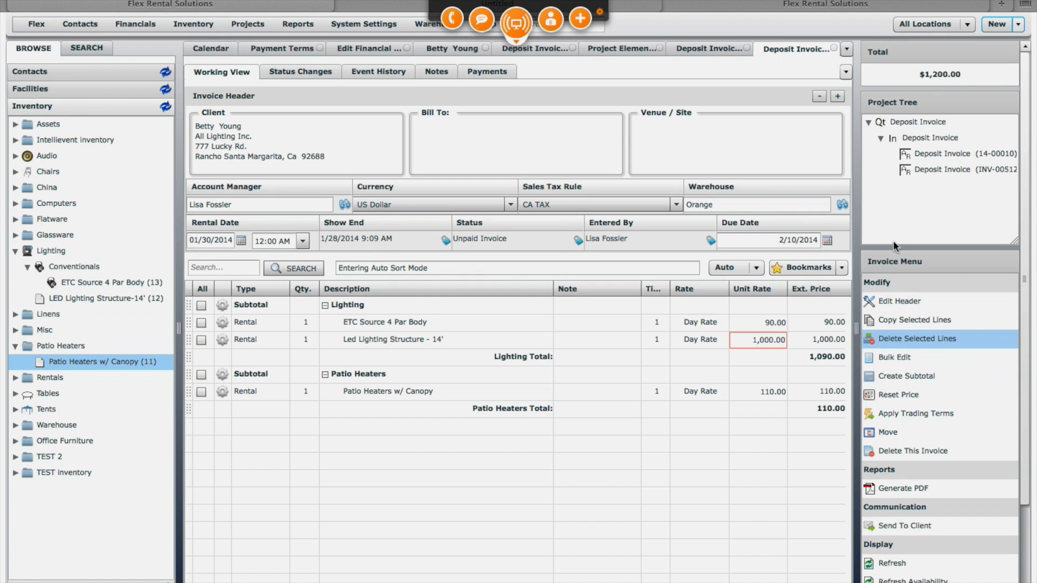
left_click(930, 137)
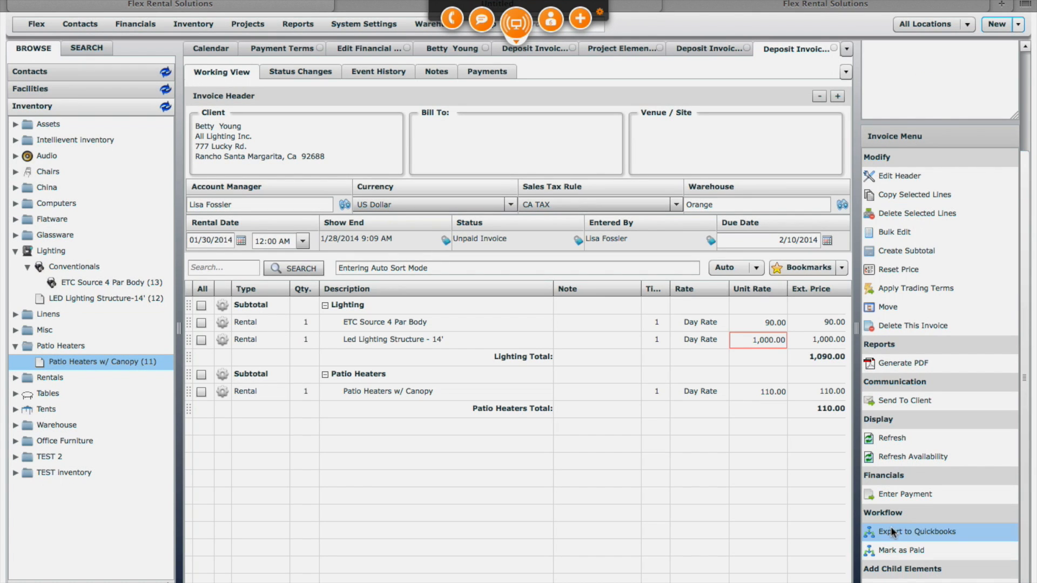
left_click(917, 531)
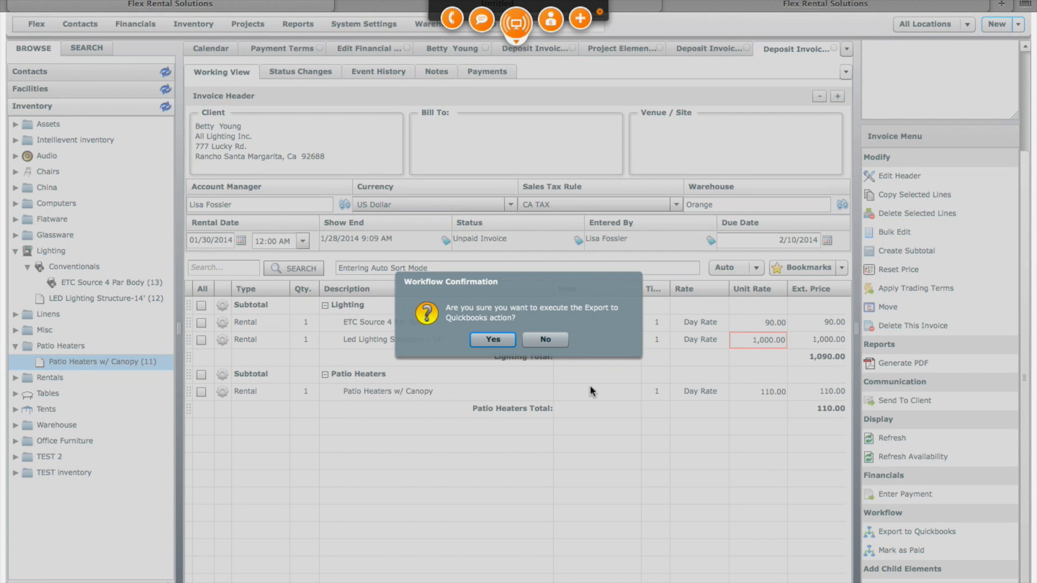
left_click(492, 339)
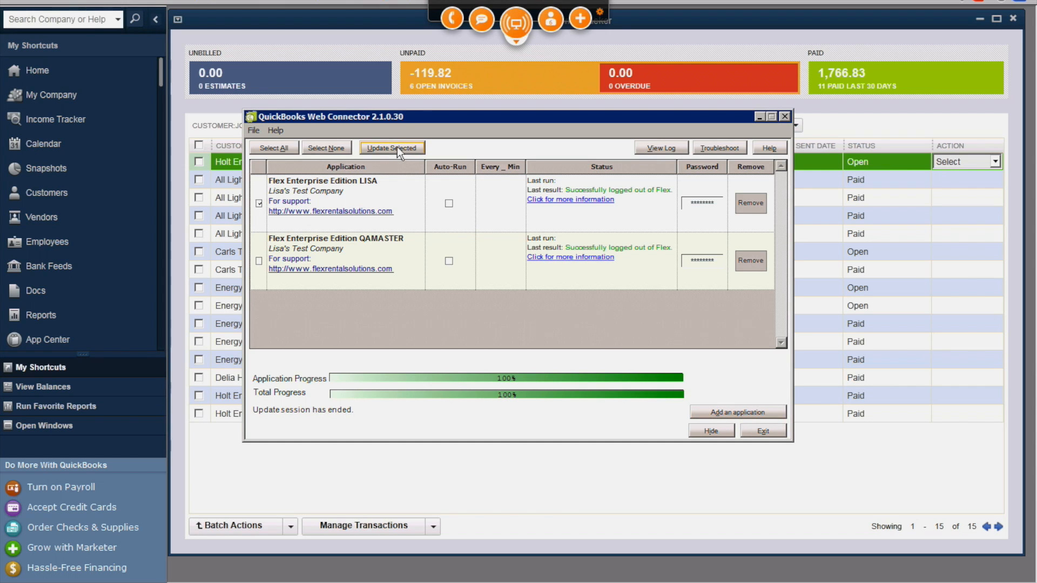
Dismiss the finished Web Connector sync window after updating QuickBooks
left_click(391, 148)
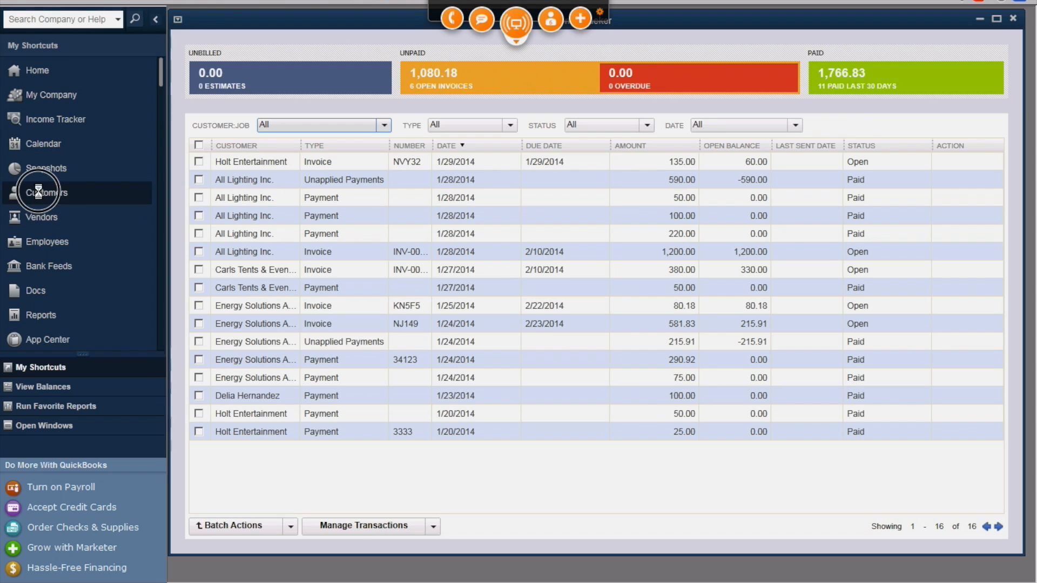
From Customers, open invoice INV-00512 for All Lighting Inc. showing 790.00 applied and 410.00 due
left_click(46, 192)
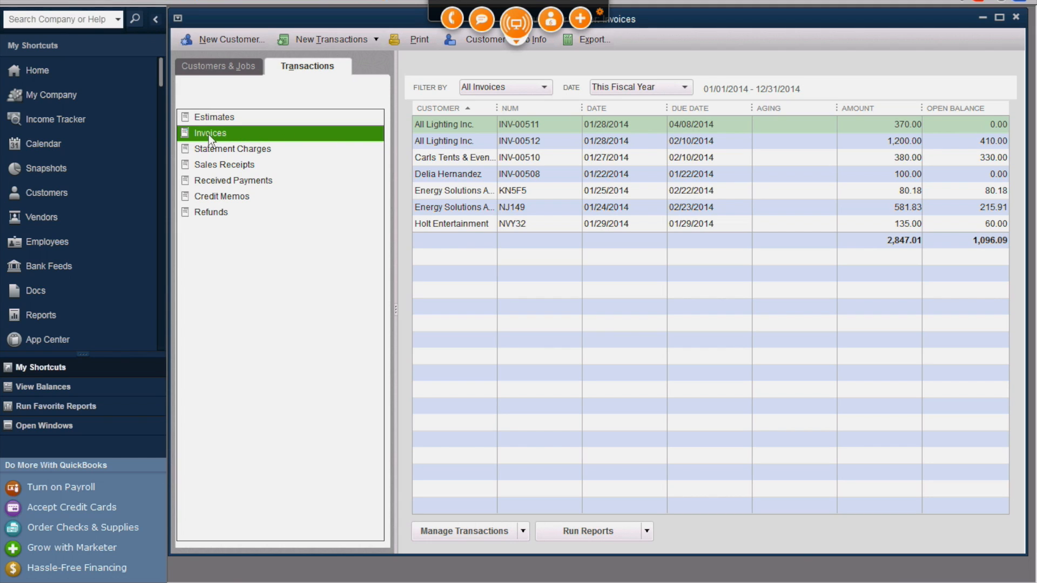
mouse_move(430, 125)
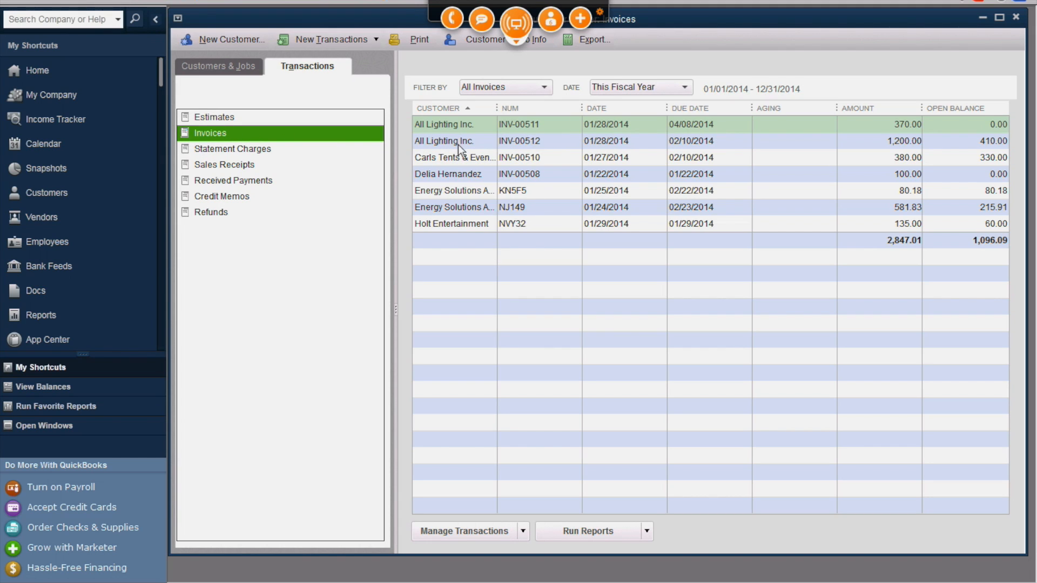
left_click(449, 141)
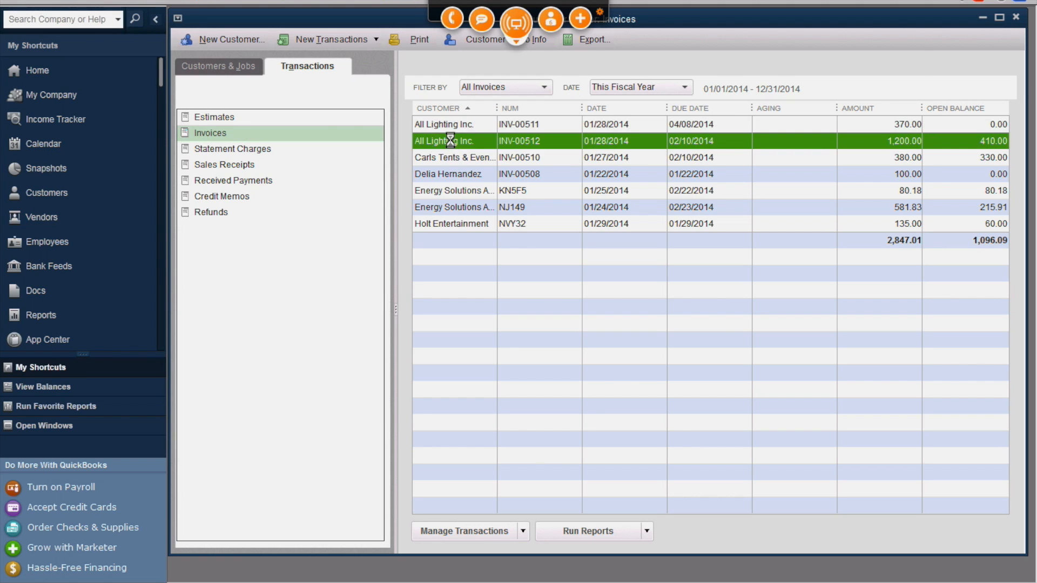
double_click(453, 140)
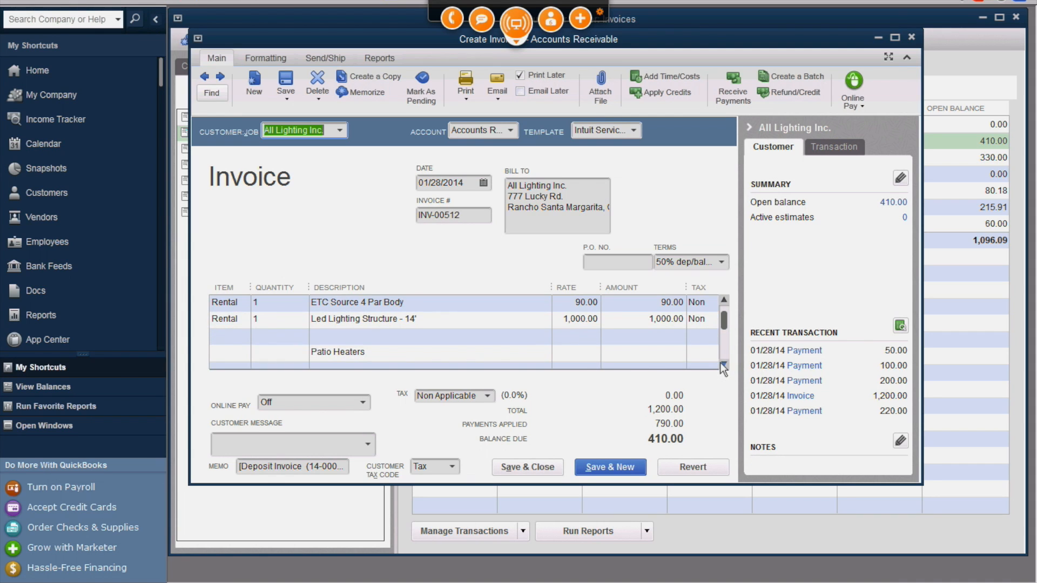
mouse_move(558, 236)
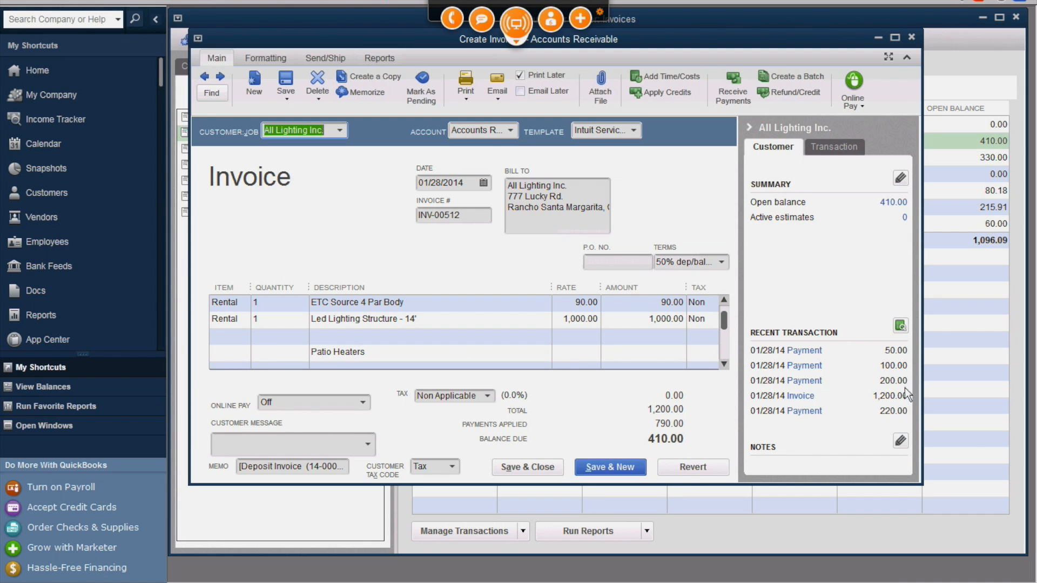
mouse_move(696, 150)
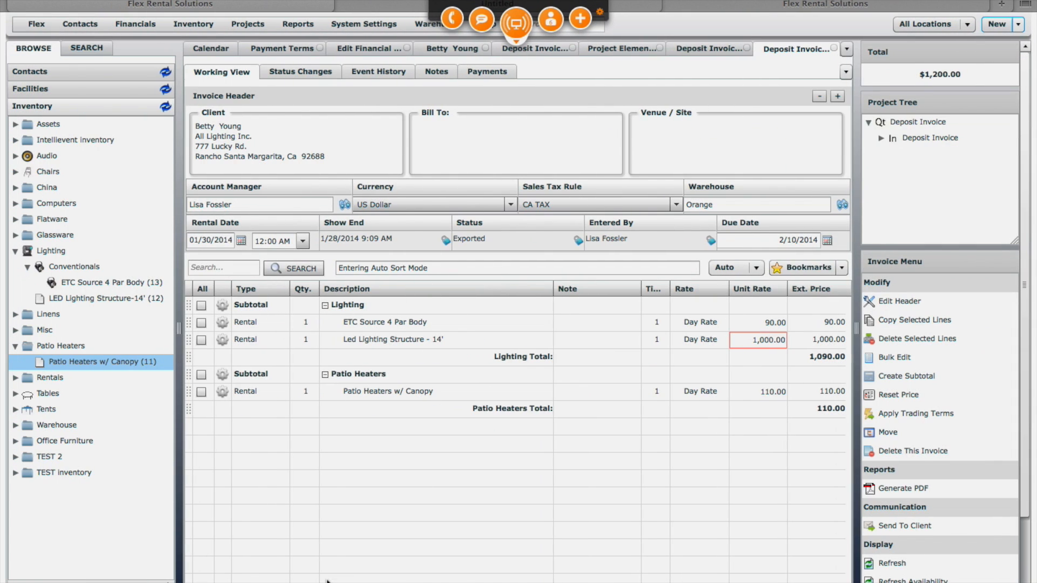
mouse_move(916, 502)
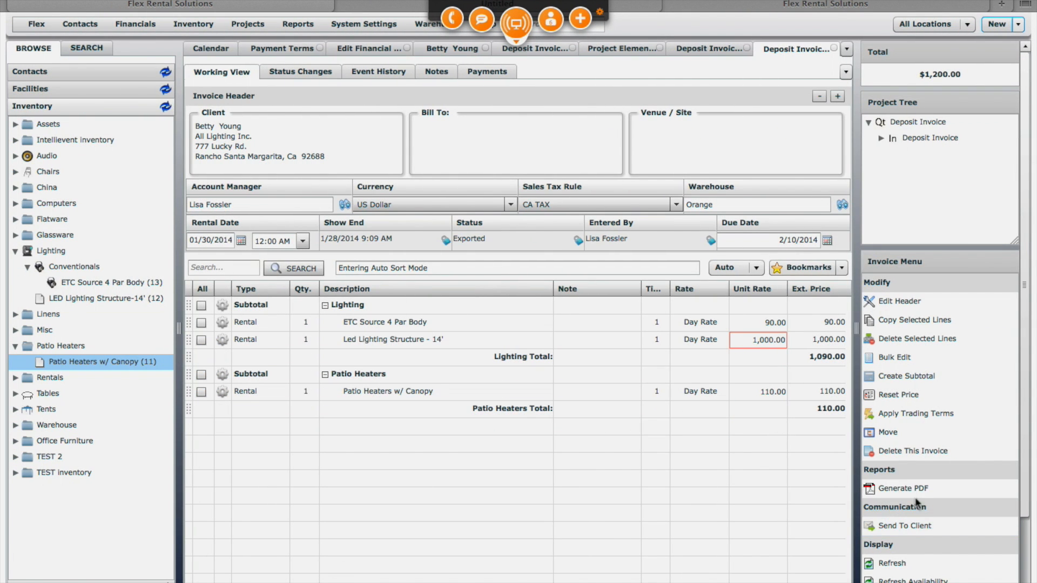
Reopen the Deposit Invoice quote and expand its tree to list invoices 14-00010 and INV-00512
left_click(918, 122)
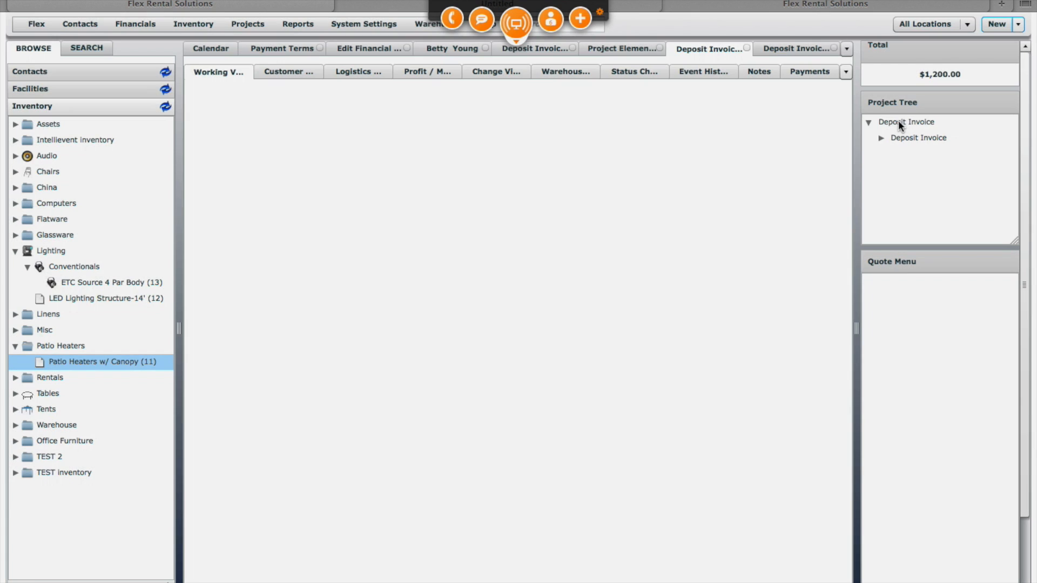
left_click(912, 122)
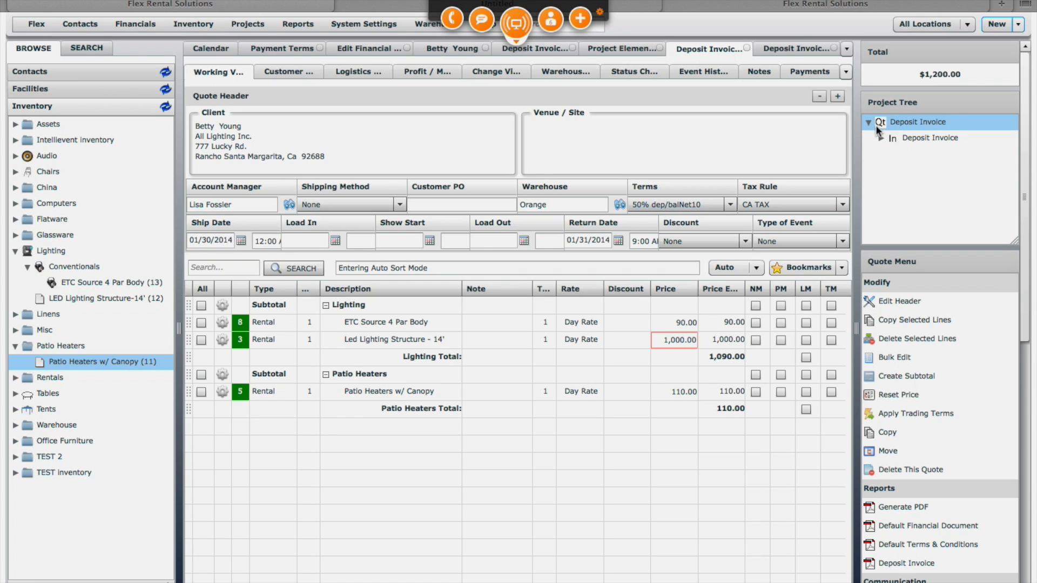
left_click(929, 137)
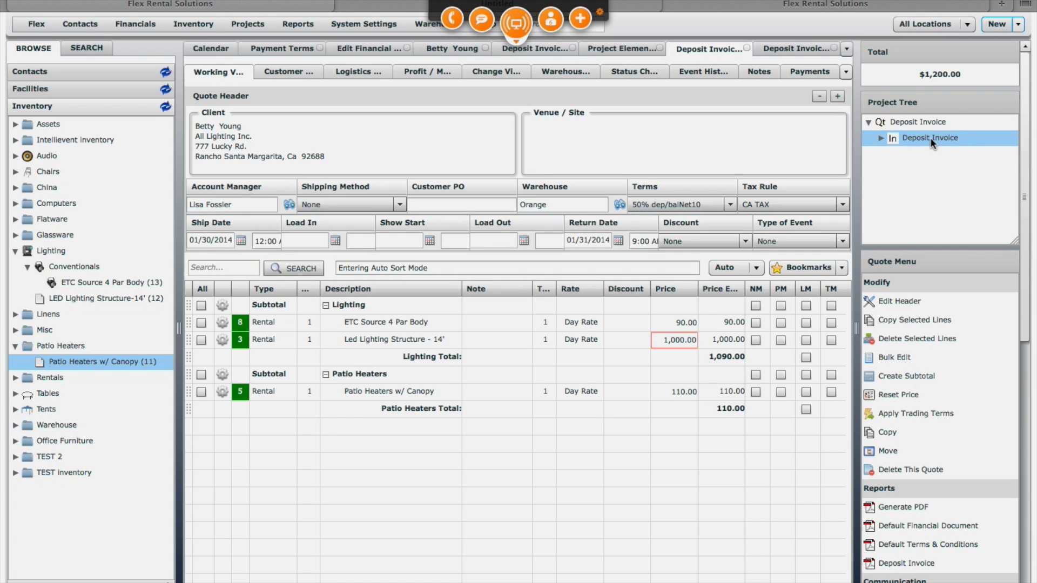
mouse_move(904, 146)
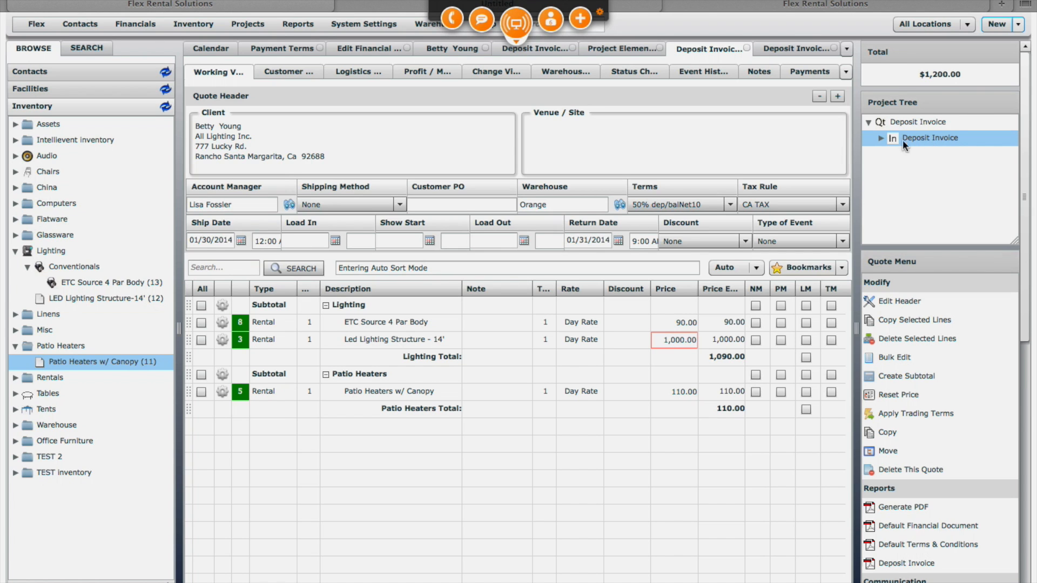
left_click(880, 137)
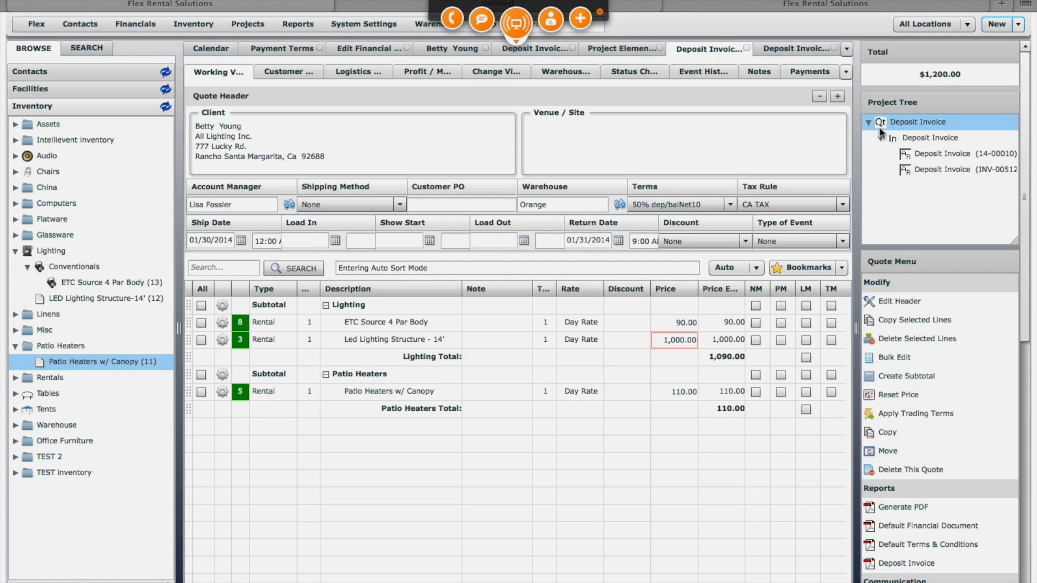
left_click(959, 170)
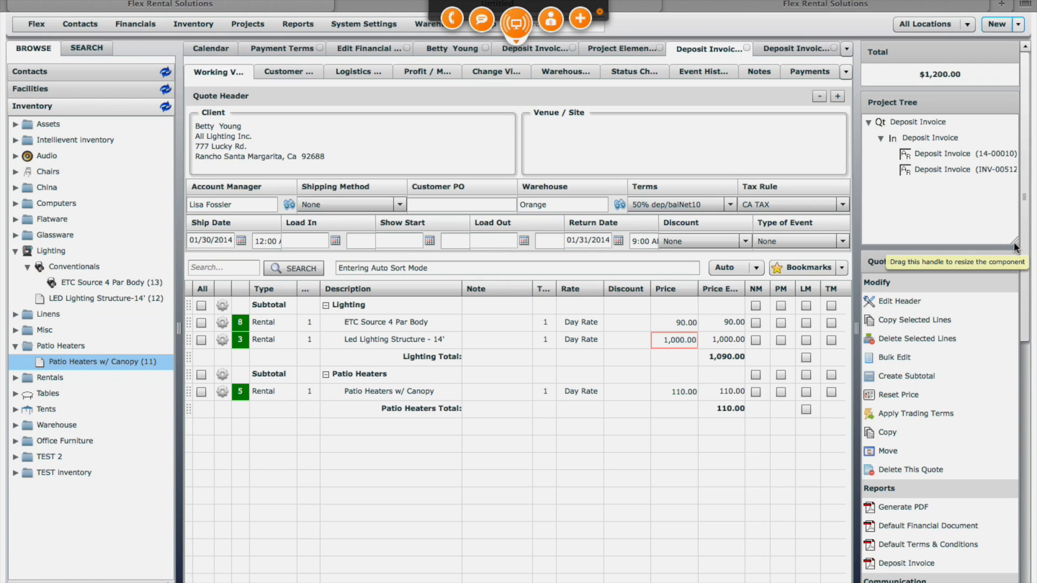
left_click(929, 137)
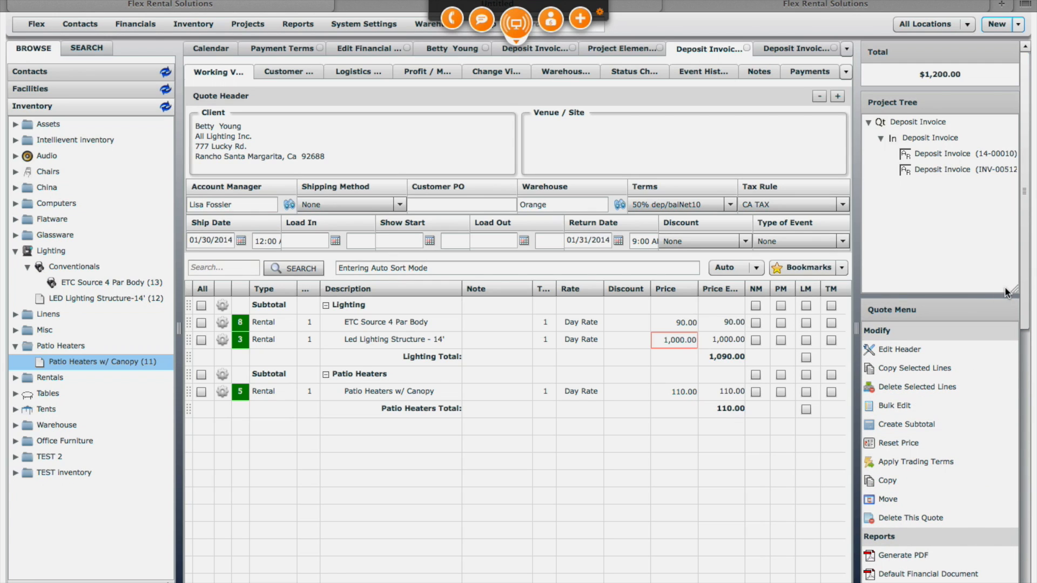
mouse_move(894, 283)
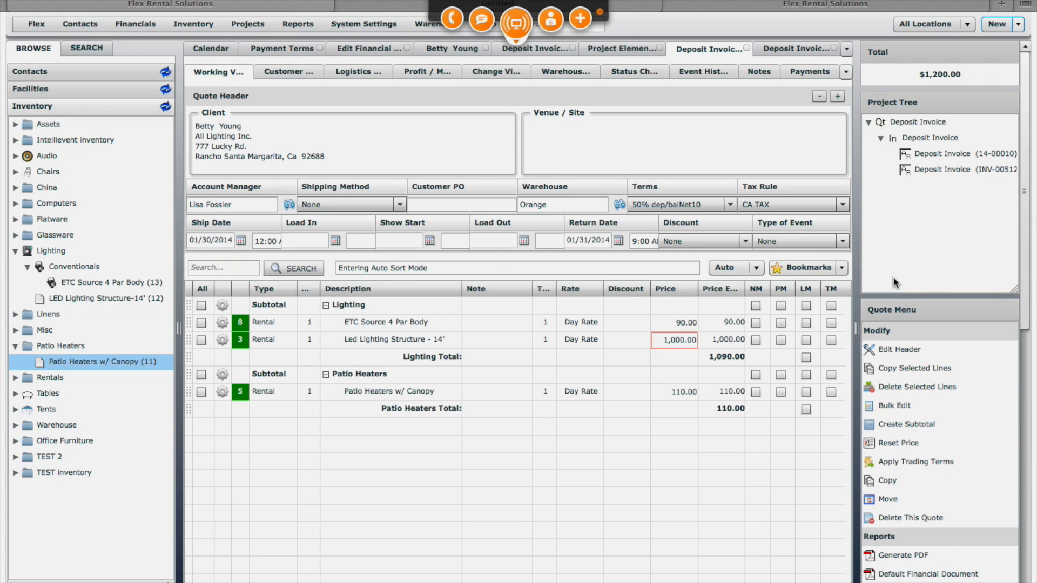
mouse_move(935, 283)
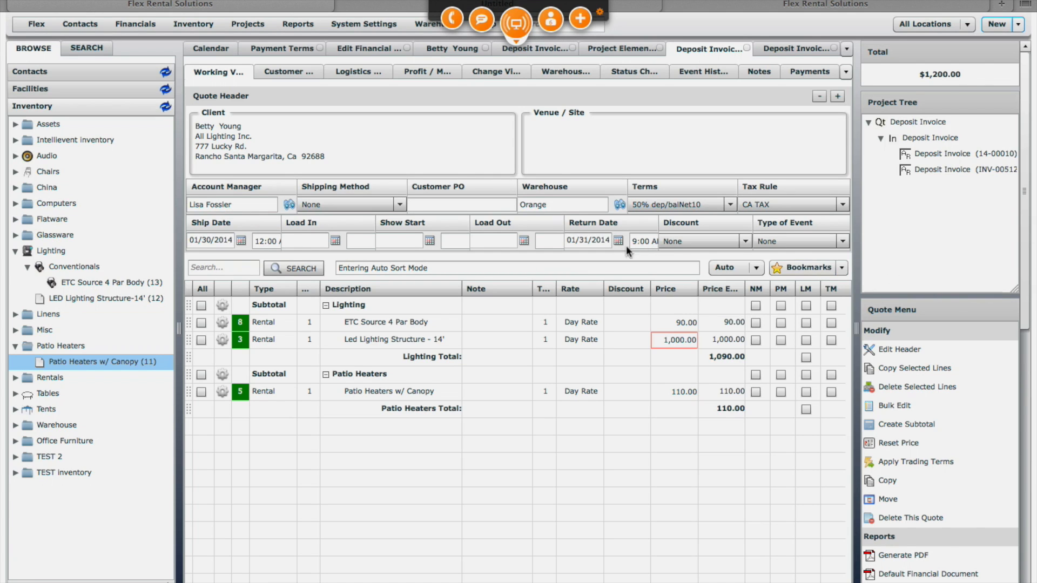
mouse_move(588, 237)
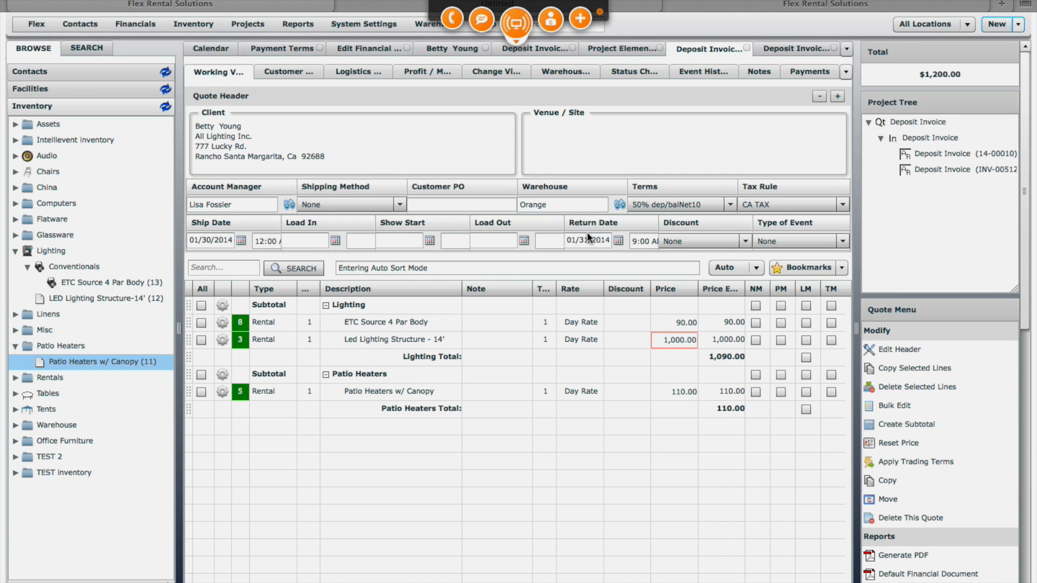